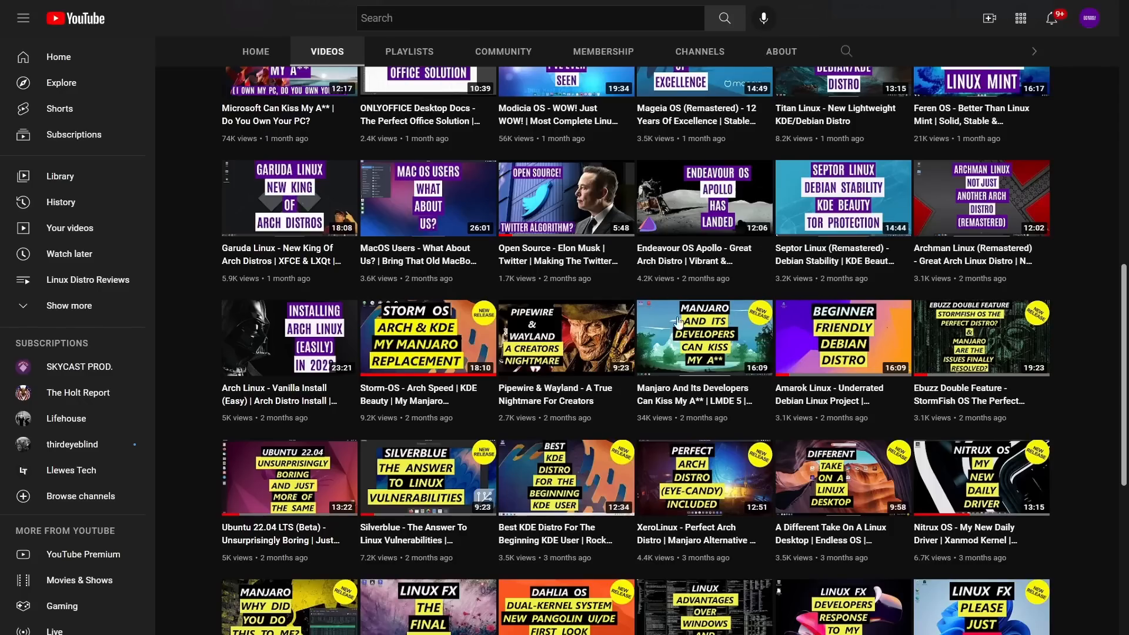
mouse_move(704, 198)
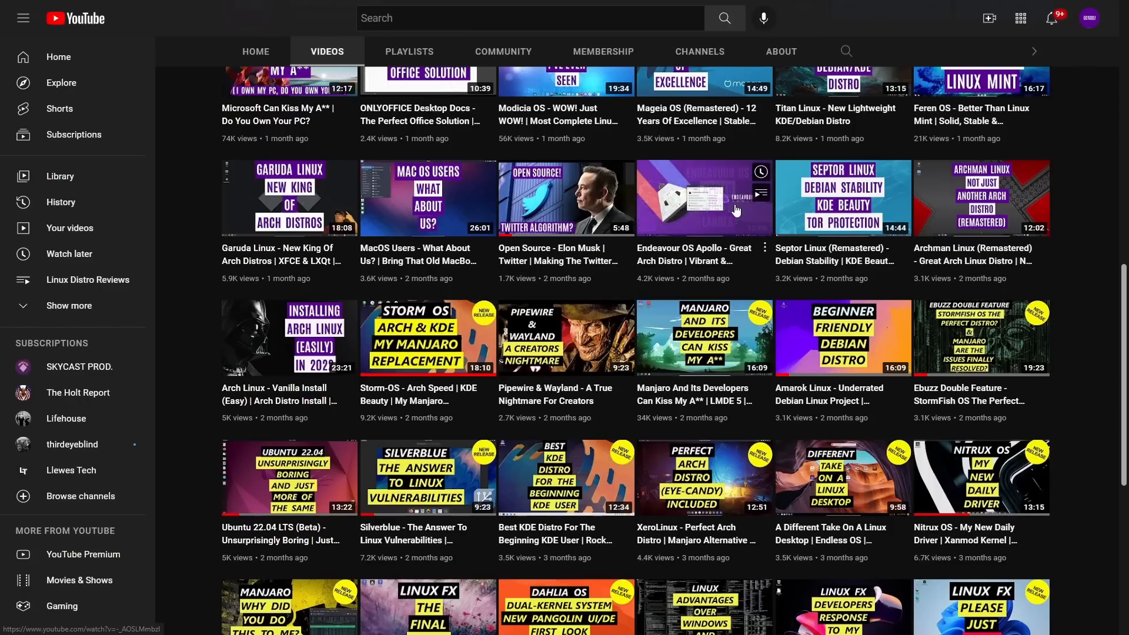
mouse_move(767, 324)
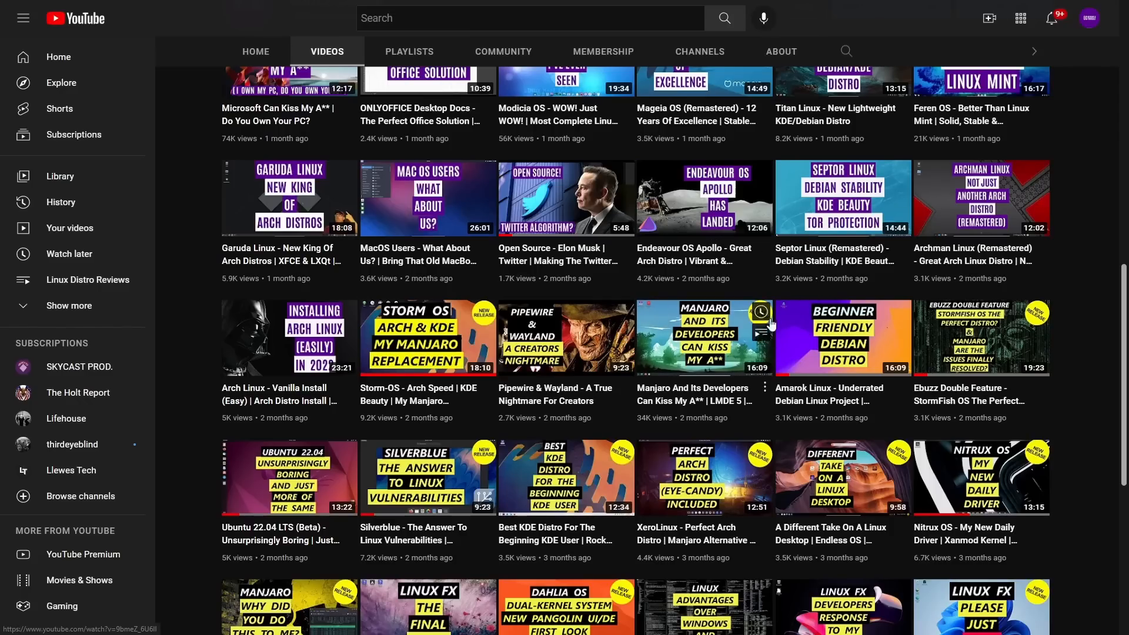
mouse_move(843, 338)
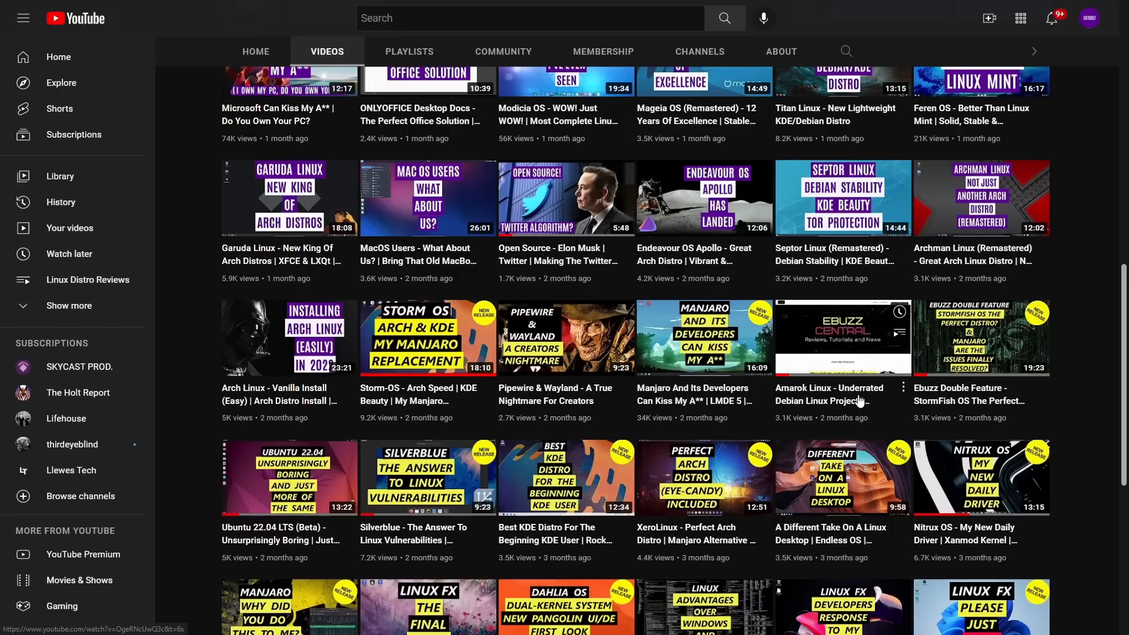
mouse_move(843, 336)
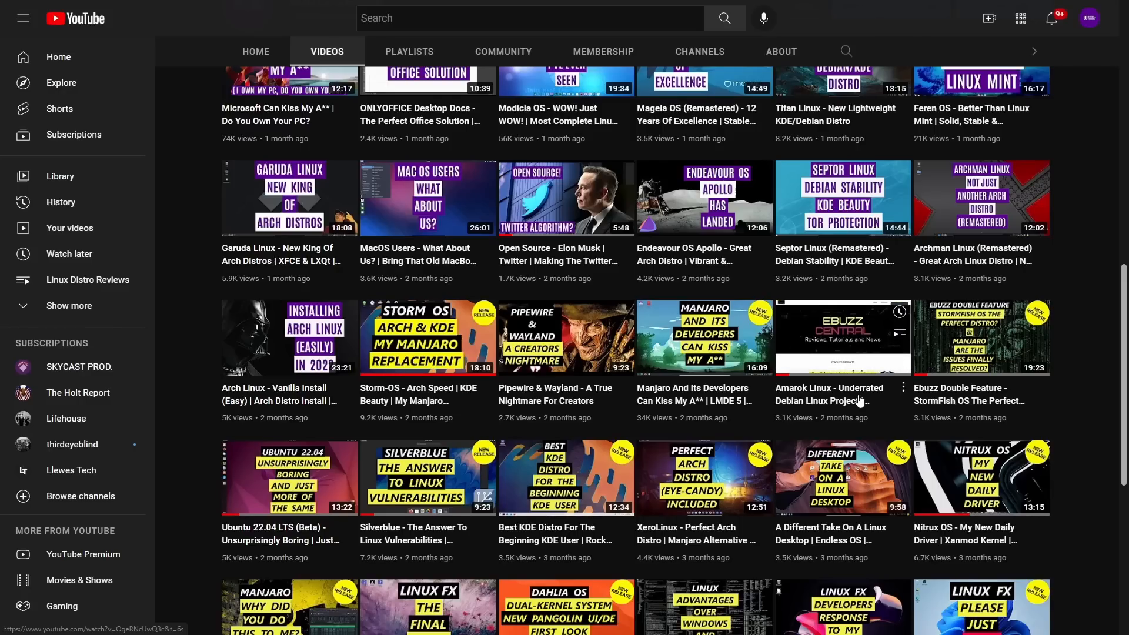
mouse_move(843, 337)
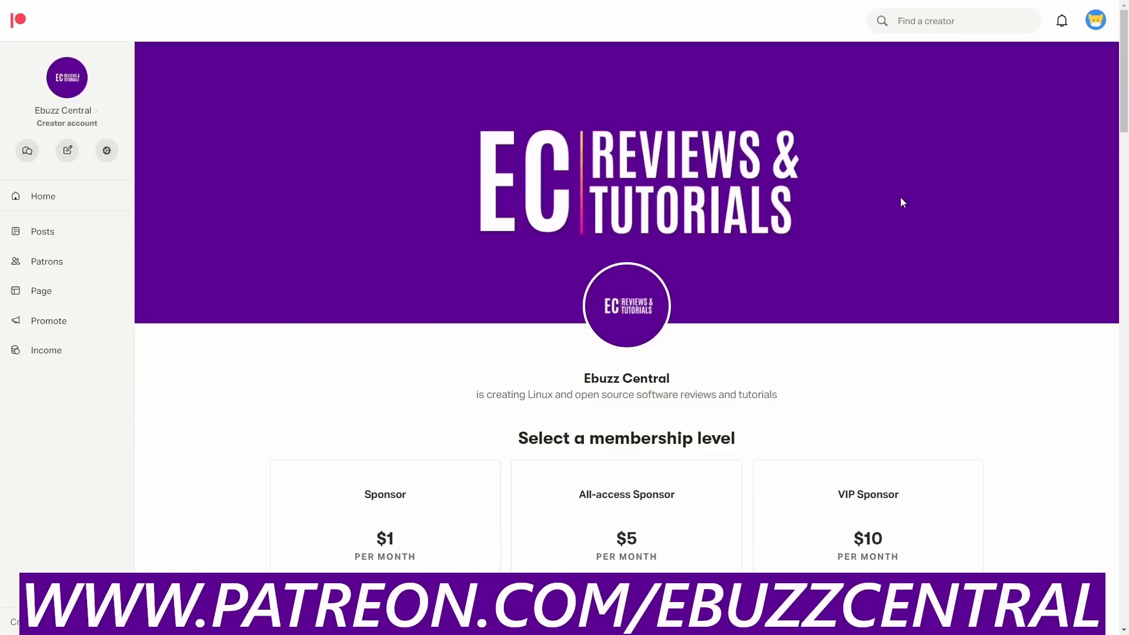
Scroll up and down through the Manjaro website page.
scroll("down", 3)
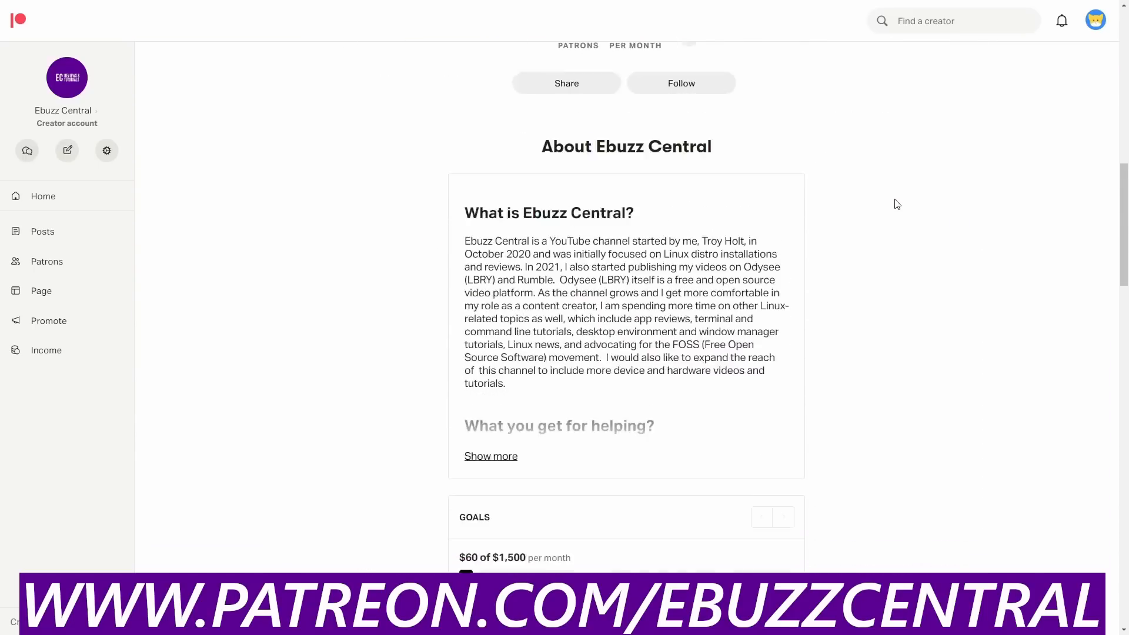
scroll("down", 3)
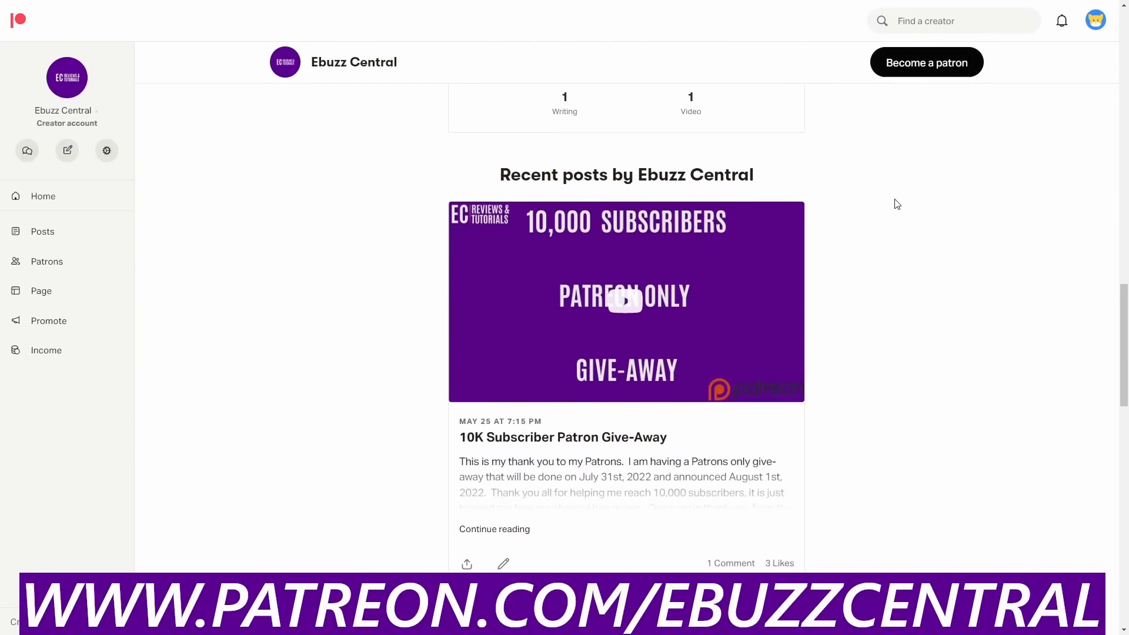
mouse_move(647, 140)
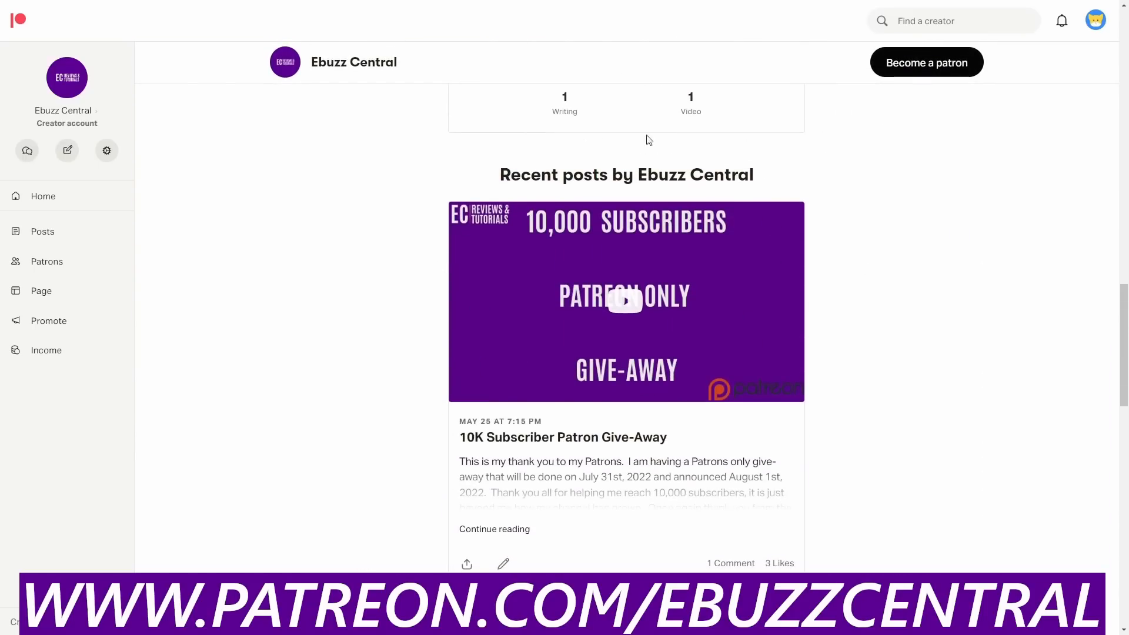
mouse_move(770, 328)
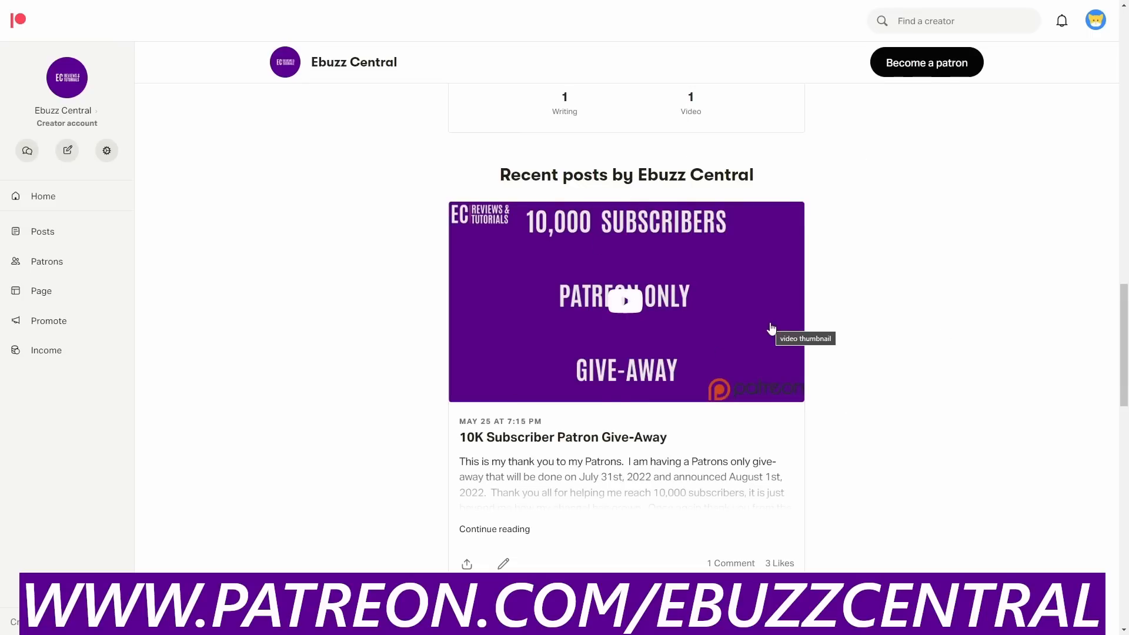
scroll("up", 3)
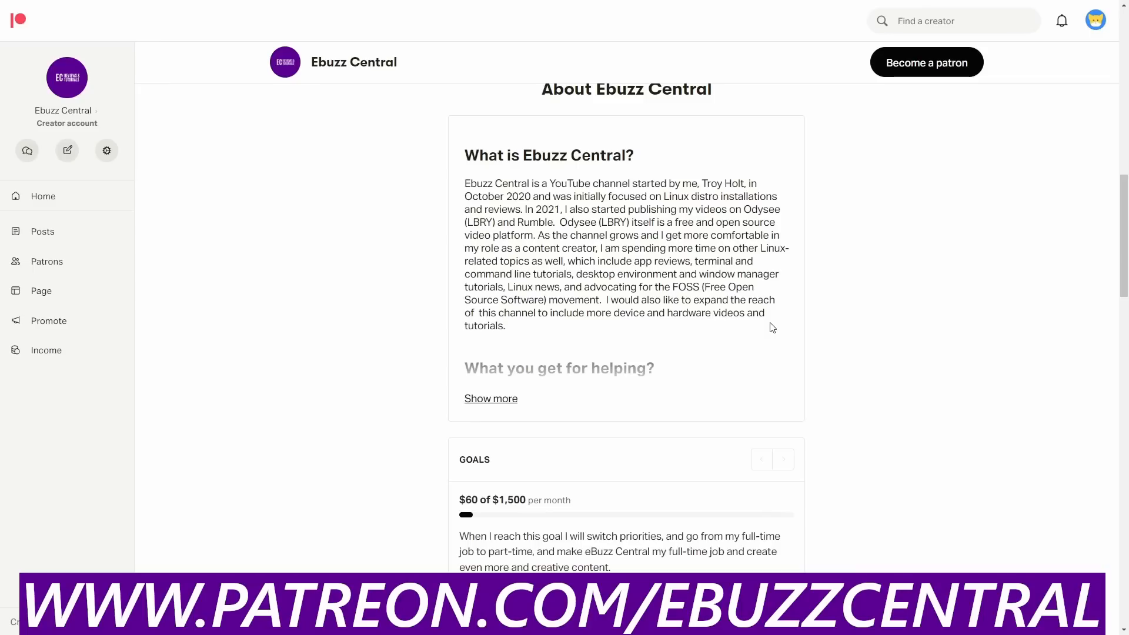
scroll("up", 3)
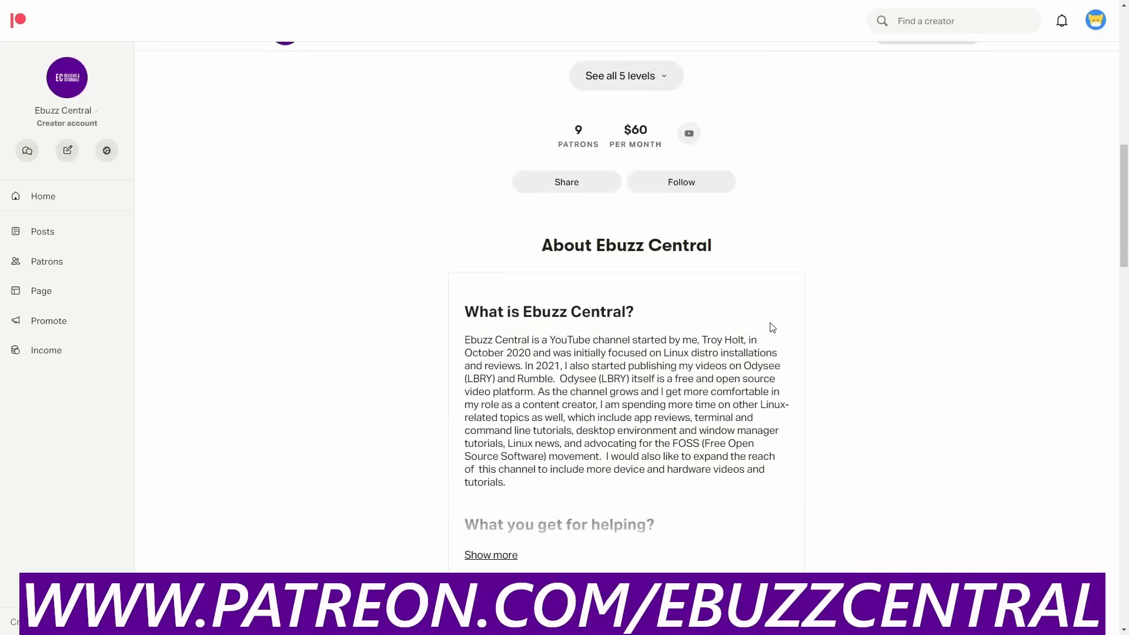
scroll("up", 3)
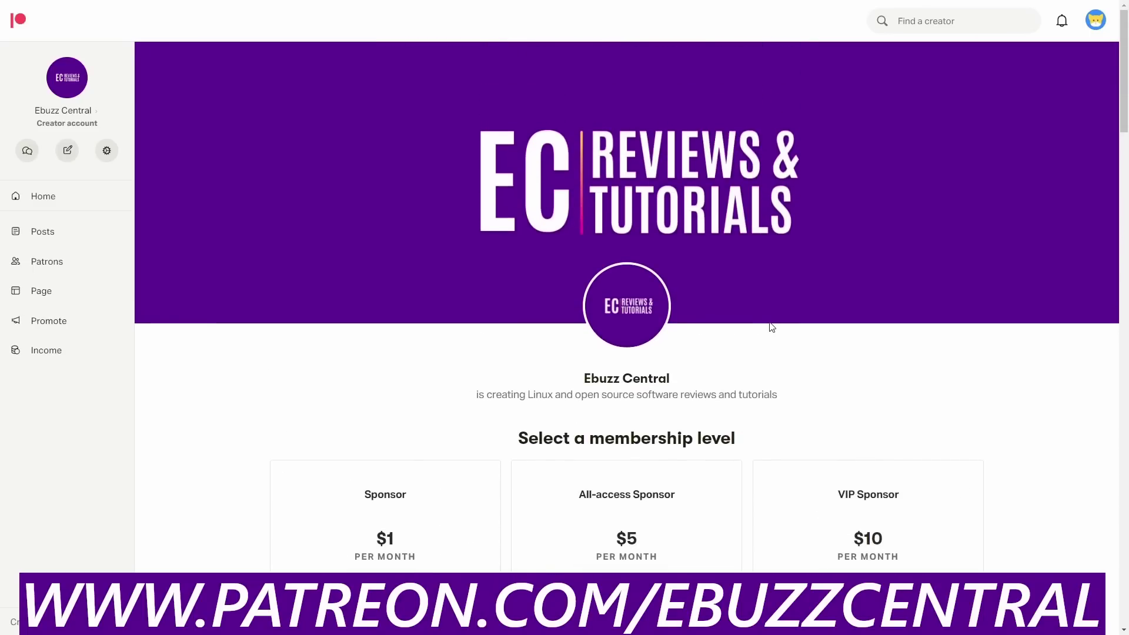
scroll("down", 3)
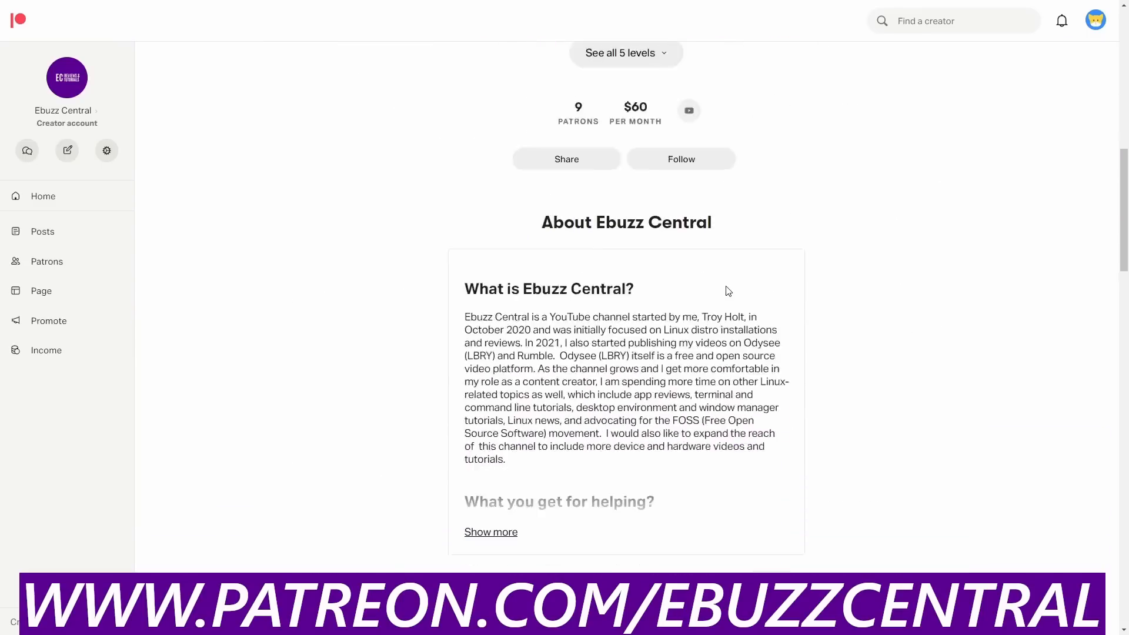
scroll("down", 3)
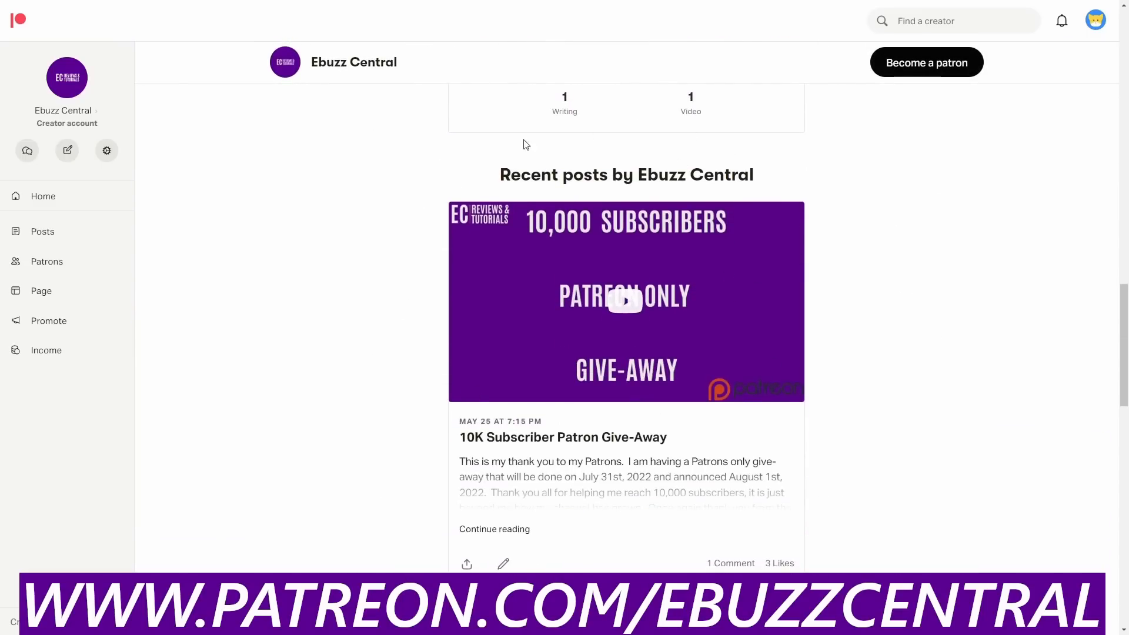
scroll("up", 3)
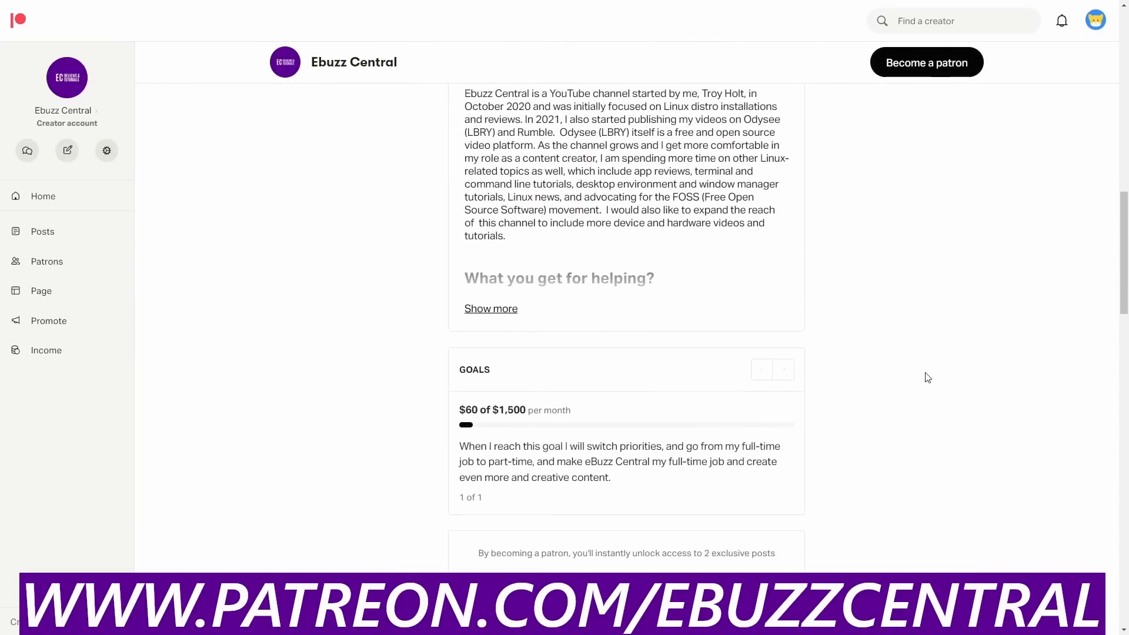
scroll("up", 3)
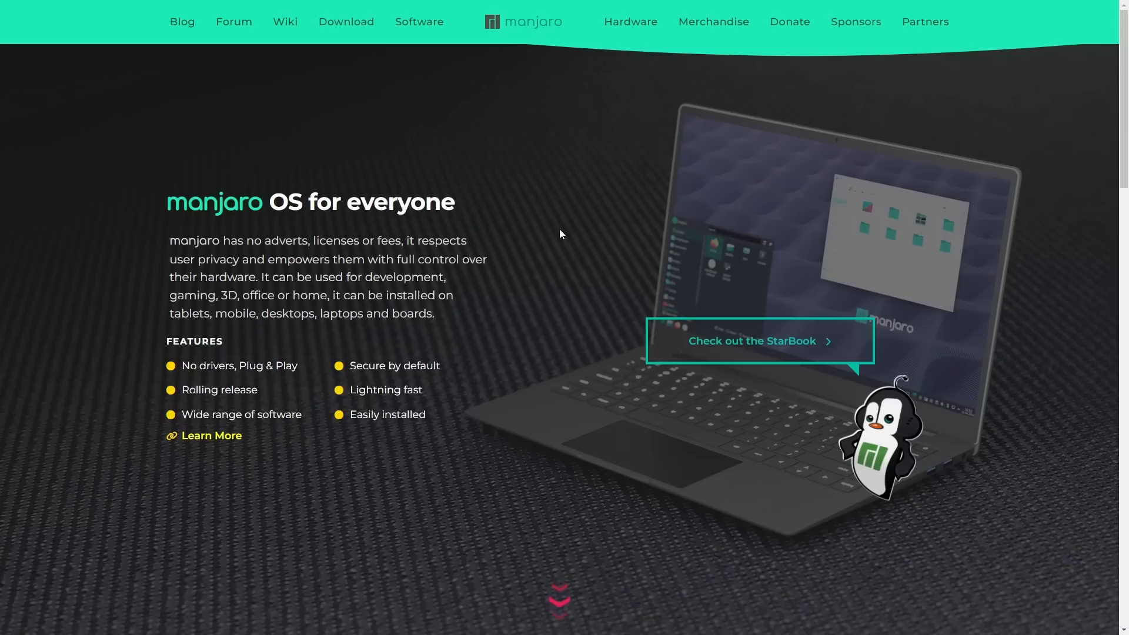
mouse_move(182, 22)
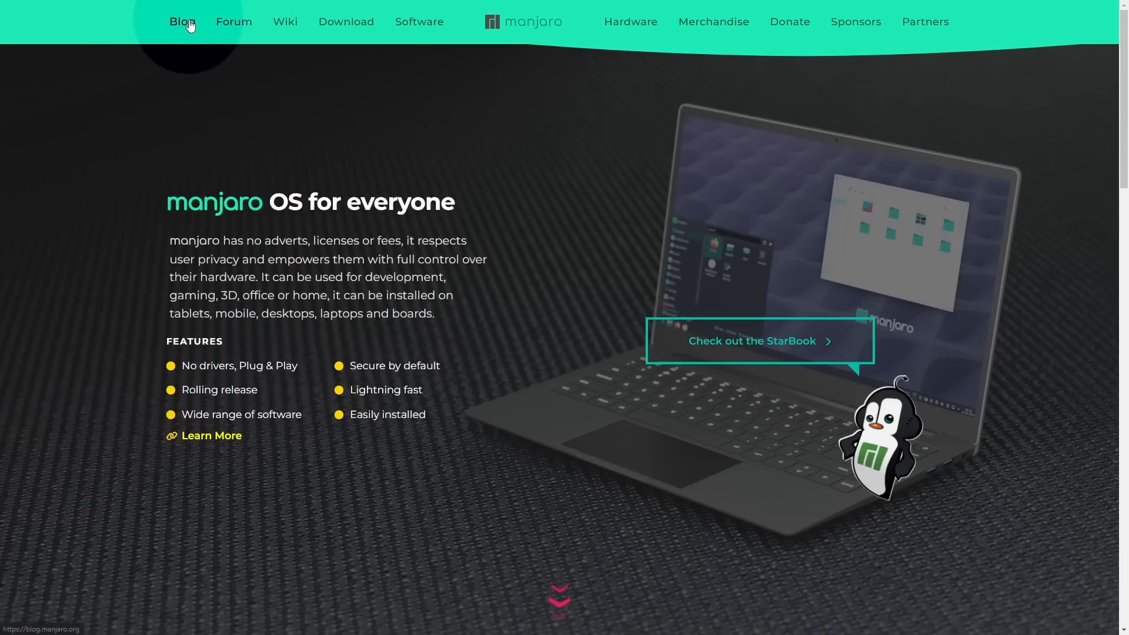
mouse_move(345, 22)
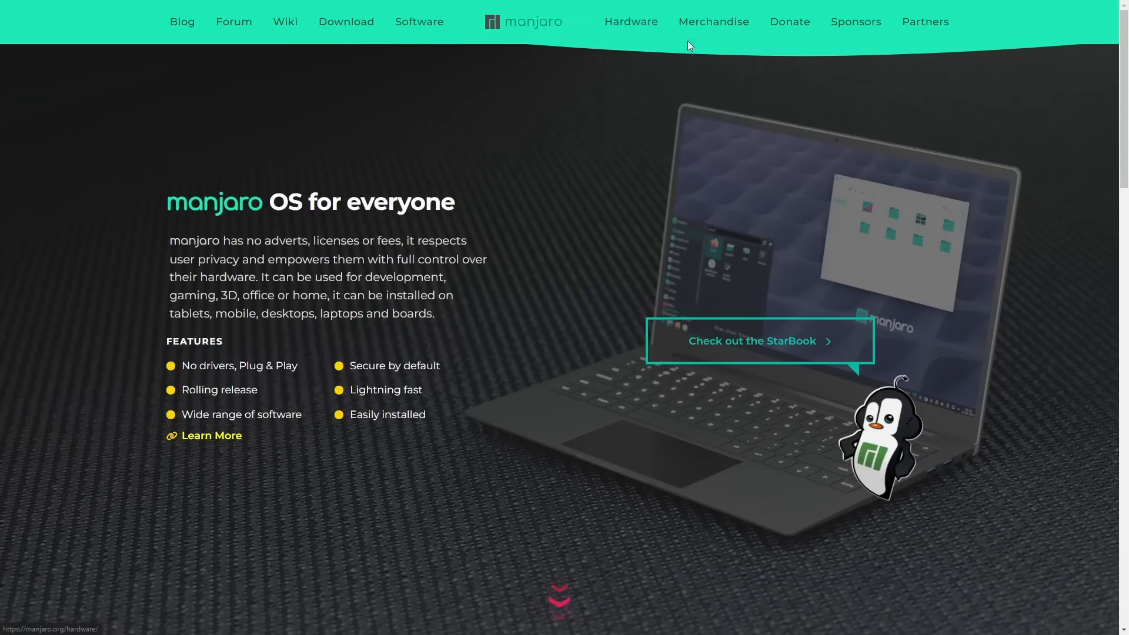
mouse_move(222, 295)
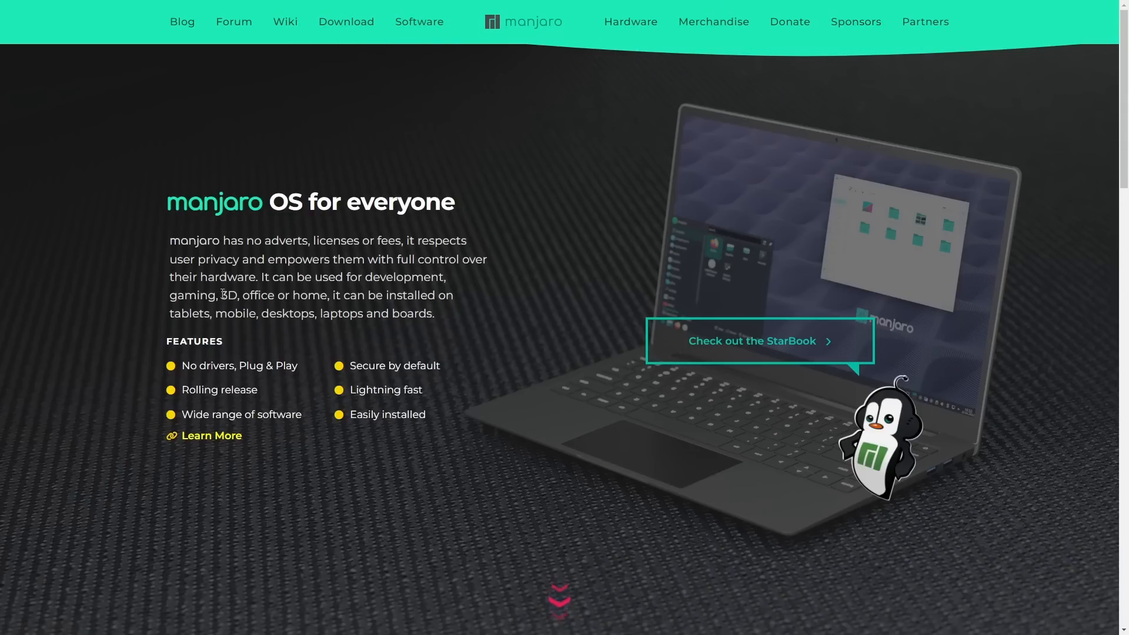
mouse_move(572, 205)
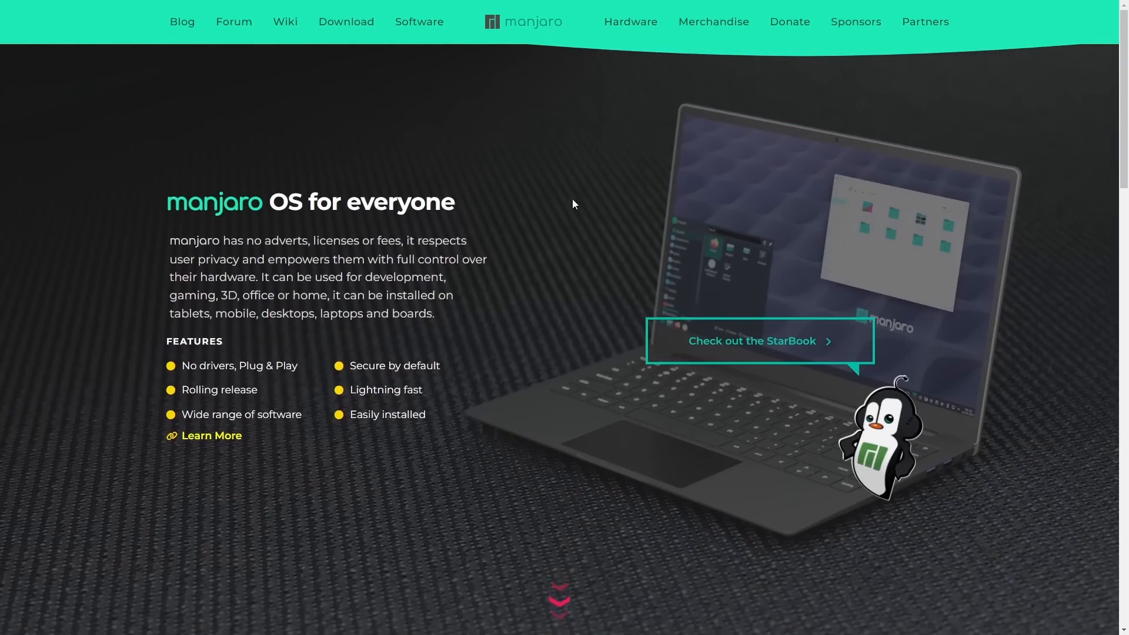
mouse_move(336, 487)
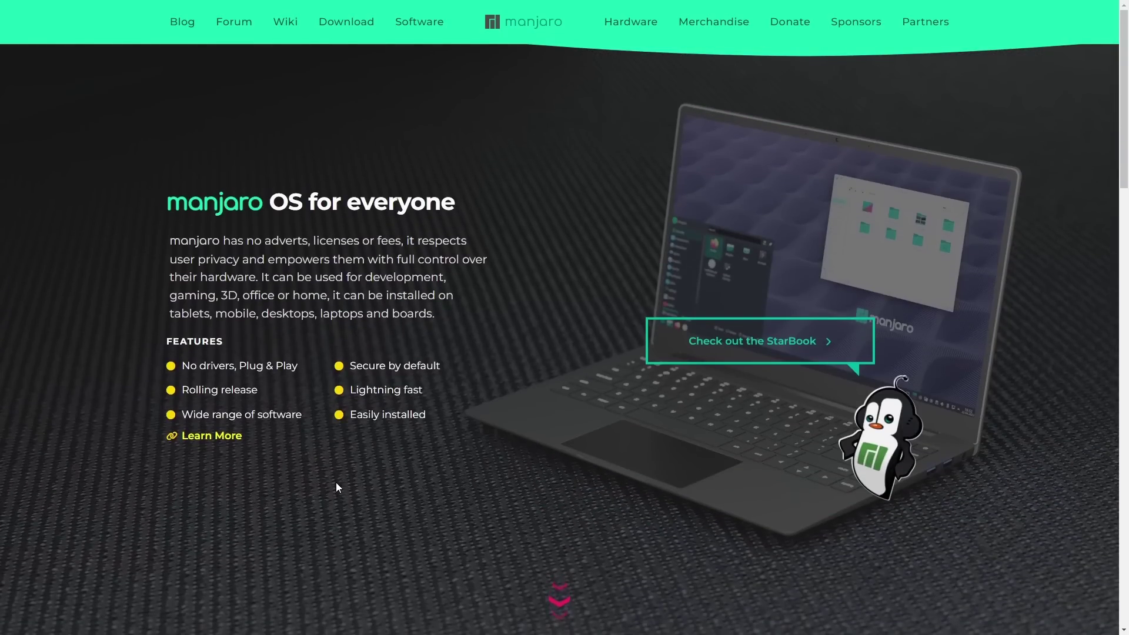
scroll("down", 3)
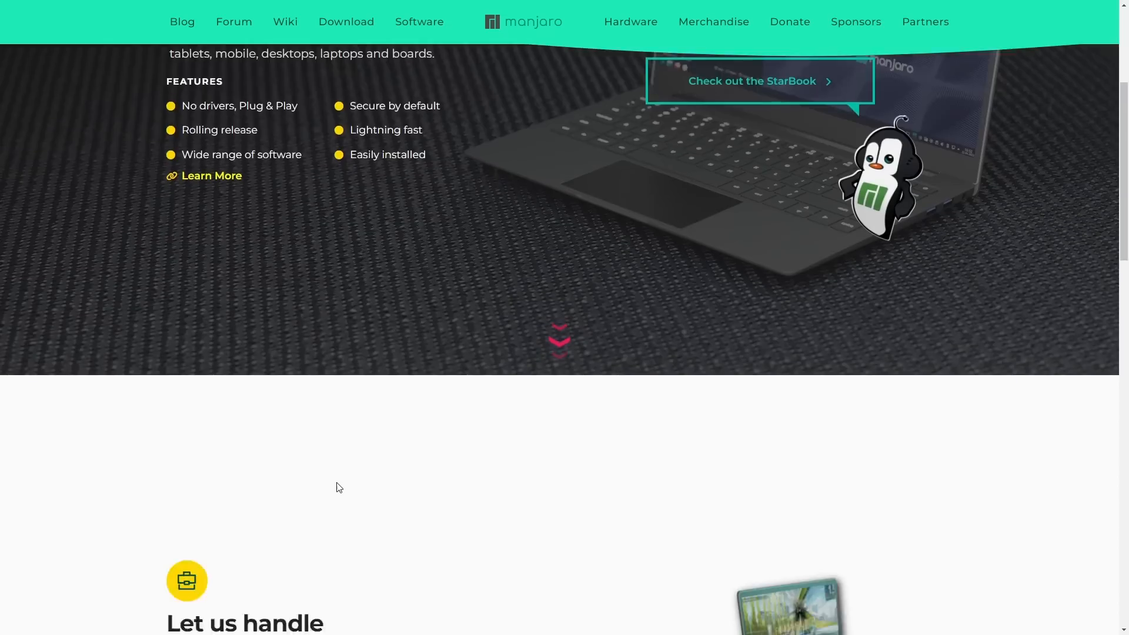
scroll("down", 3)
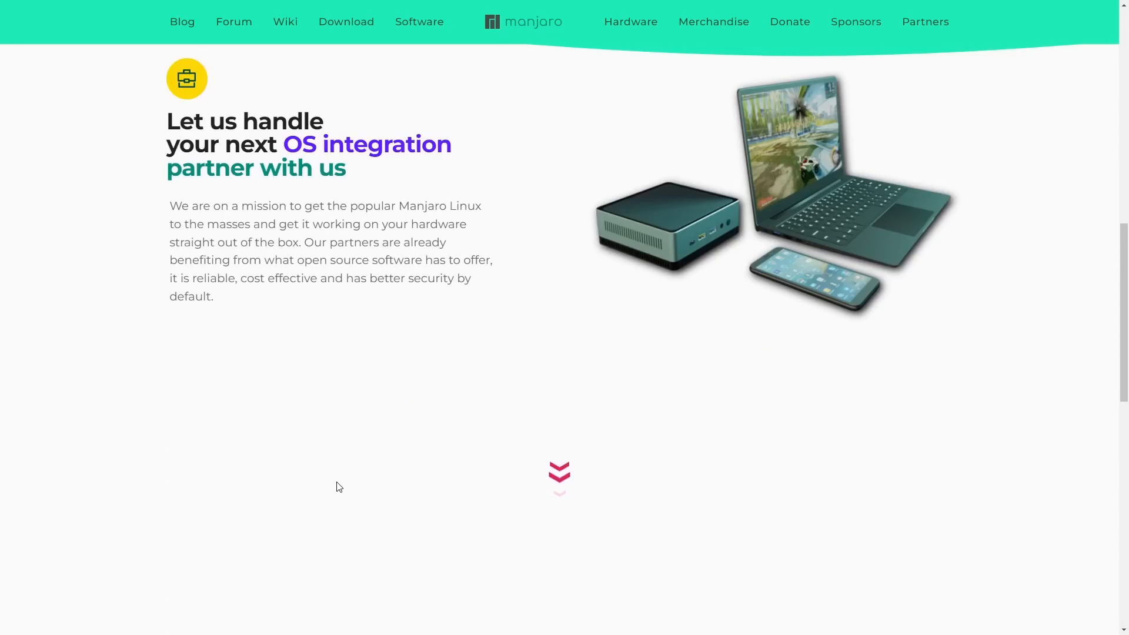
scroll("down", 3)
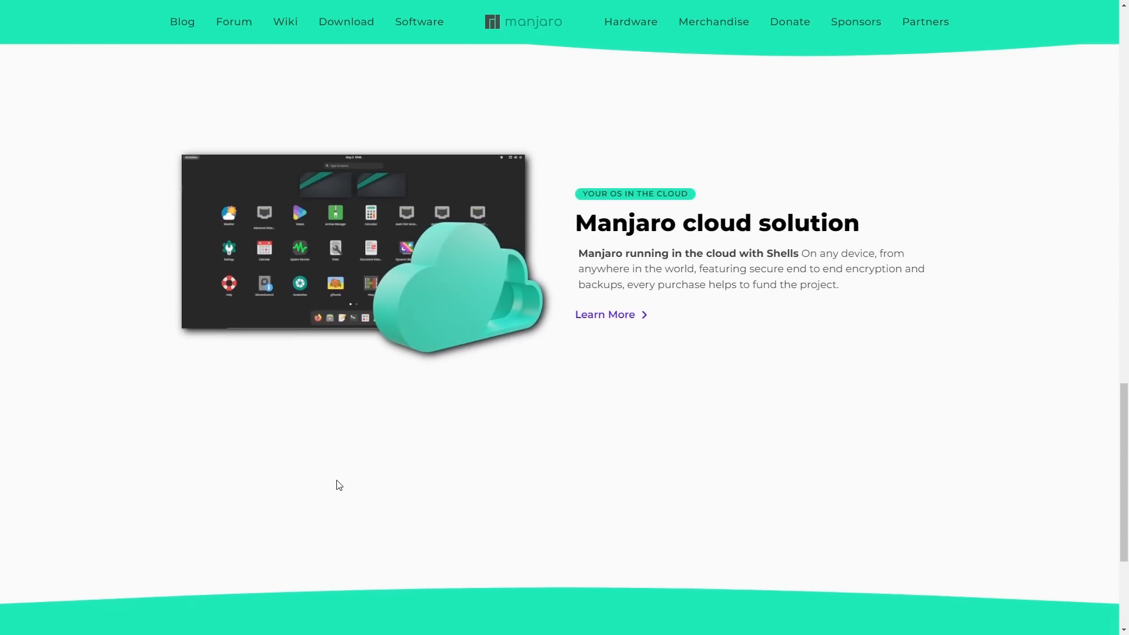
scroll("down", 3)
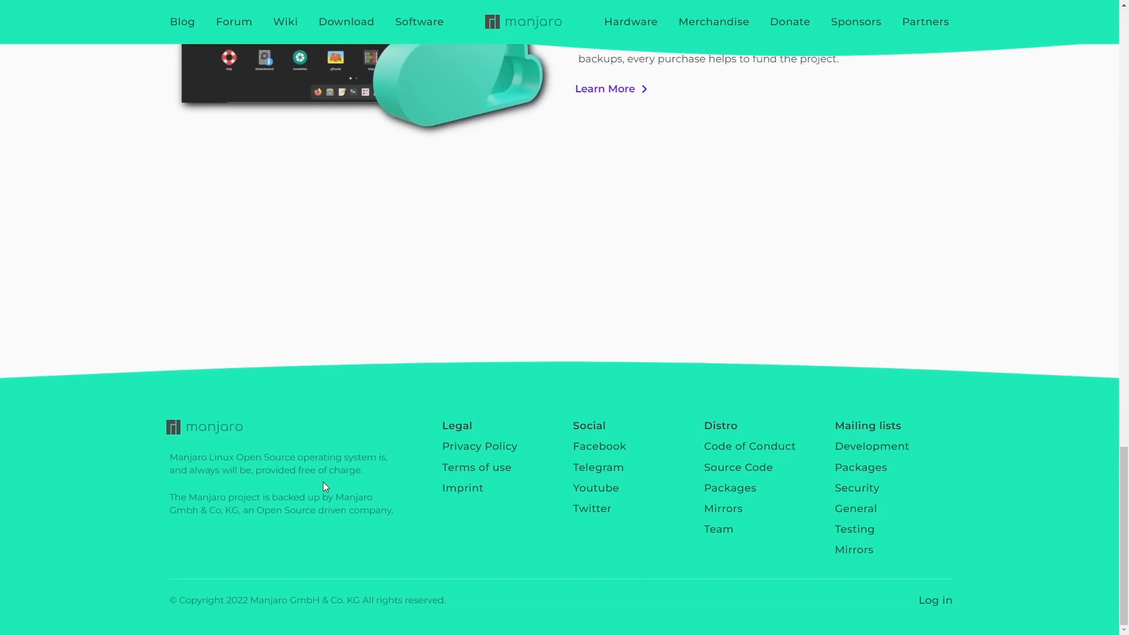
scroll("up", 3)
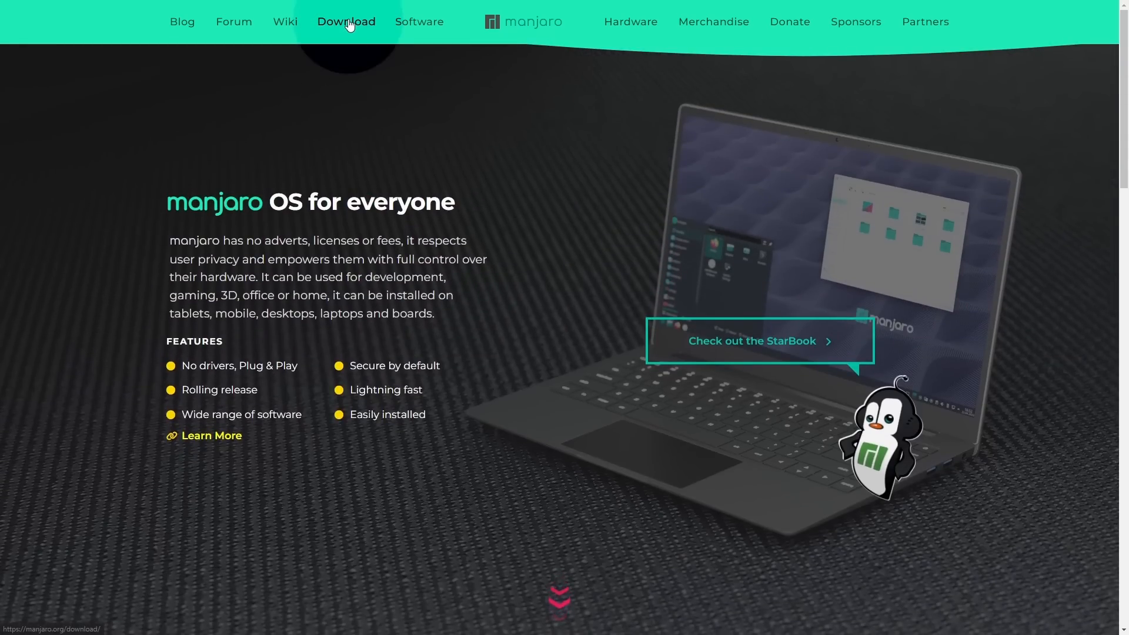
Go to the Manjaro download page and scroll past ARM to Sway, Mate and Docker.
left_click(347, 22)
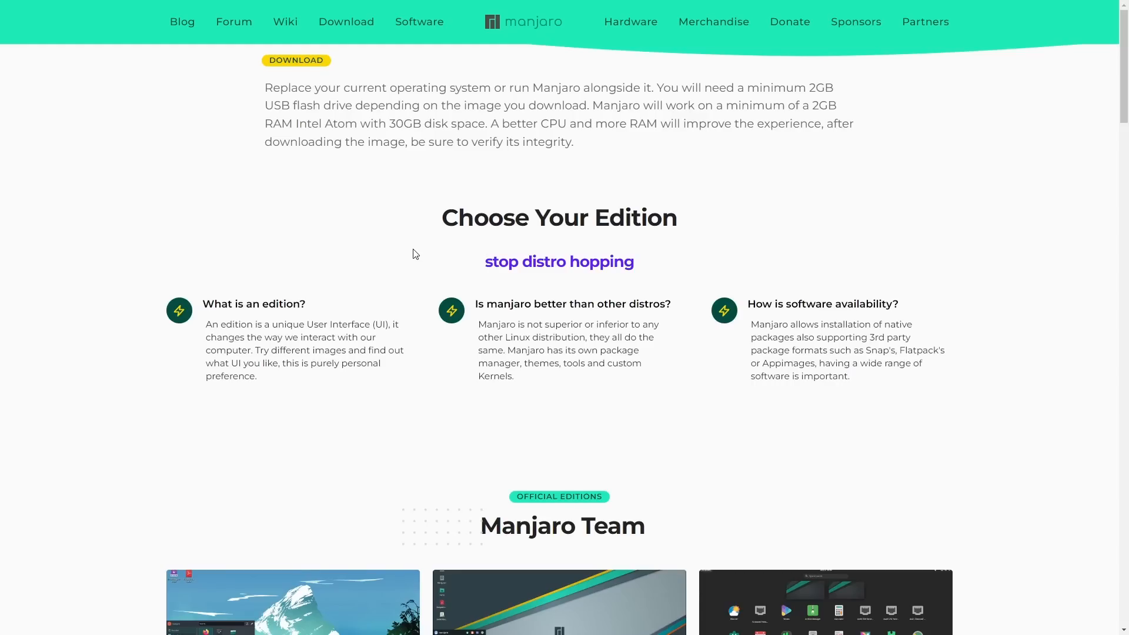
scroll("down", 3)
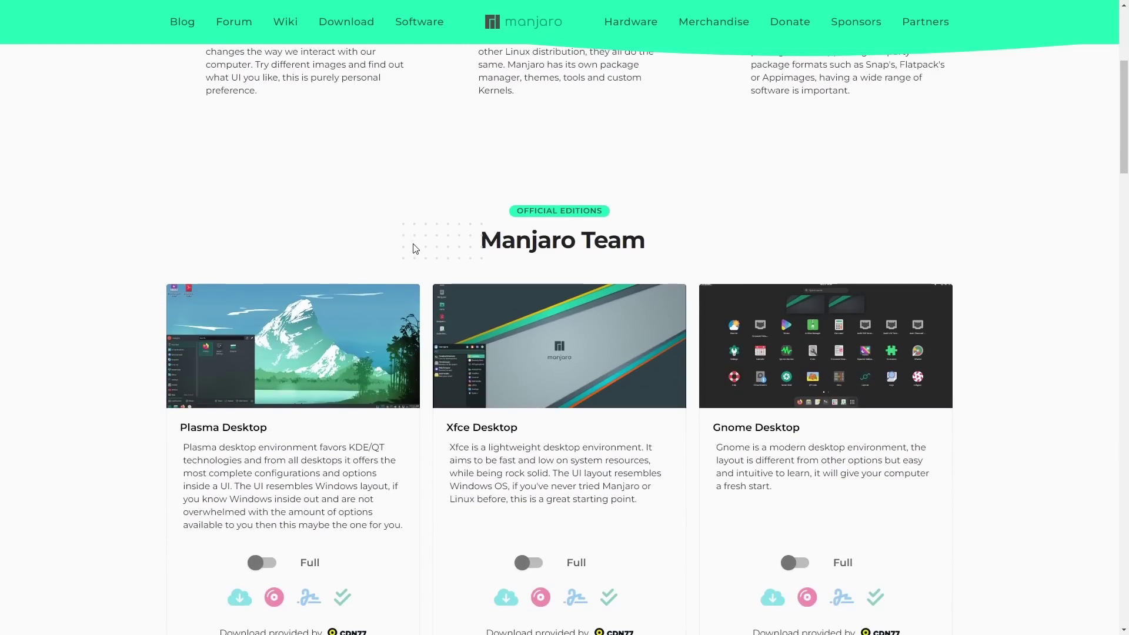
scroll("down", 3)
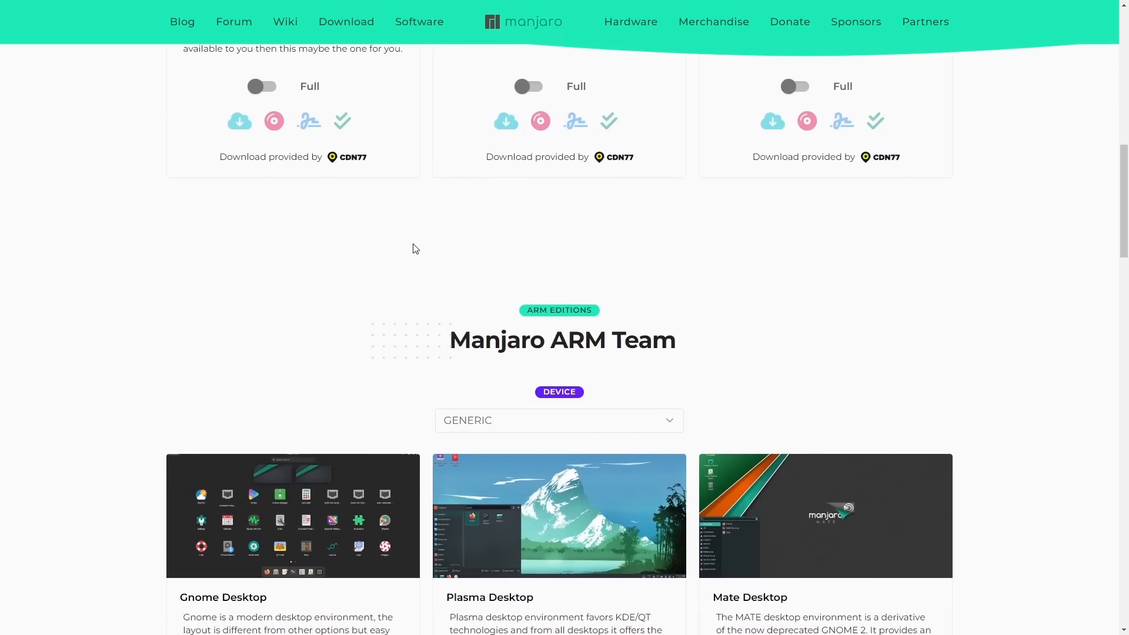
scroll("down", 3)
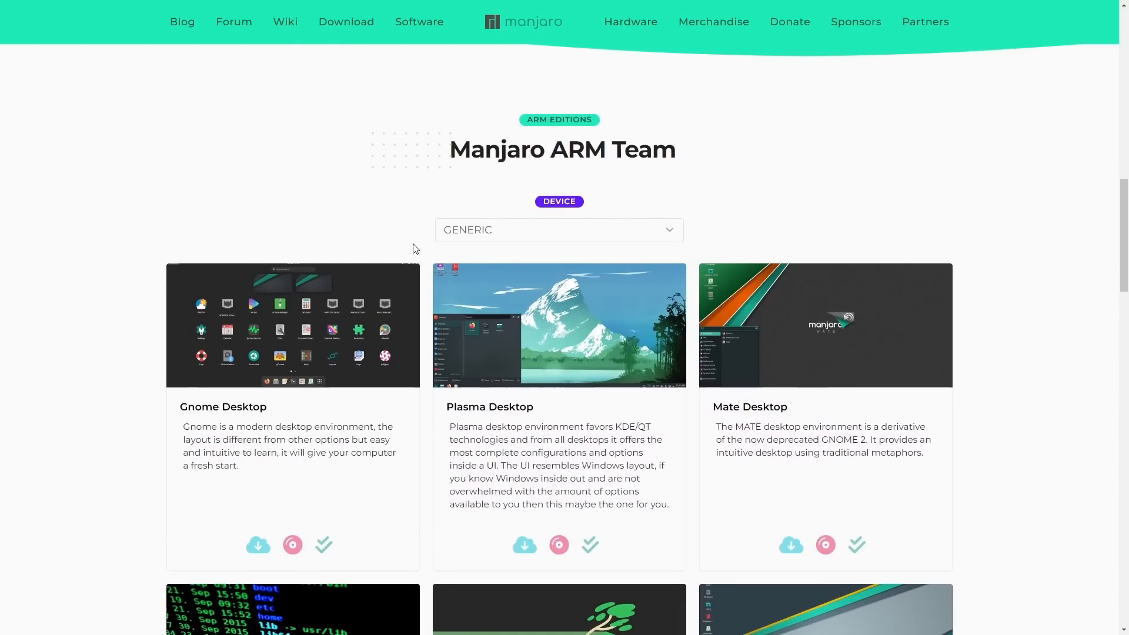
scroll("down", 3)
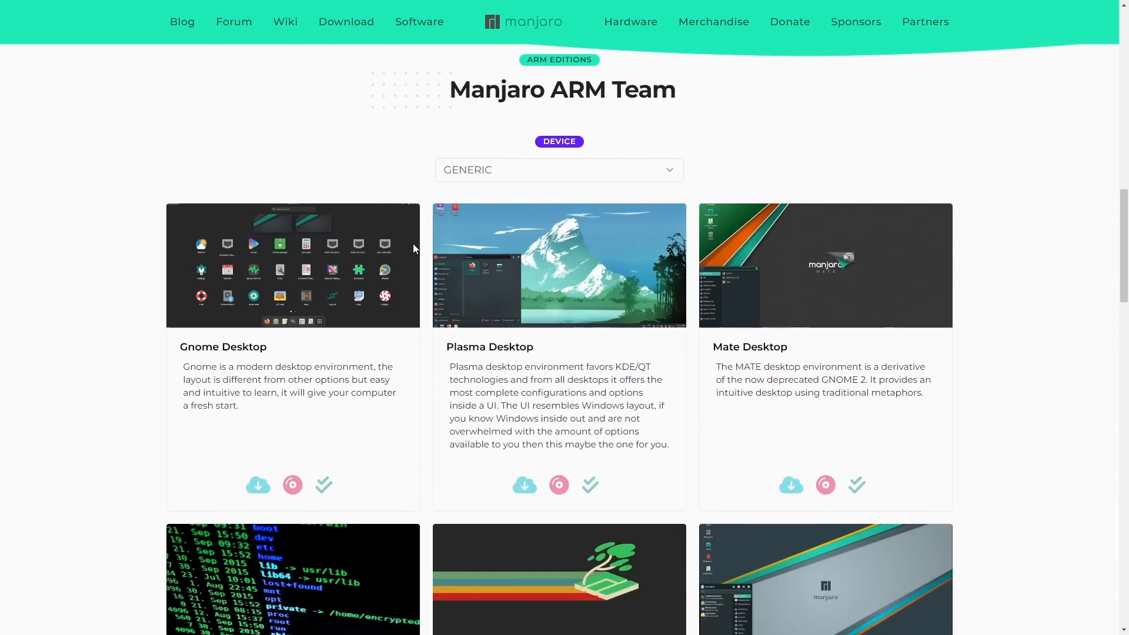
scroll("down", 3)
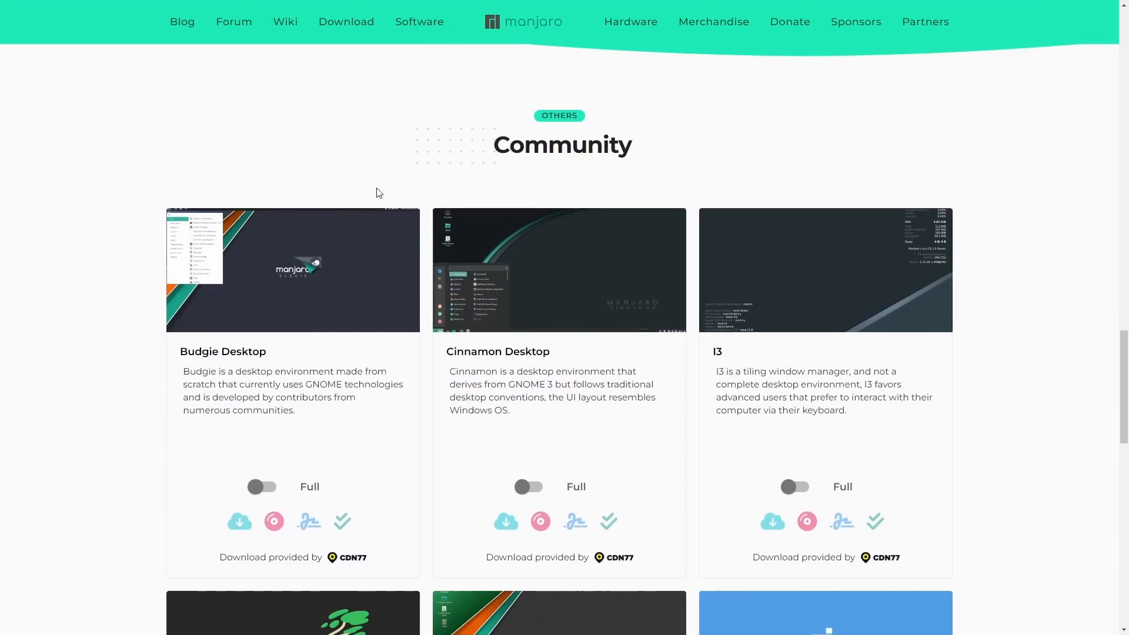
mouse_move(675, 49)
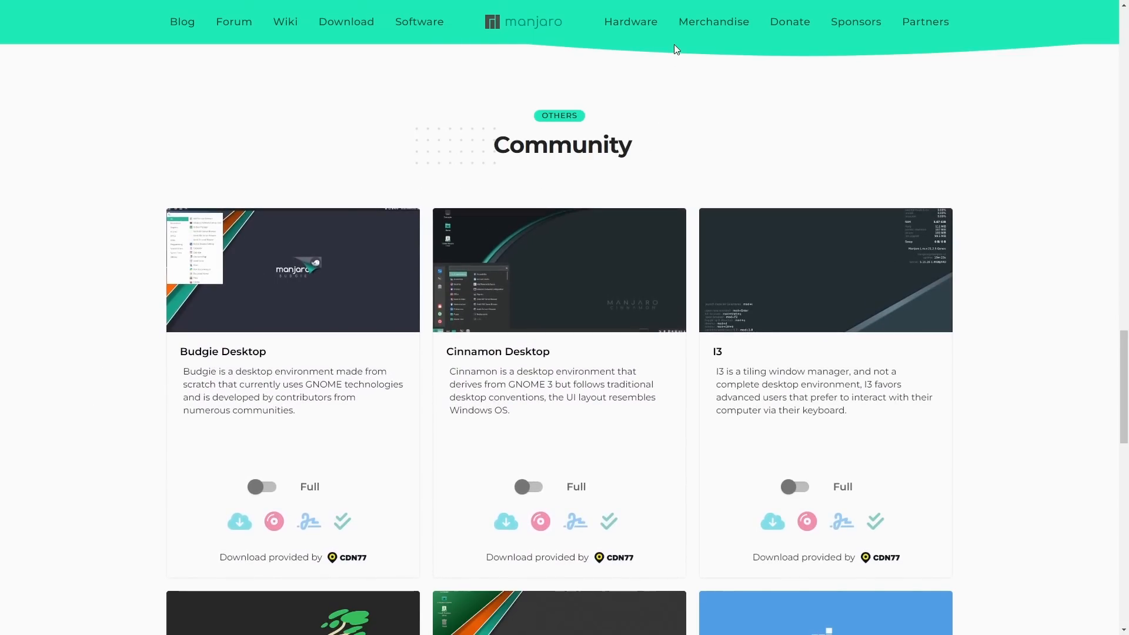
mouse_move(747, 115)
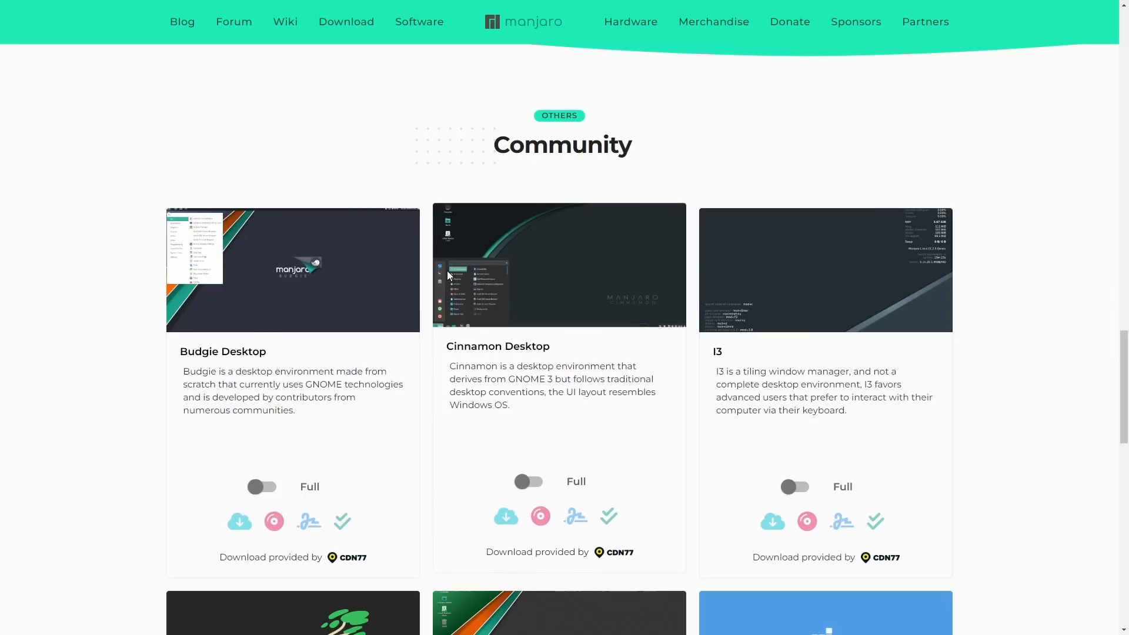
scroll("down", 3)
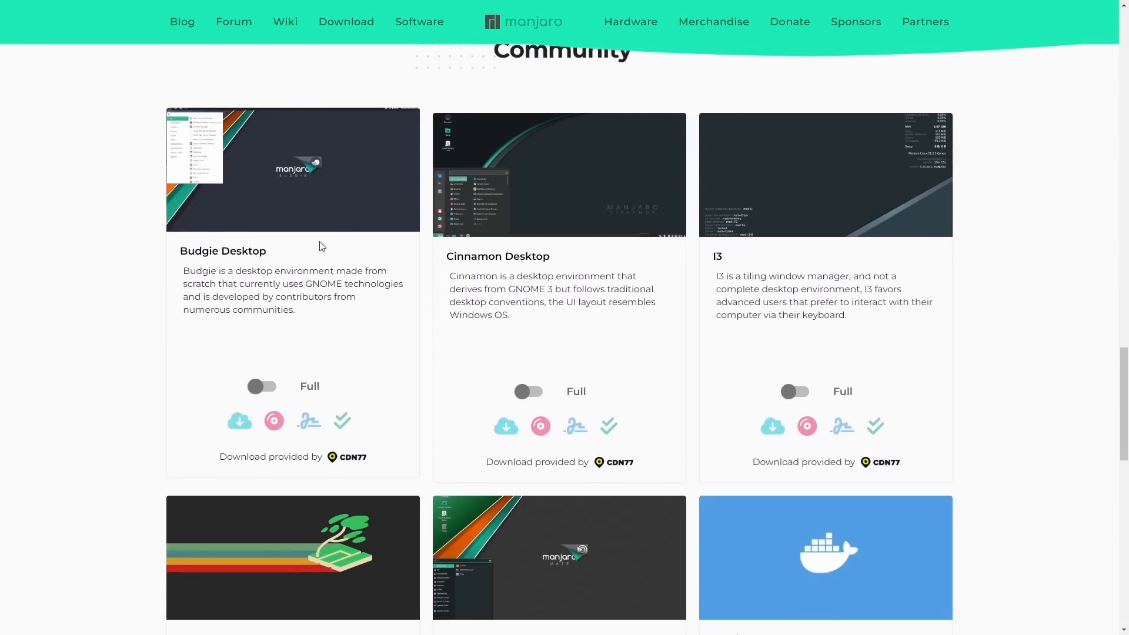
scroll("down", 3)
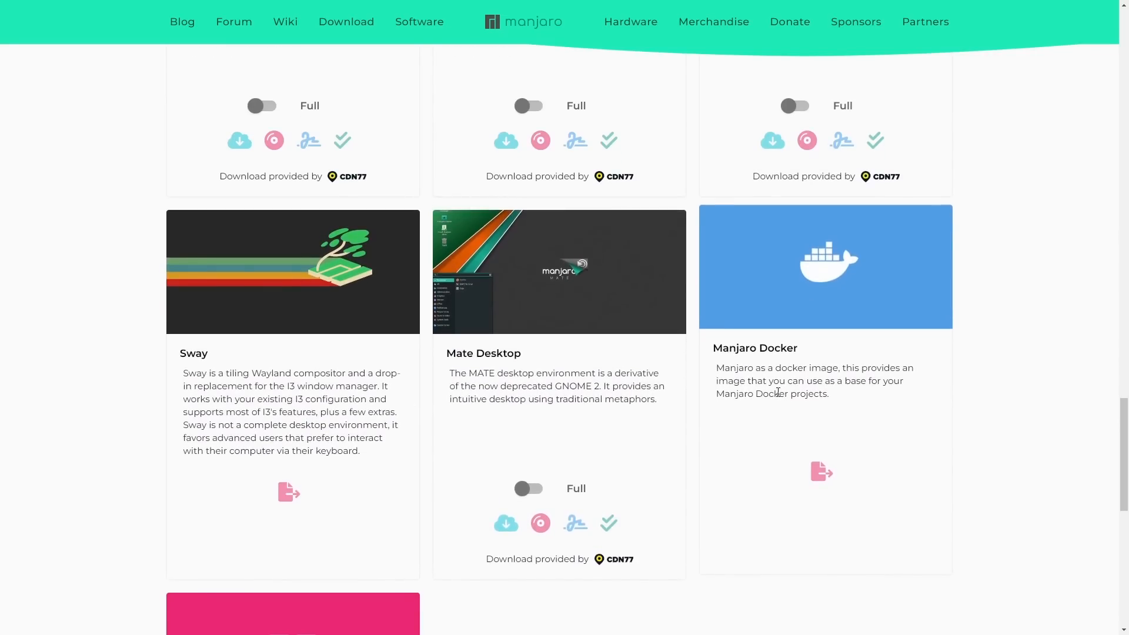
scroll("down", 3)
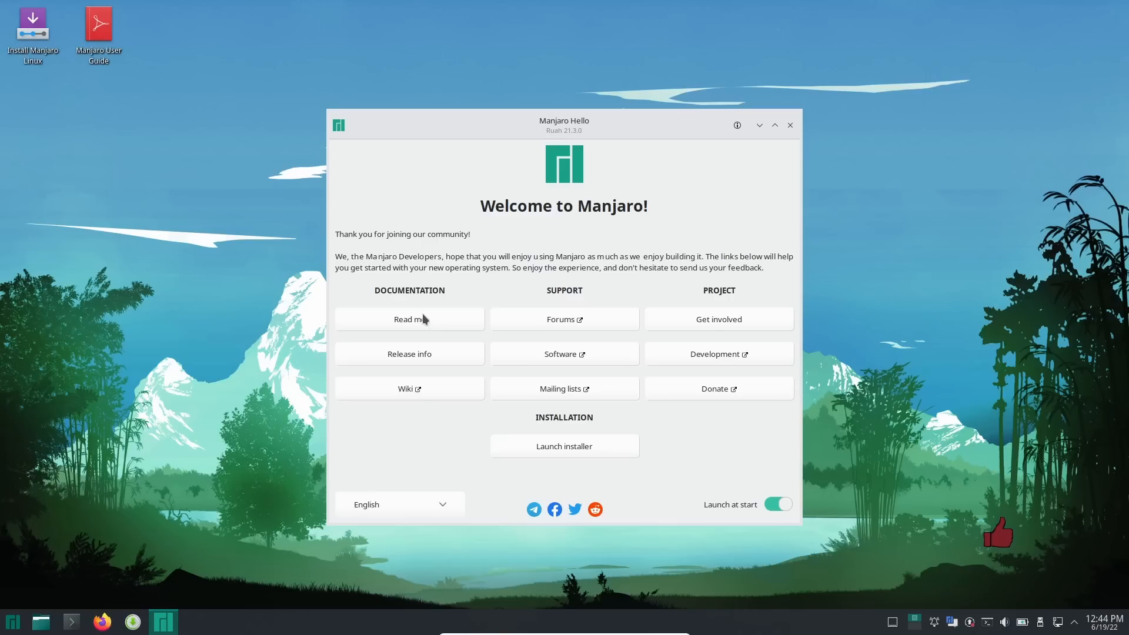
mouse_move(414, 400)
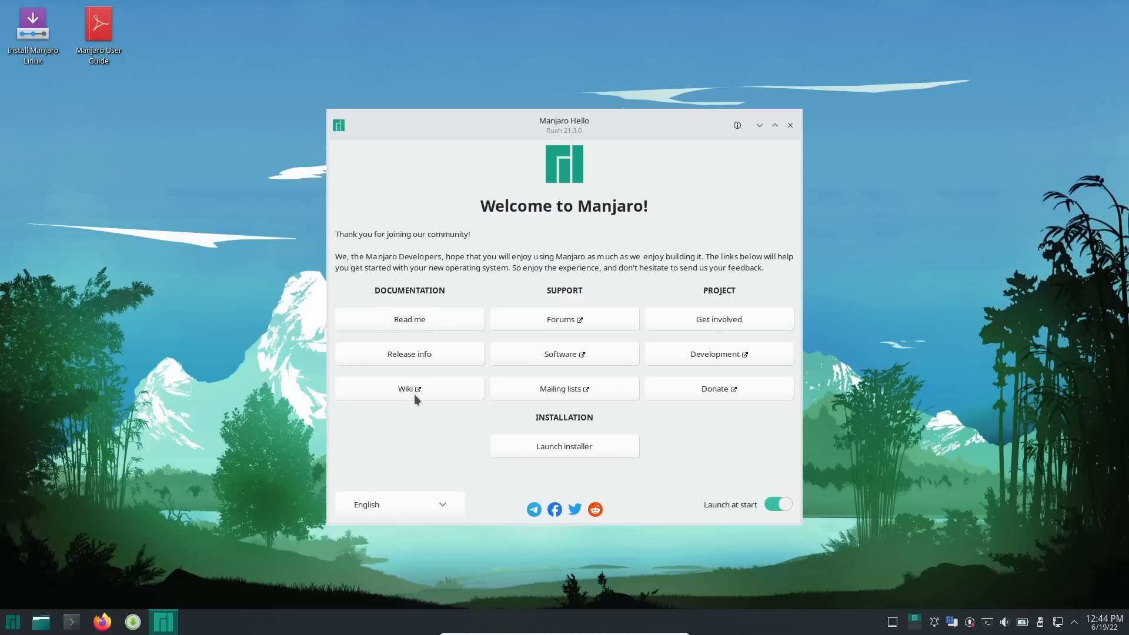
mouse_move(412, 358)
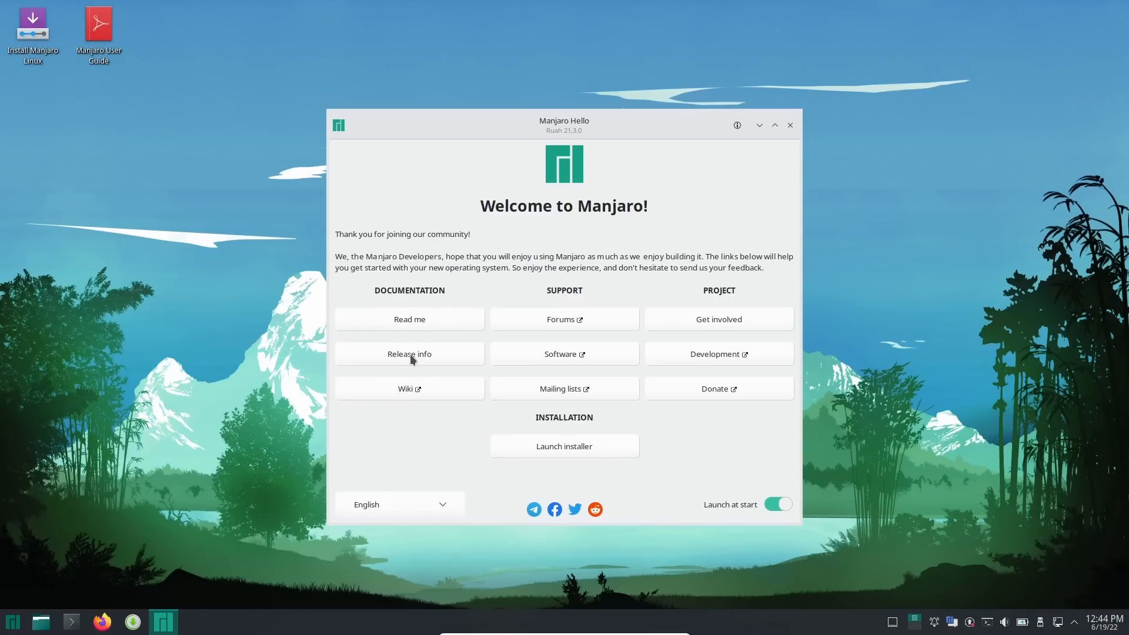
Open Release info in Manjaro Hello to show the Manjaro 21.3 release notes.
left_click(410, 353)
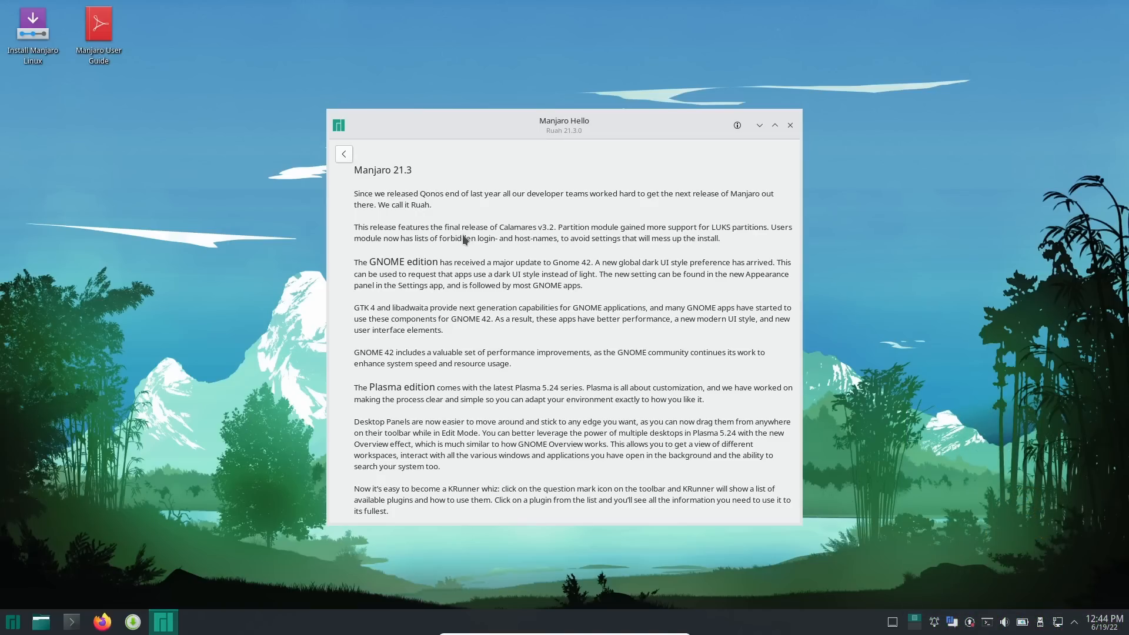
Apply the Dark theme from System Settings' Quick Settings page.
left_click(12, 622)
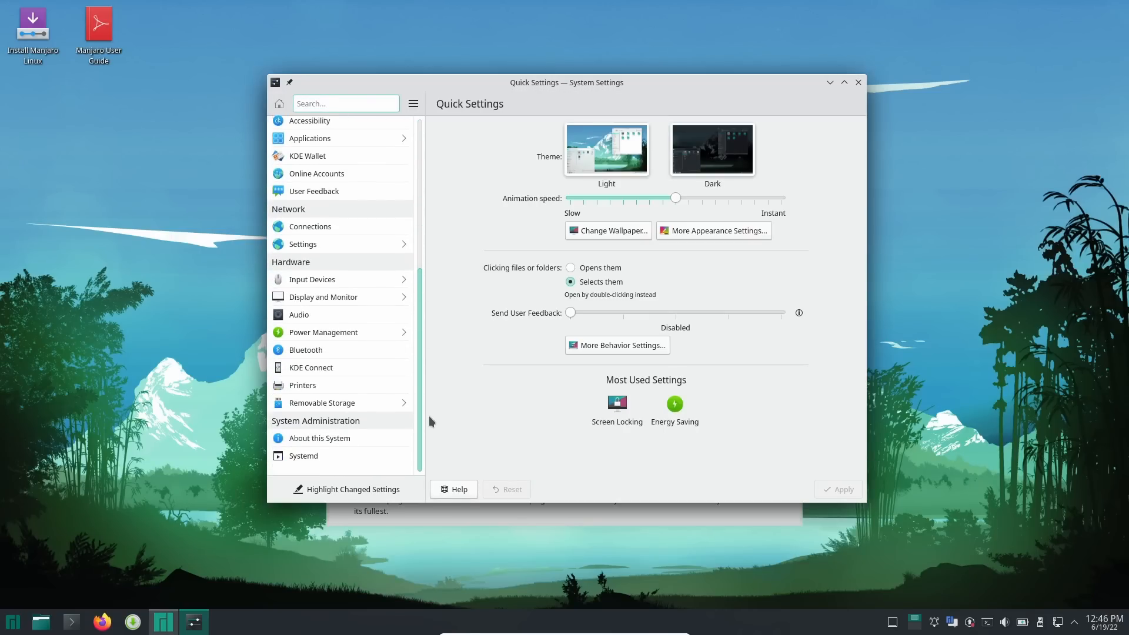
left_click(711, 148)
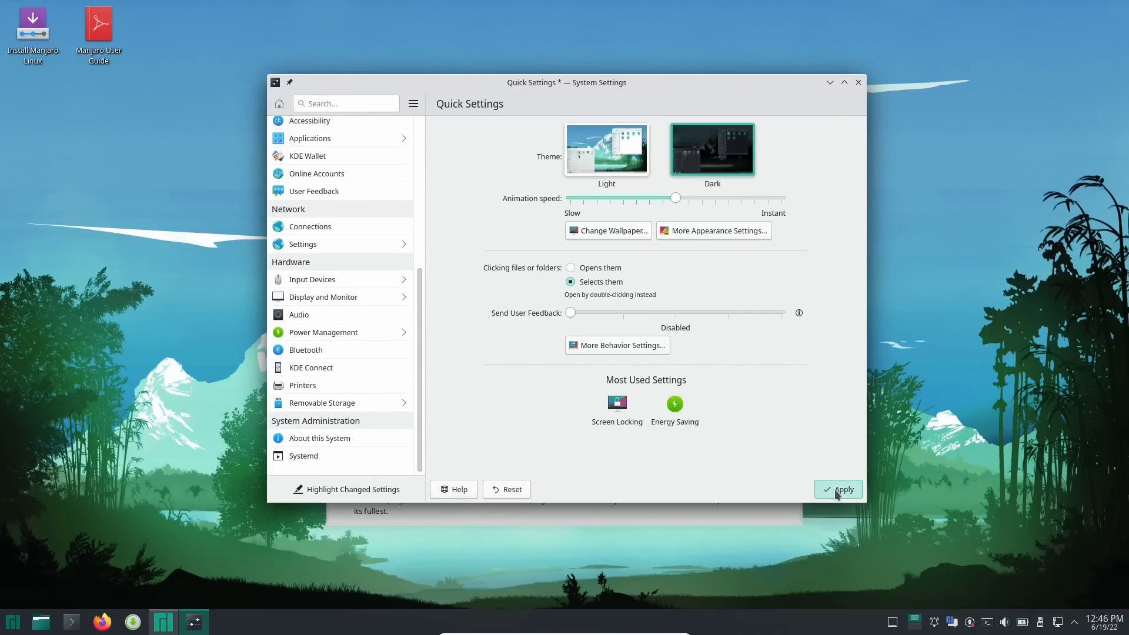
left_click(837, 489)
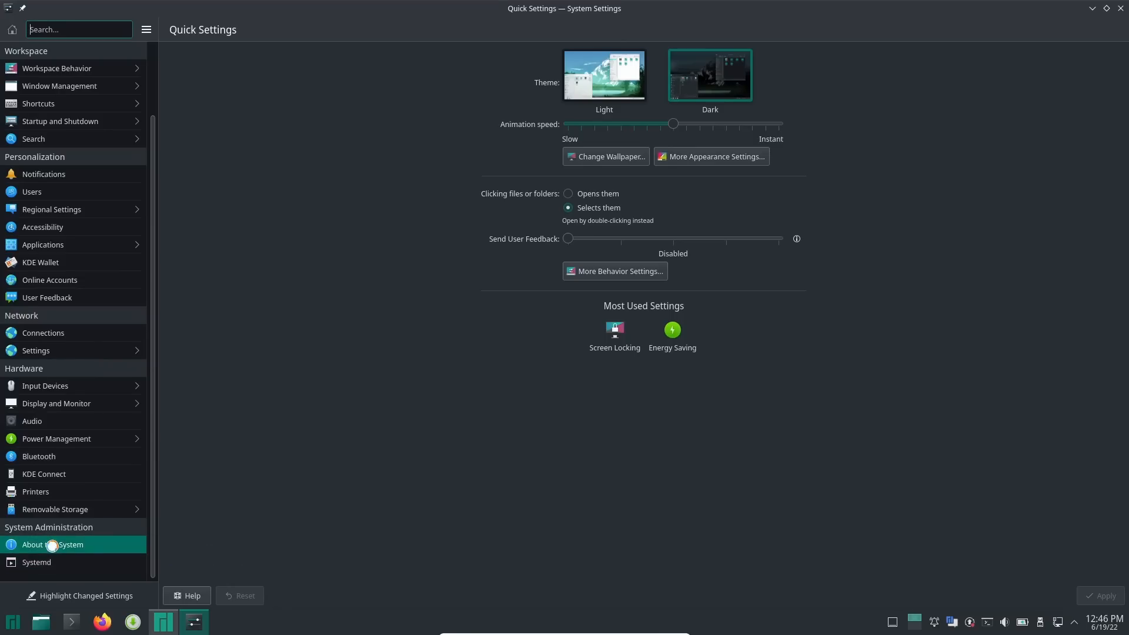
View About this System: Plasma 5.24.5, kernel 5.15.48, 3.8 GiB RAM, Intel i7.
left_click(52, 544)
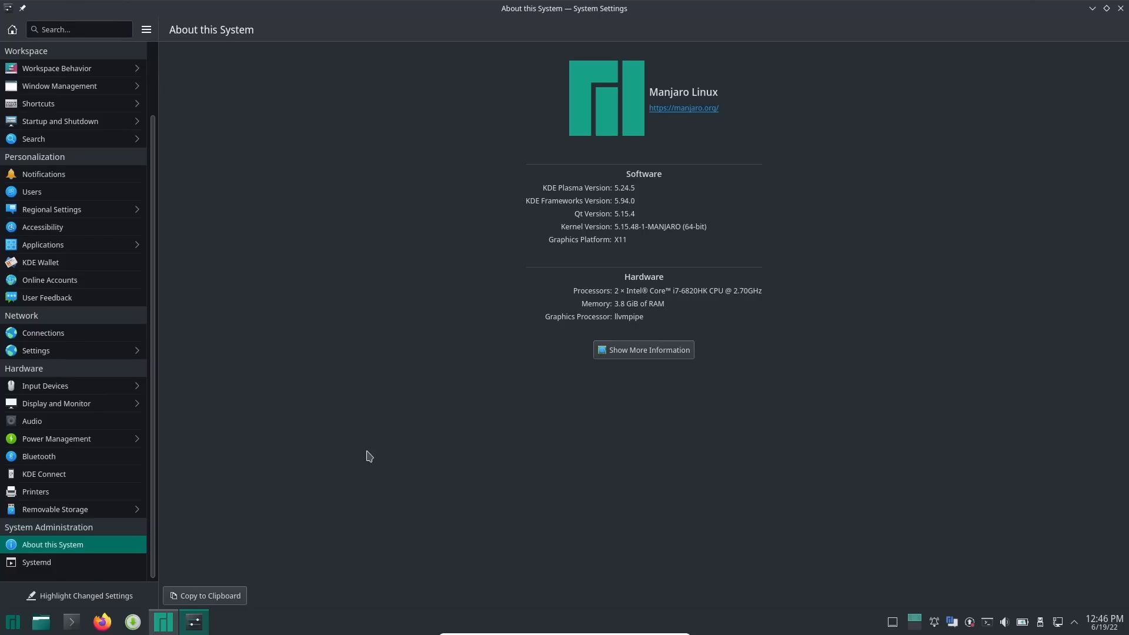
mouse_move(754, 7)
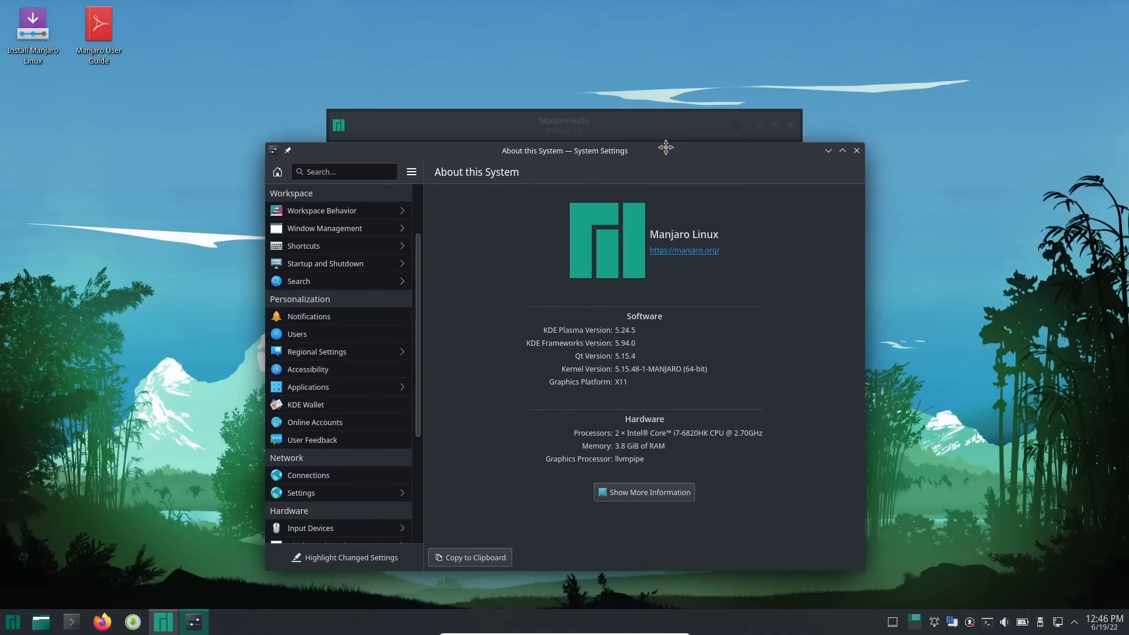
mouse_move(667, 152)
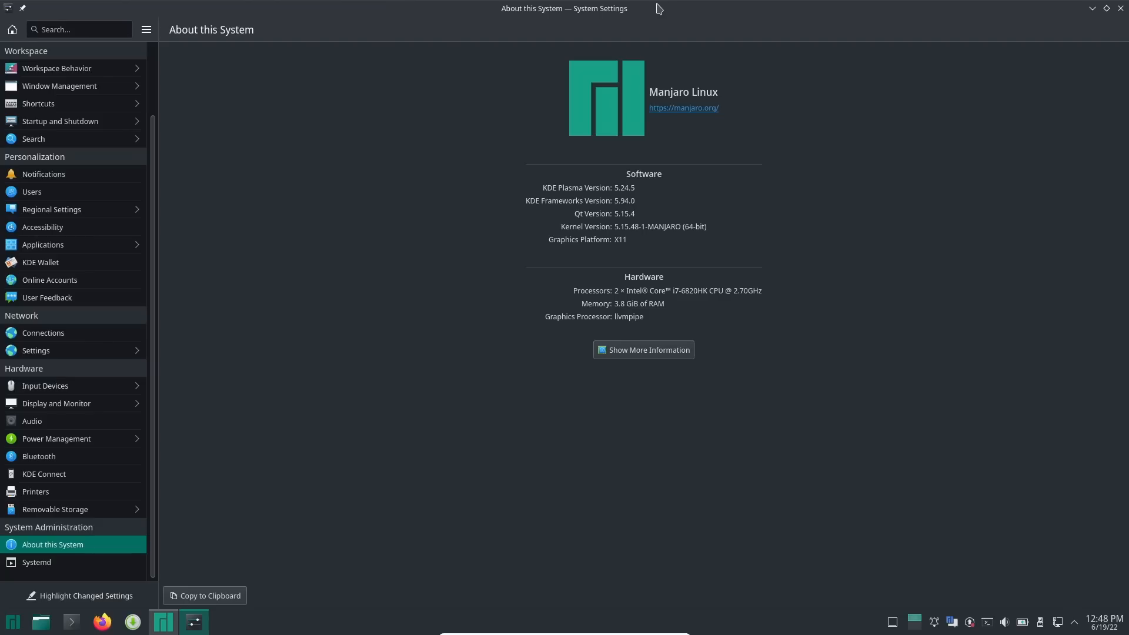
mouse_move(72, 403)
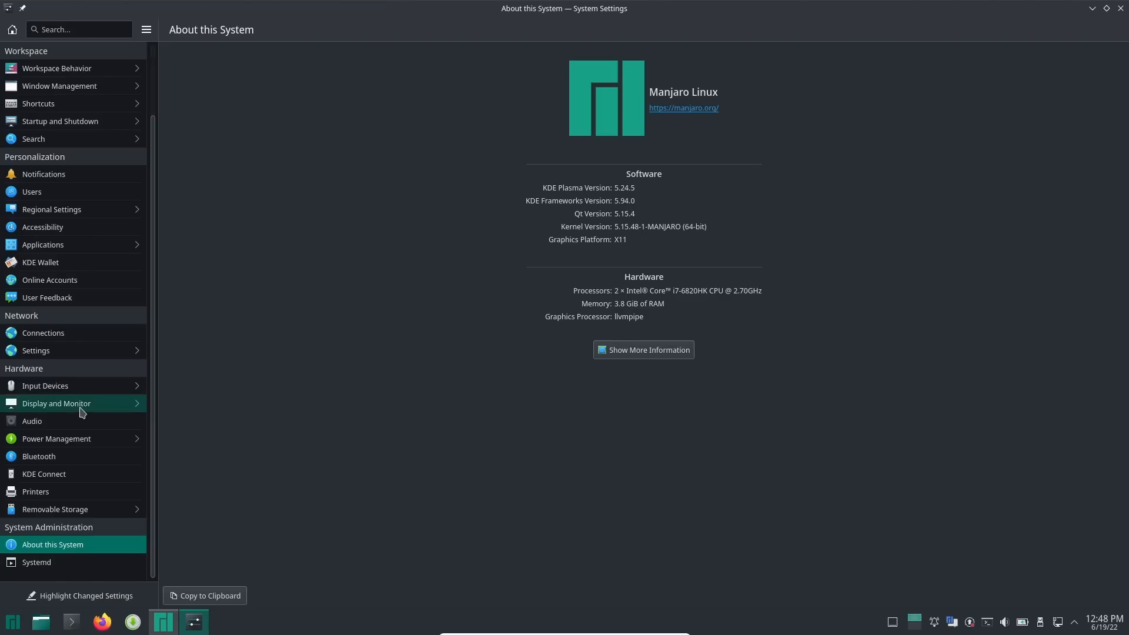
scroll("up", 3)
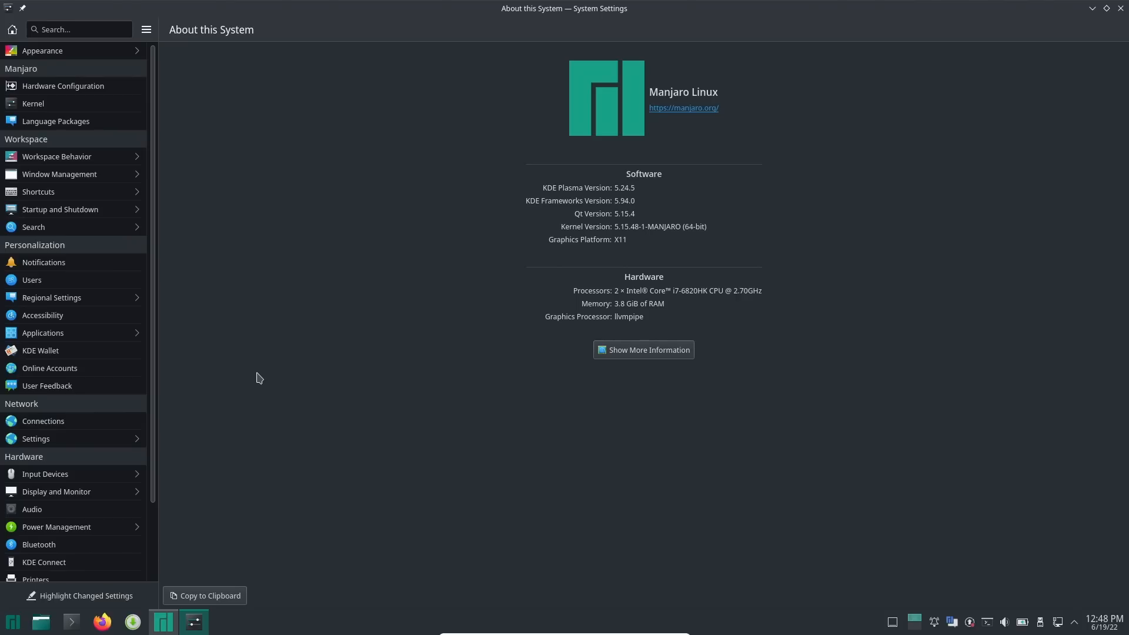
mouse_move(931, 209)
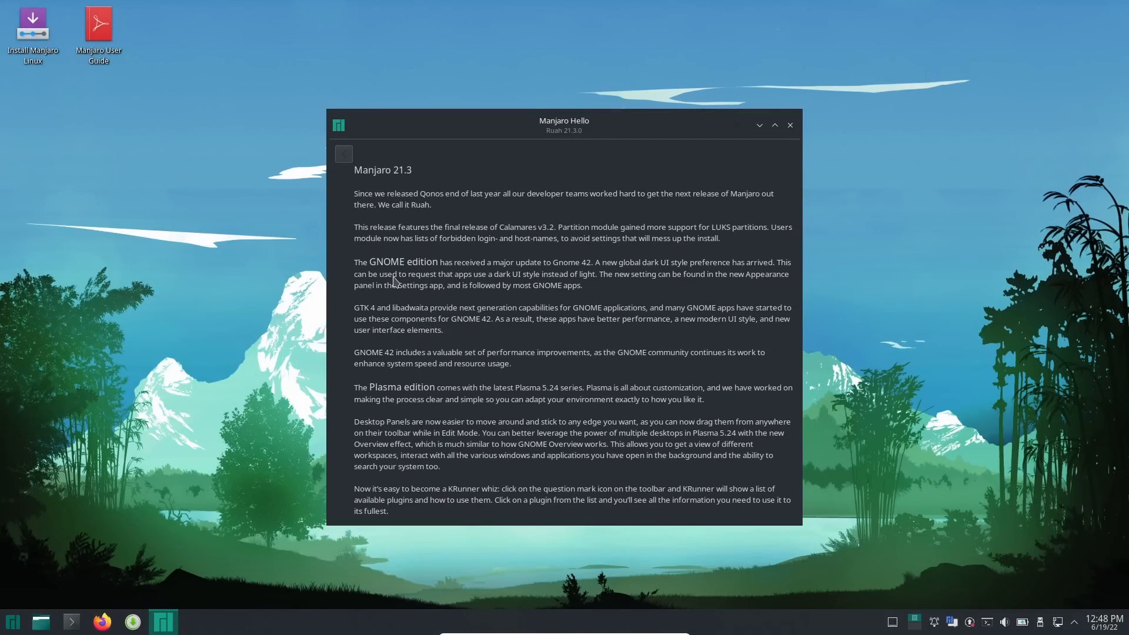
mouse_move(552, 247)
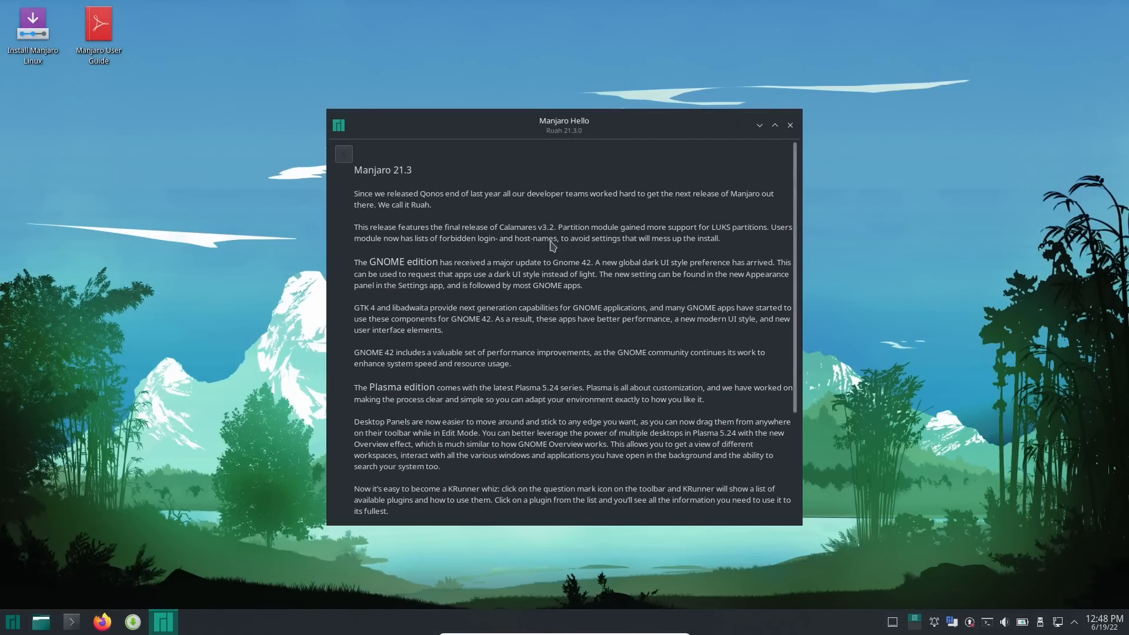
mouse_move(655, 280)
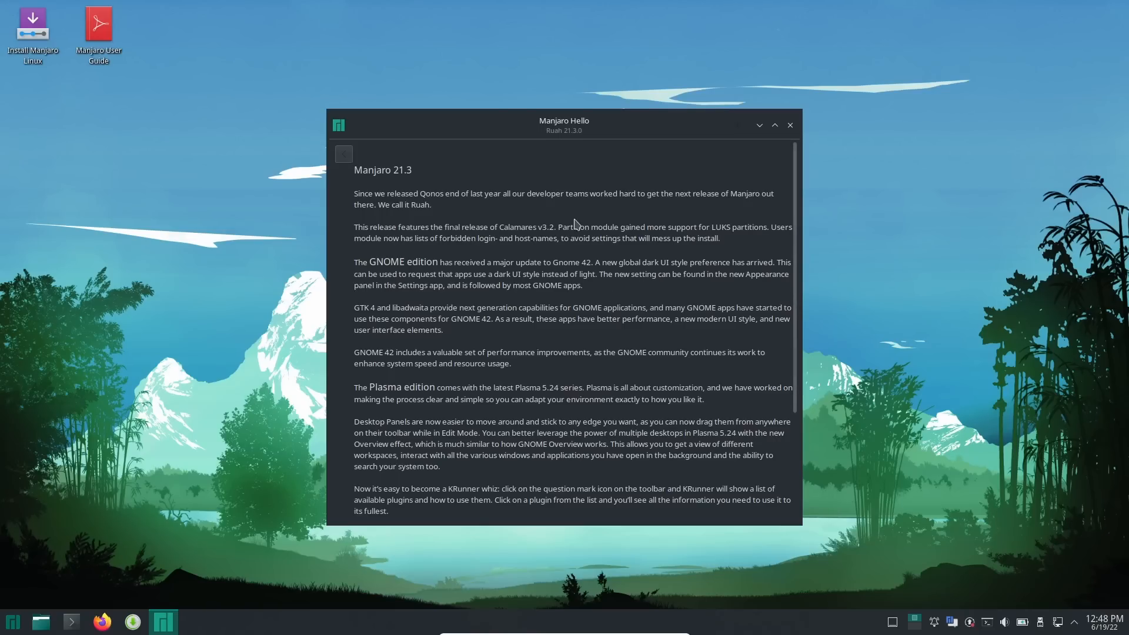
mouse_move(494, 199)
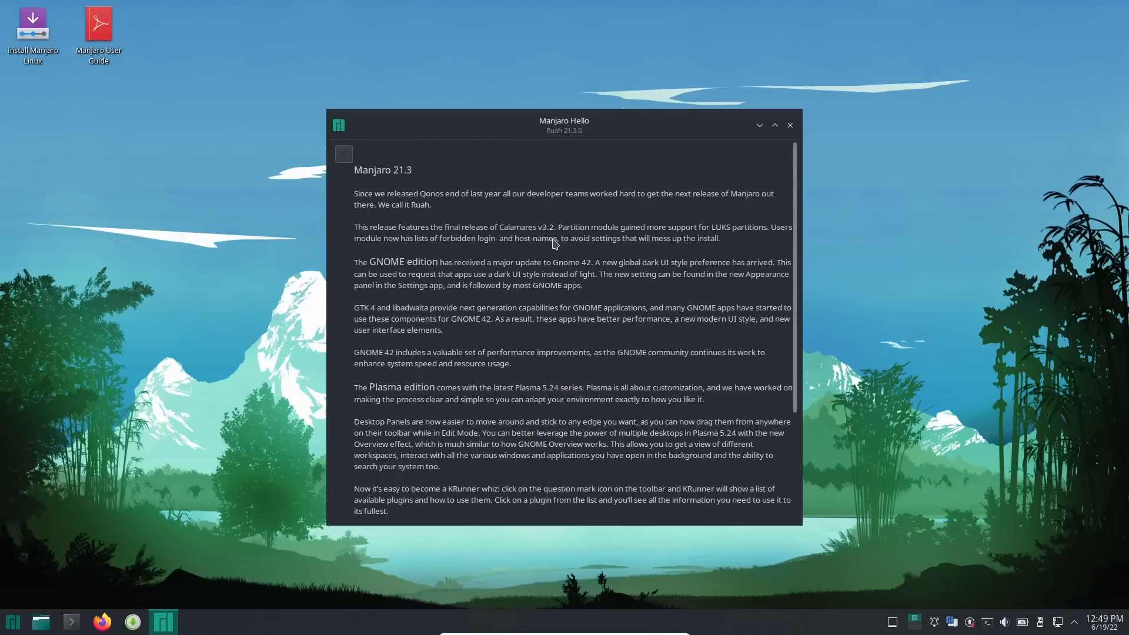
Scroll the Ruah 21.3.0 release notes to the bottom and close Manjaro Hello.
scroll("down", 3)
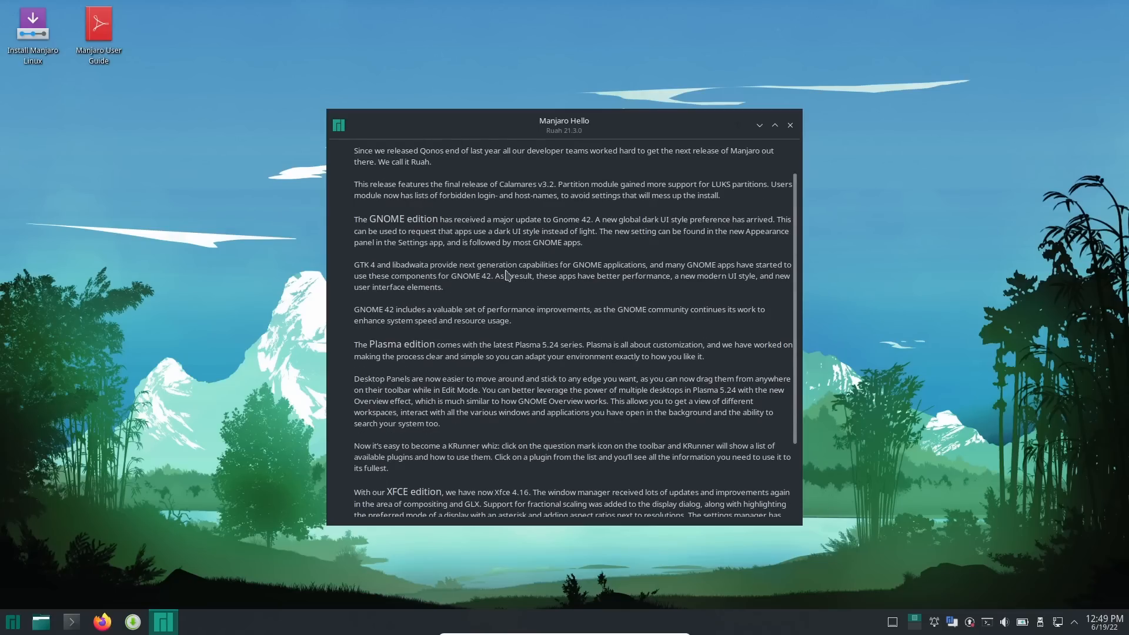
mouse_move(500, 296)
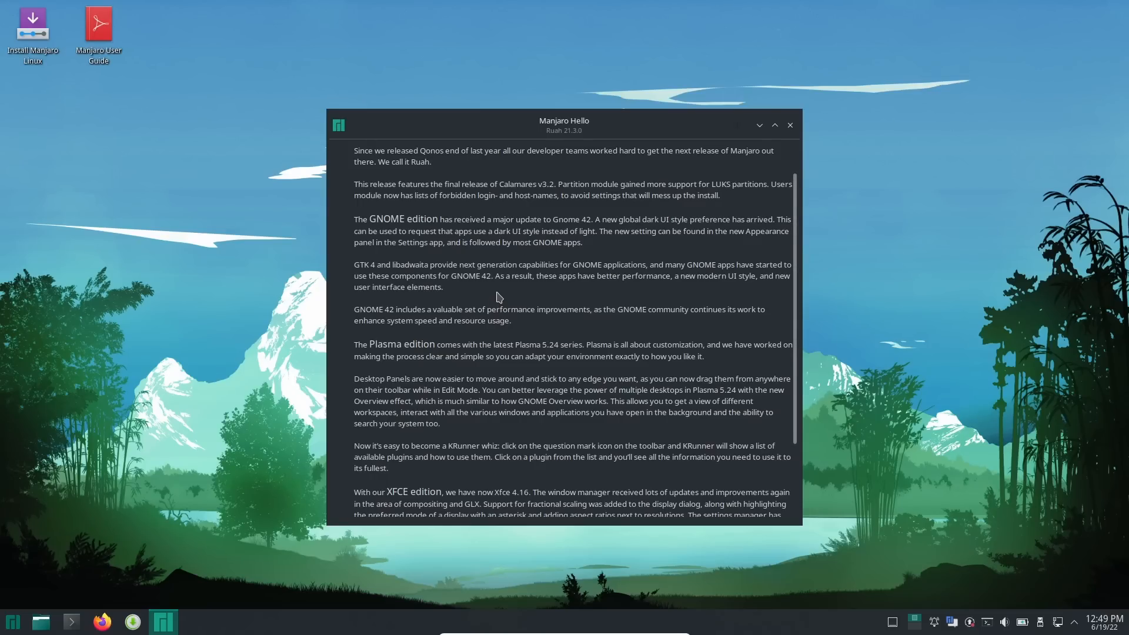
mouse_move(429, 384)
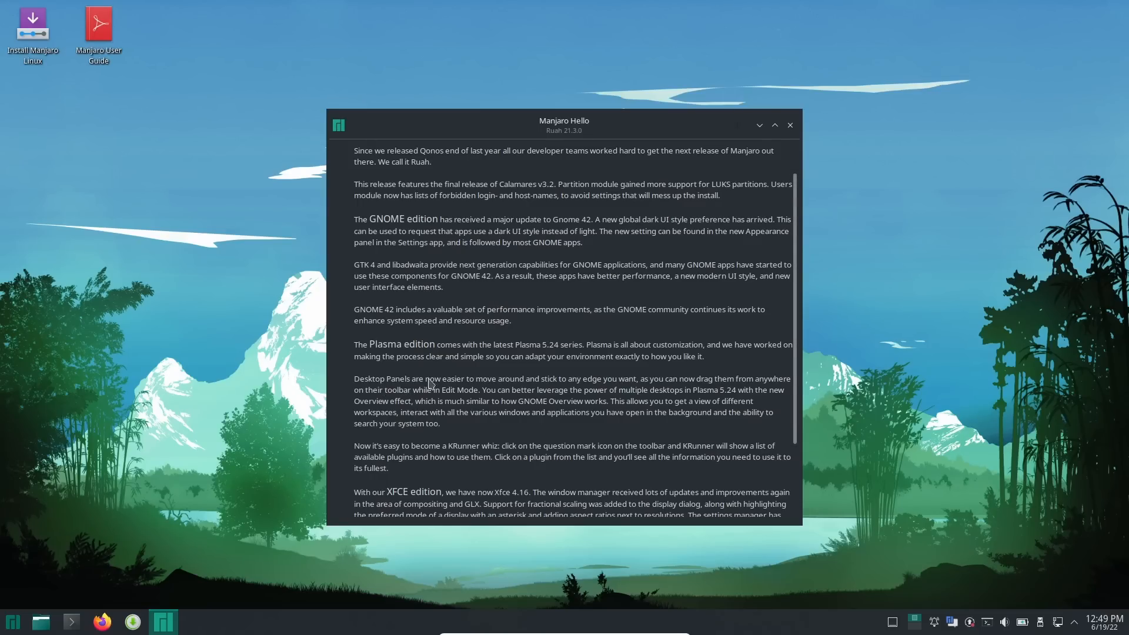
mouse_move(548, 389)
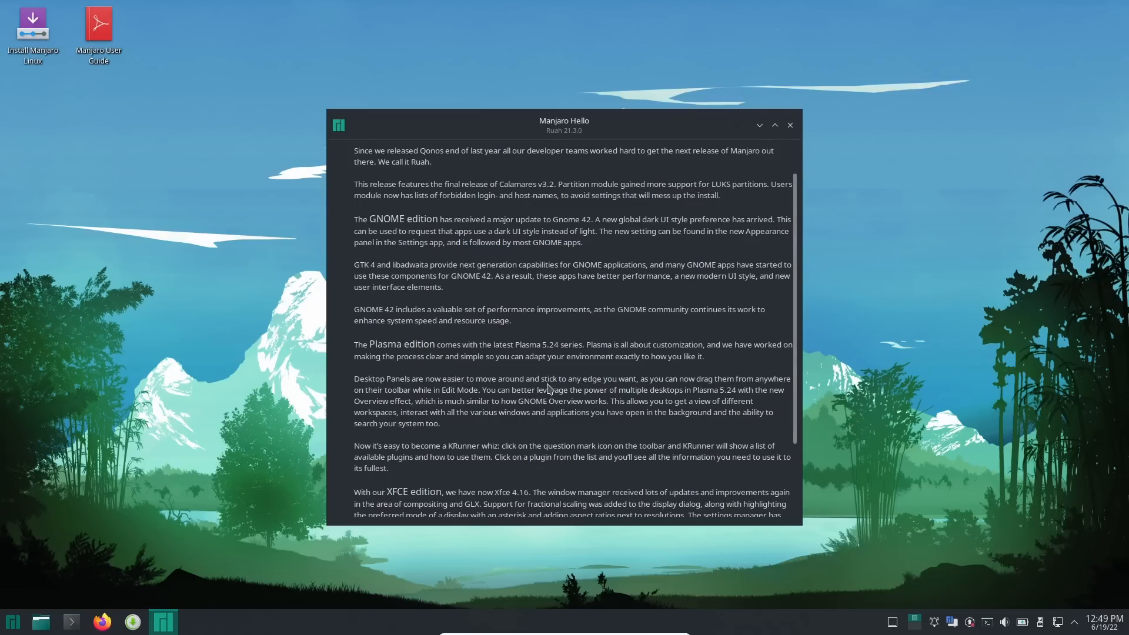
mouse_move(705, 407)
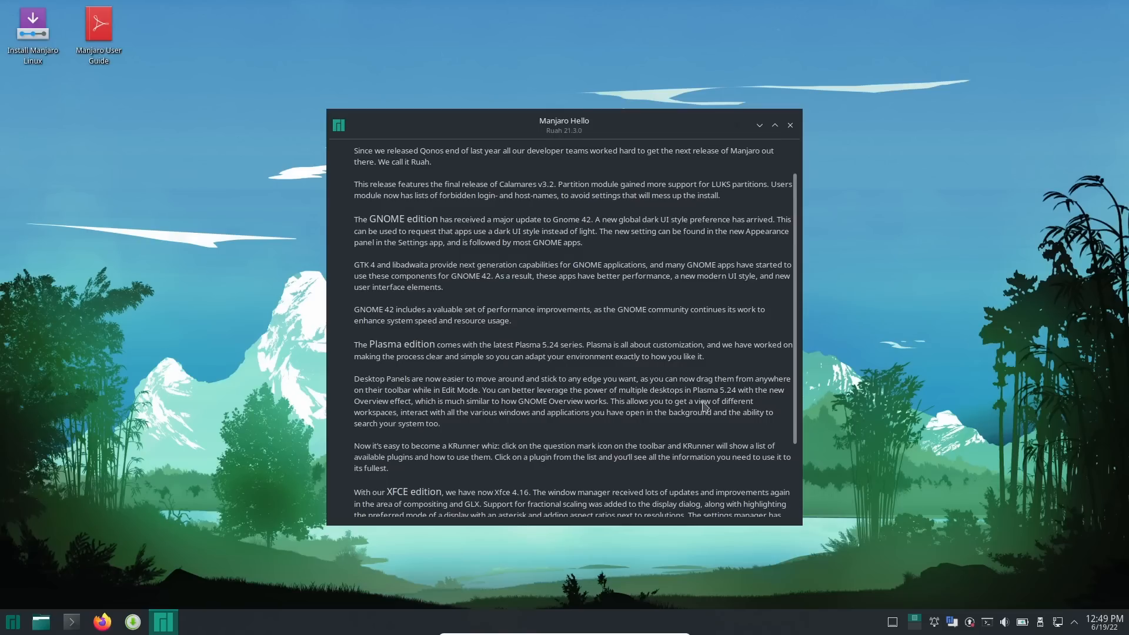
scroll("down", 3)
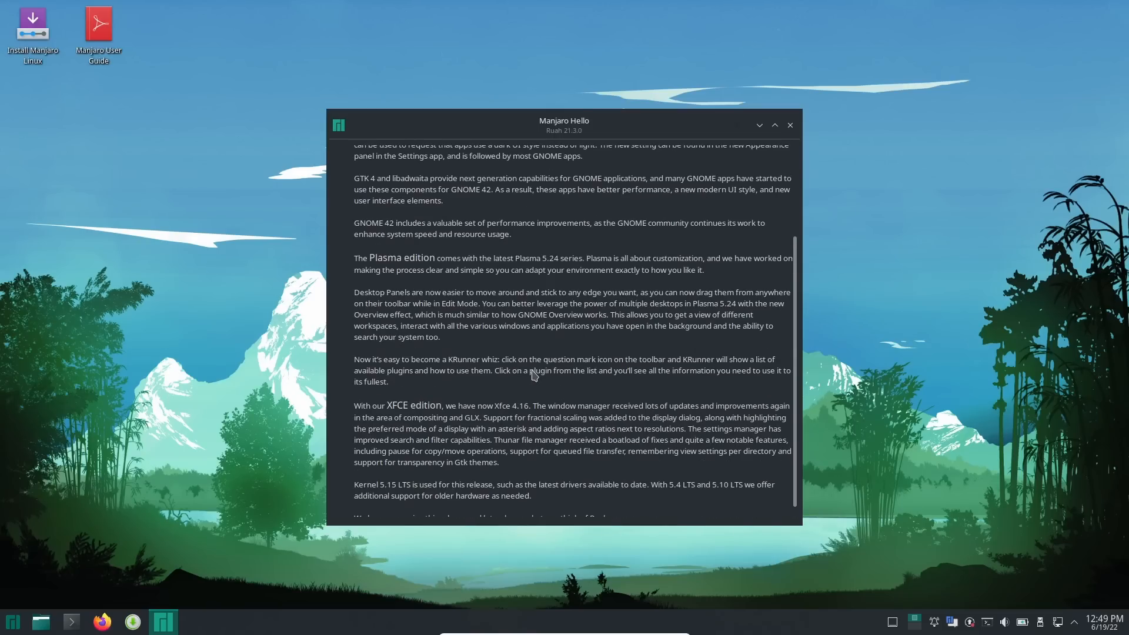
scroll("down", 3)
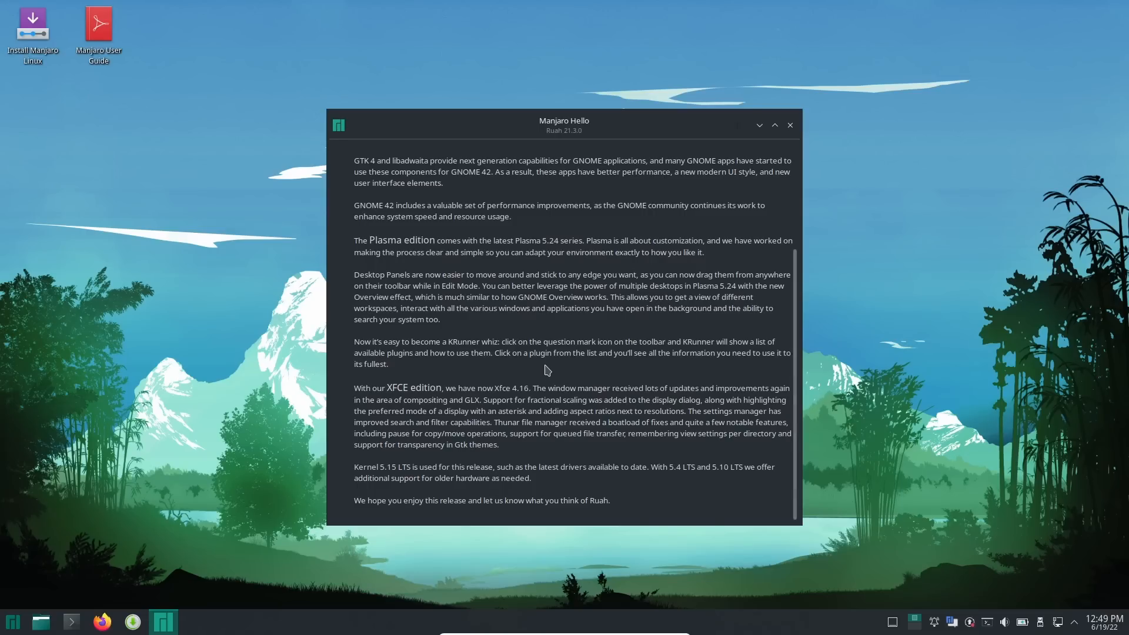
mouse_move(858, 120)
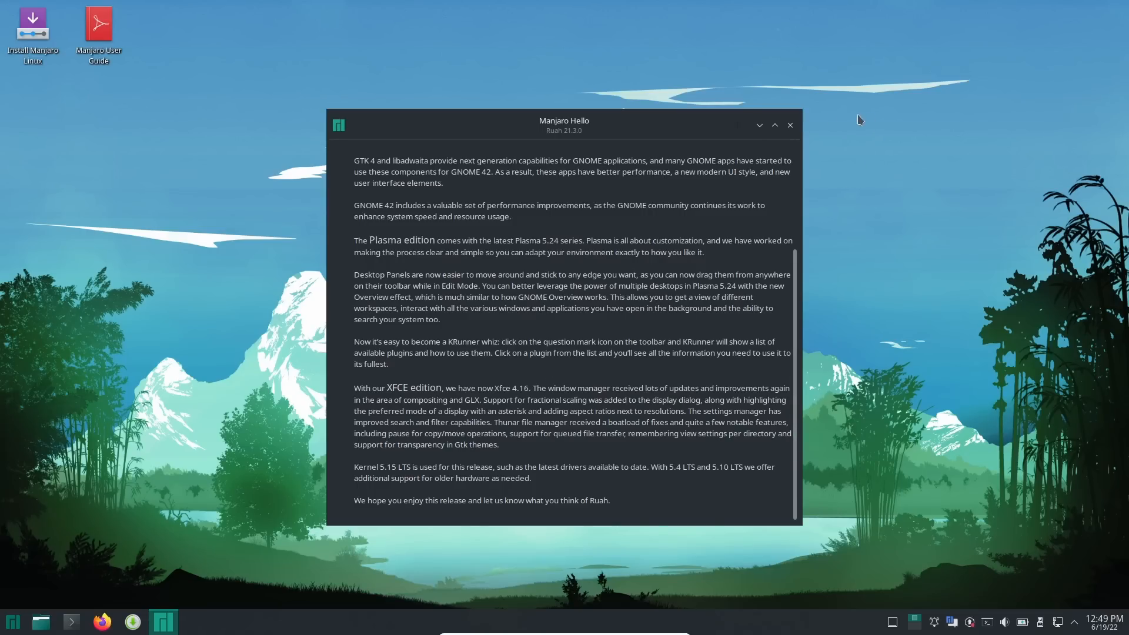
left_click(789, 125)
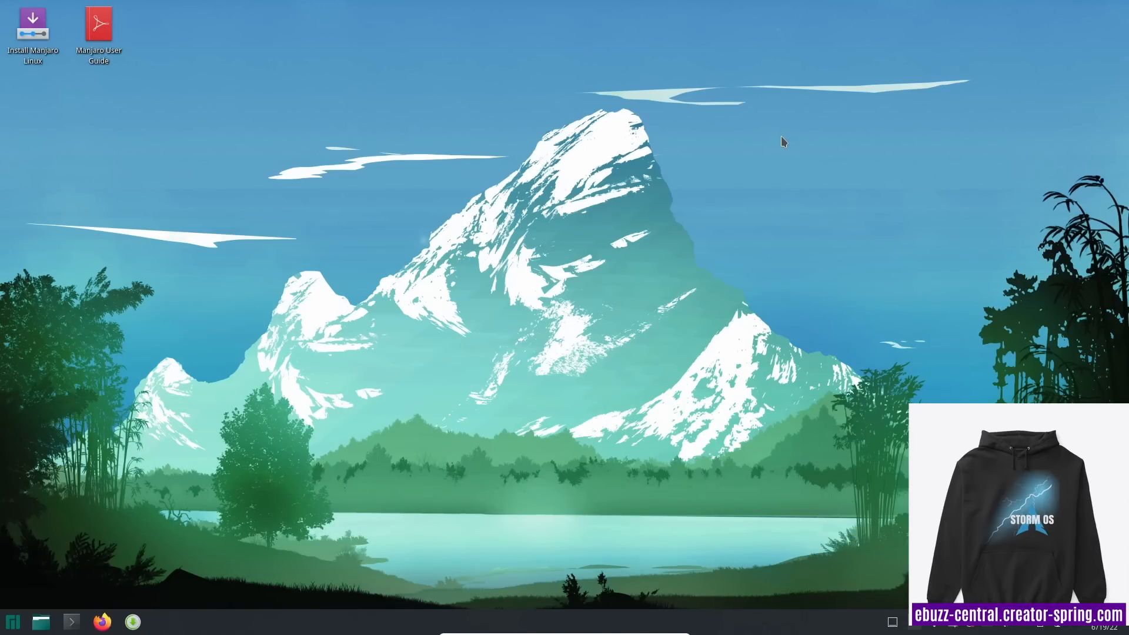
mouse_move(693, 217)
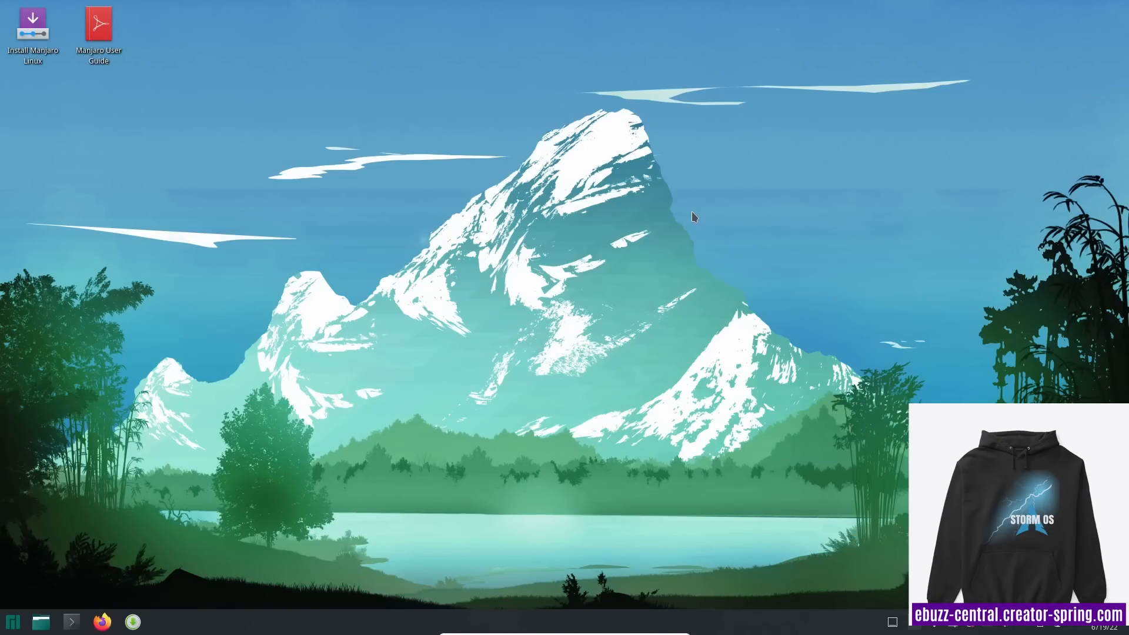
mouse_move(723, 201)
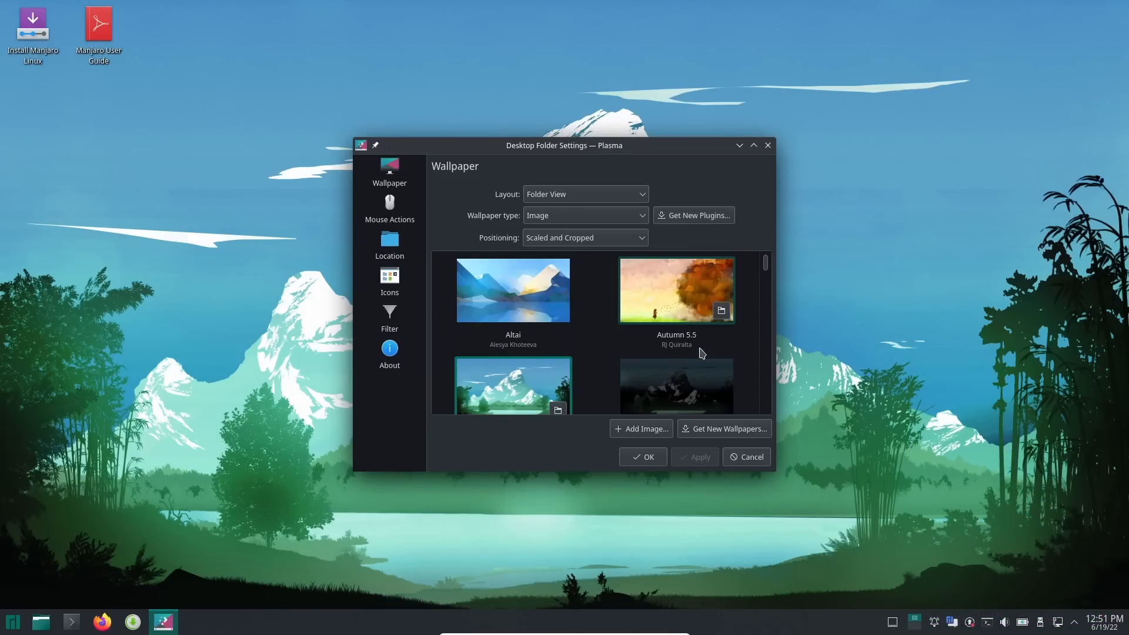
Choose the Milky Way wallpaper, apply it, and confirm with OK.
scroll("down", 3)
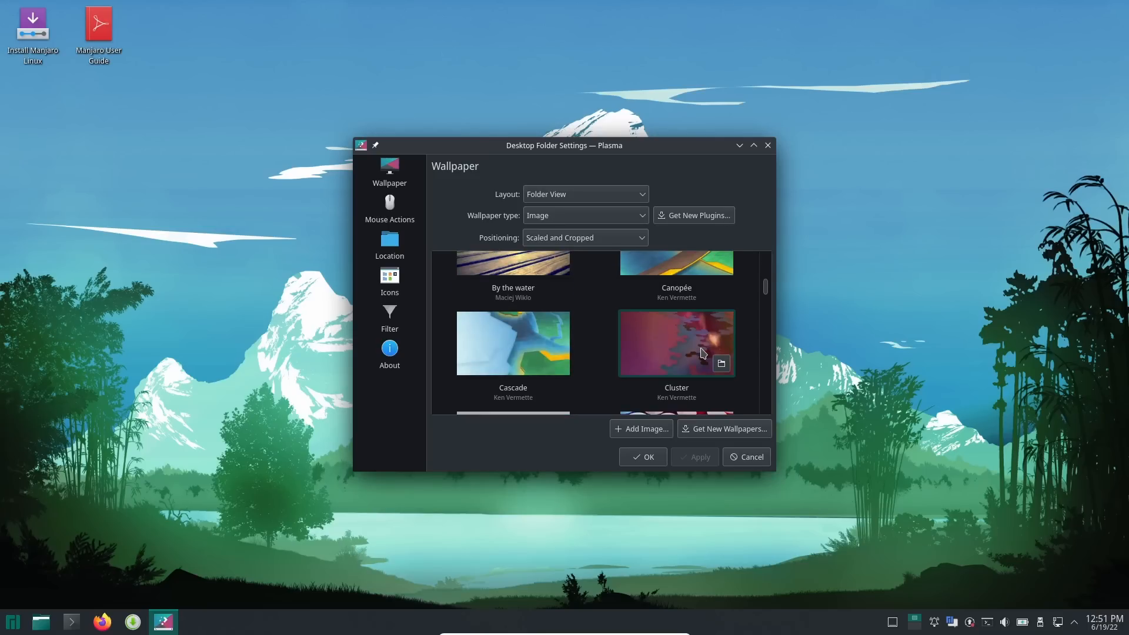
scroll("down", 3)
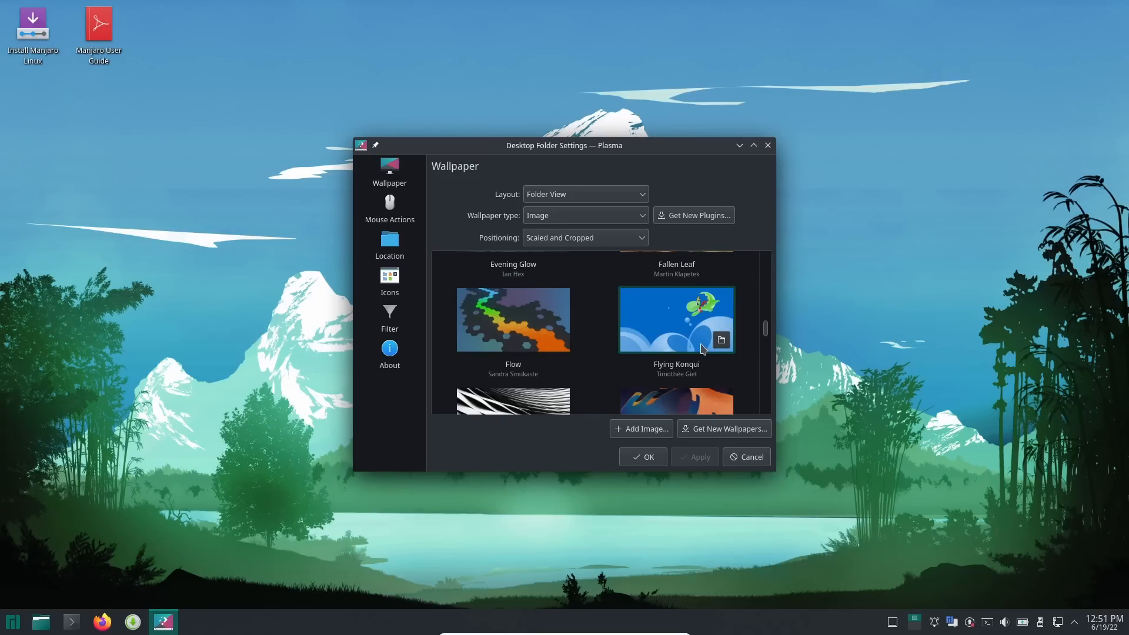
scroll("down", 3)
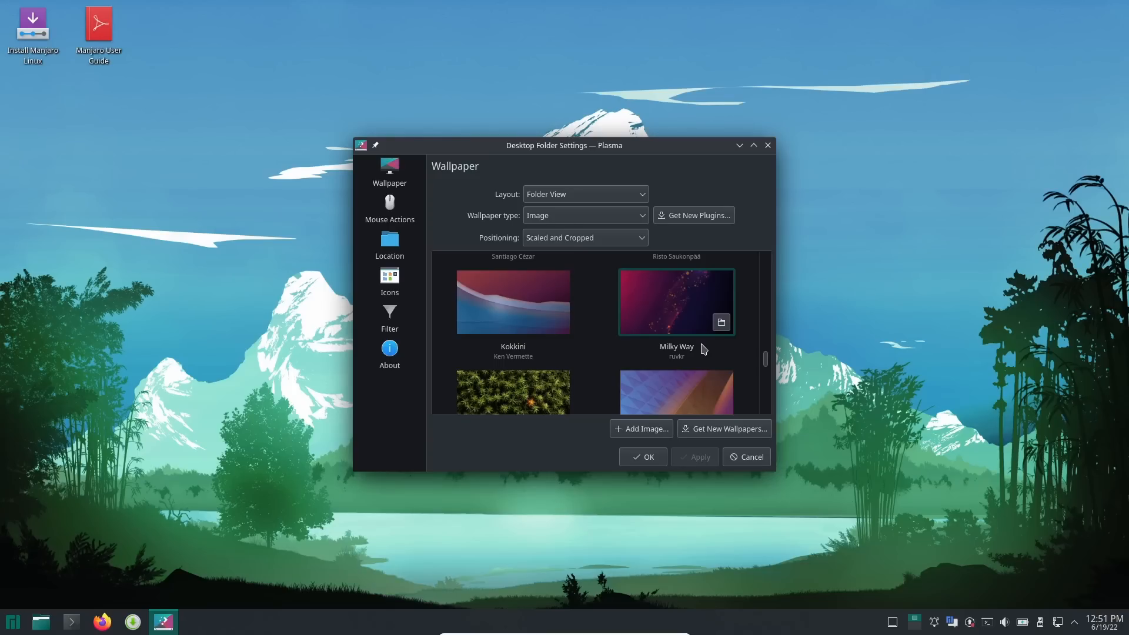
scroll("down", 3)
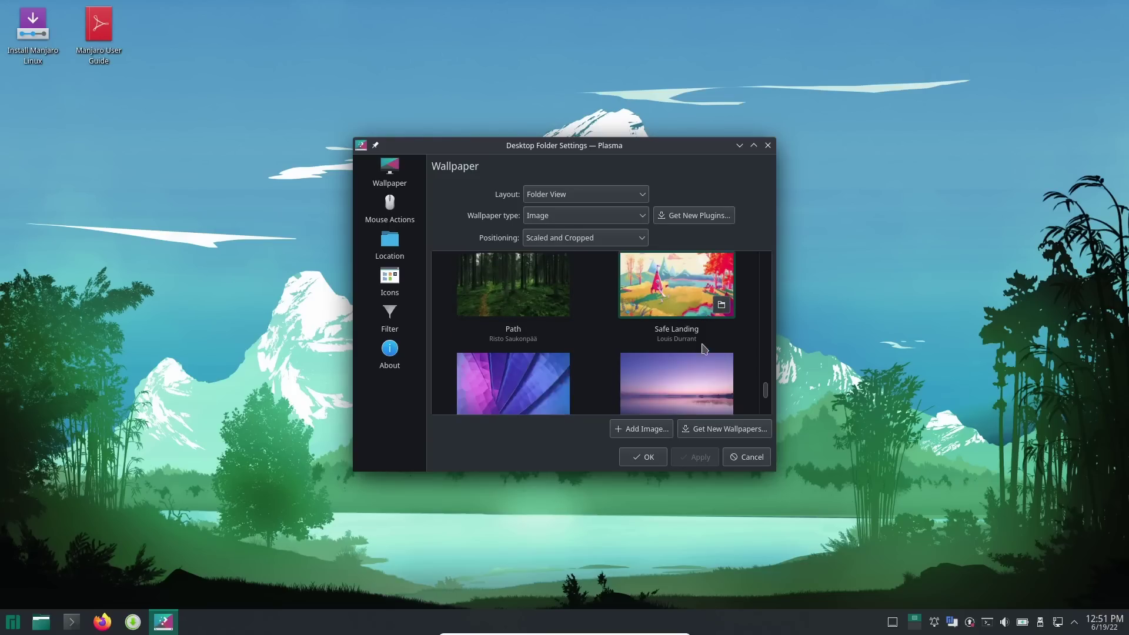
scroll("up", 3)
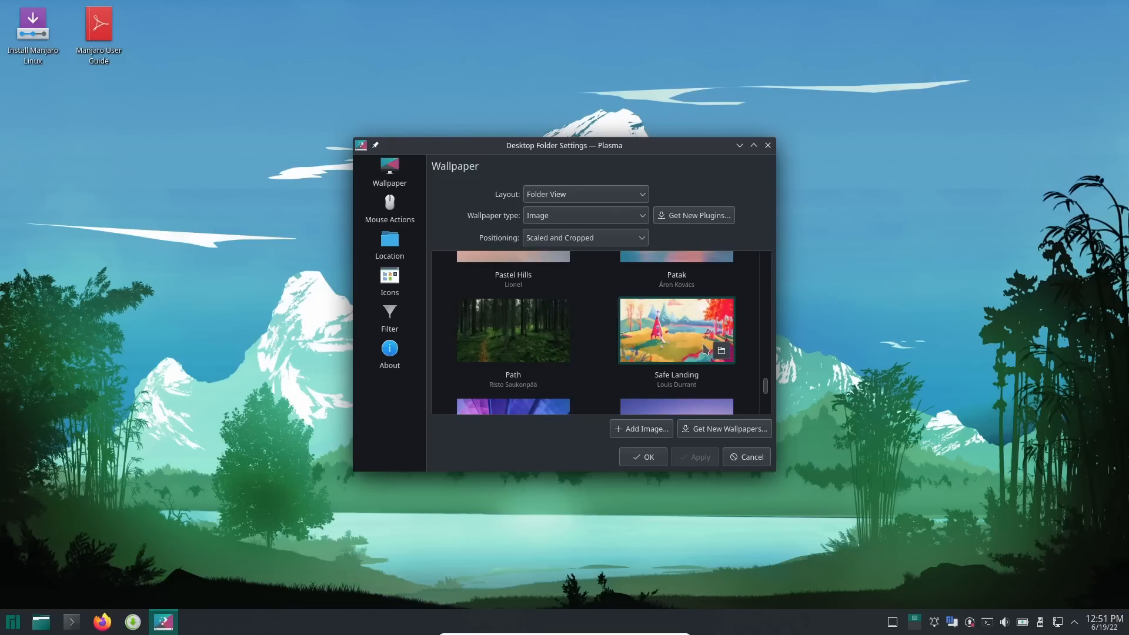
scroll("down", 3)
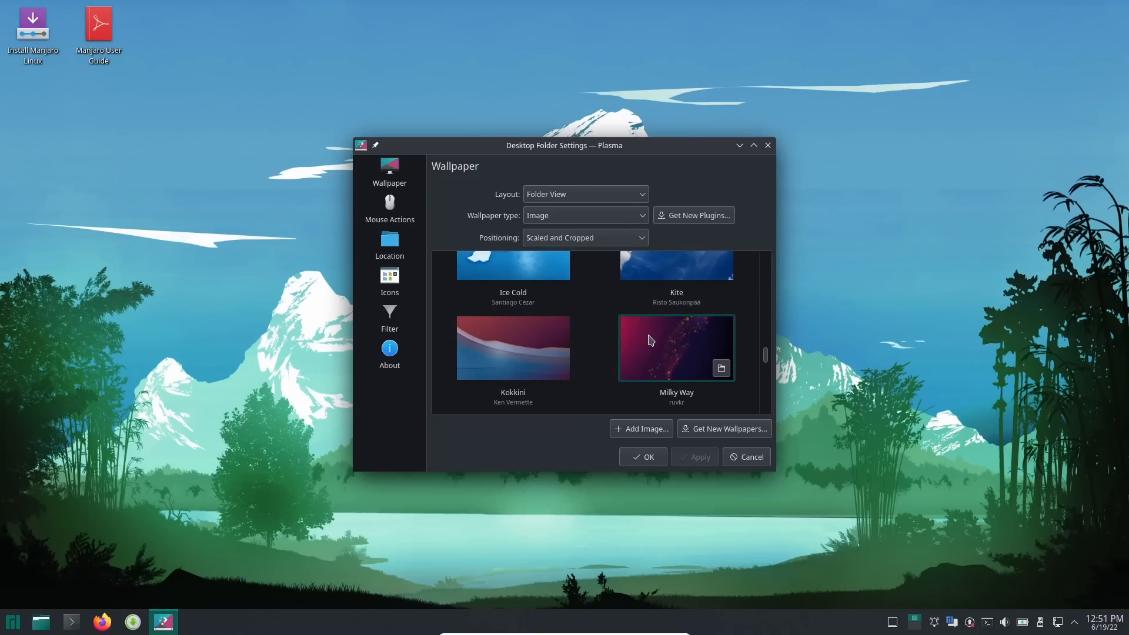
left_click(675, 348)
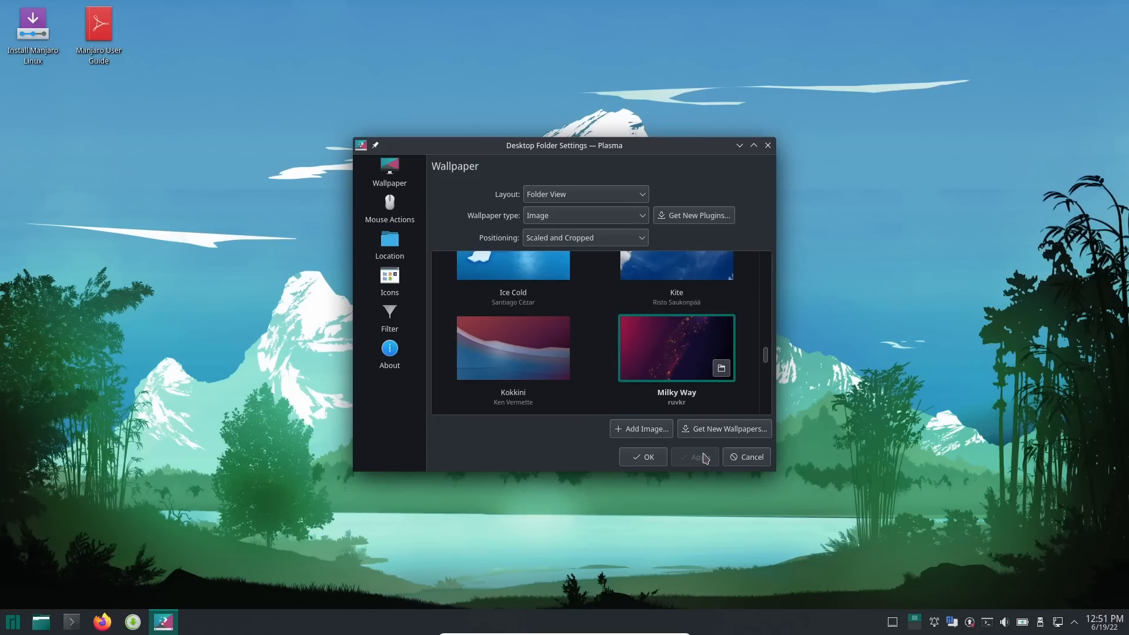
left_click(694, 456)
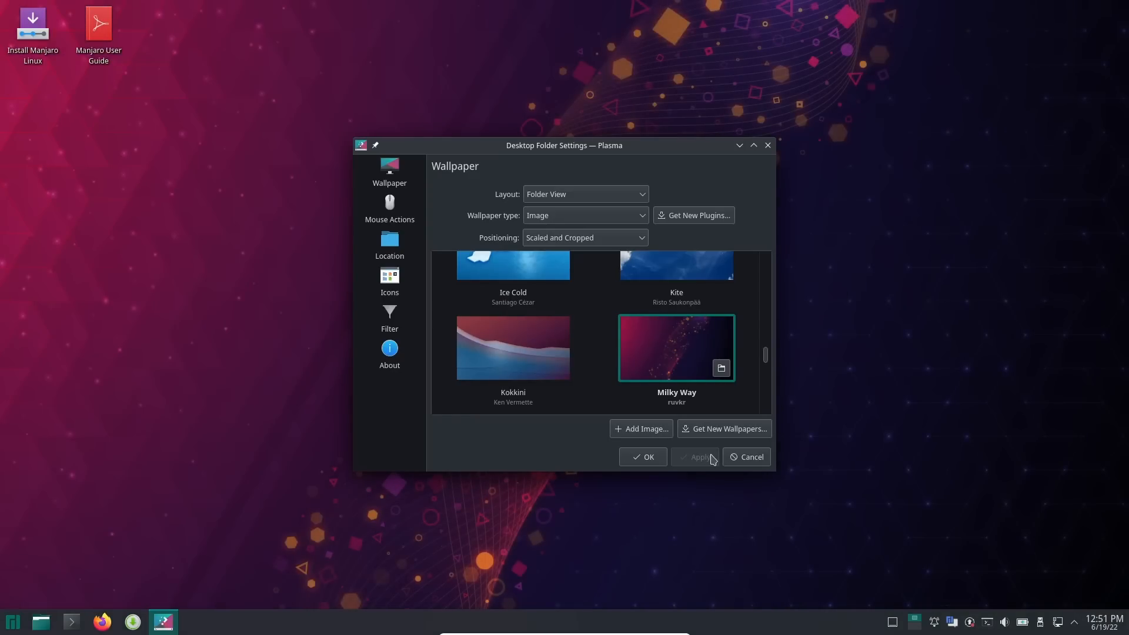
mouse_move(642, 456)
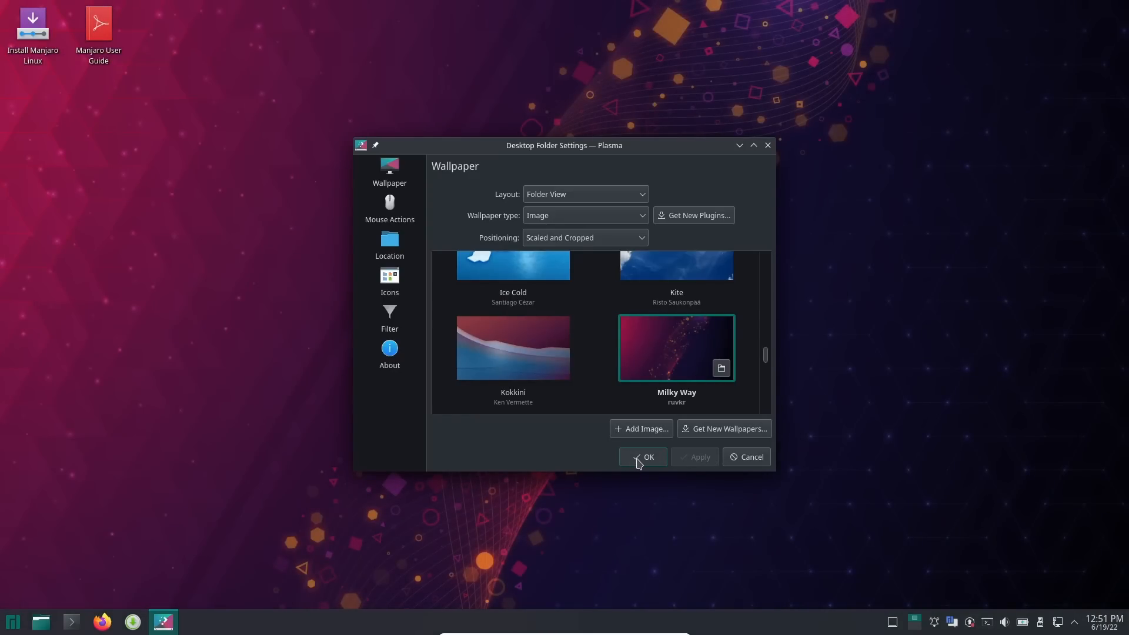
left_click(642, 456)
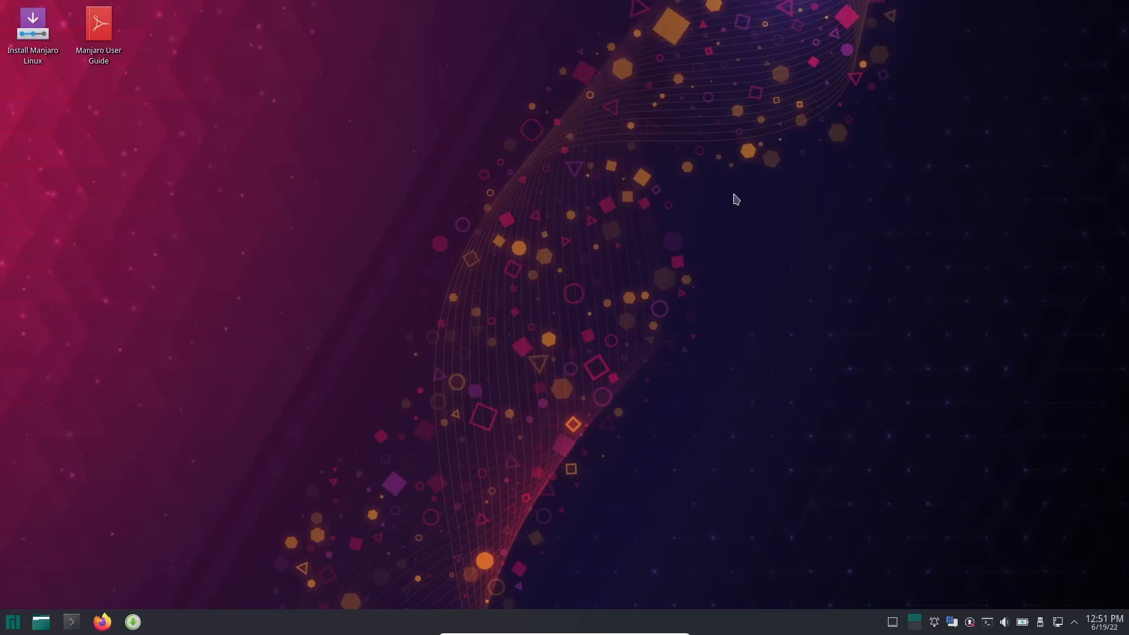
mouse_move(1000, 617)
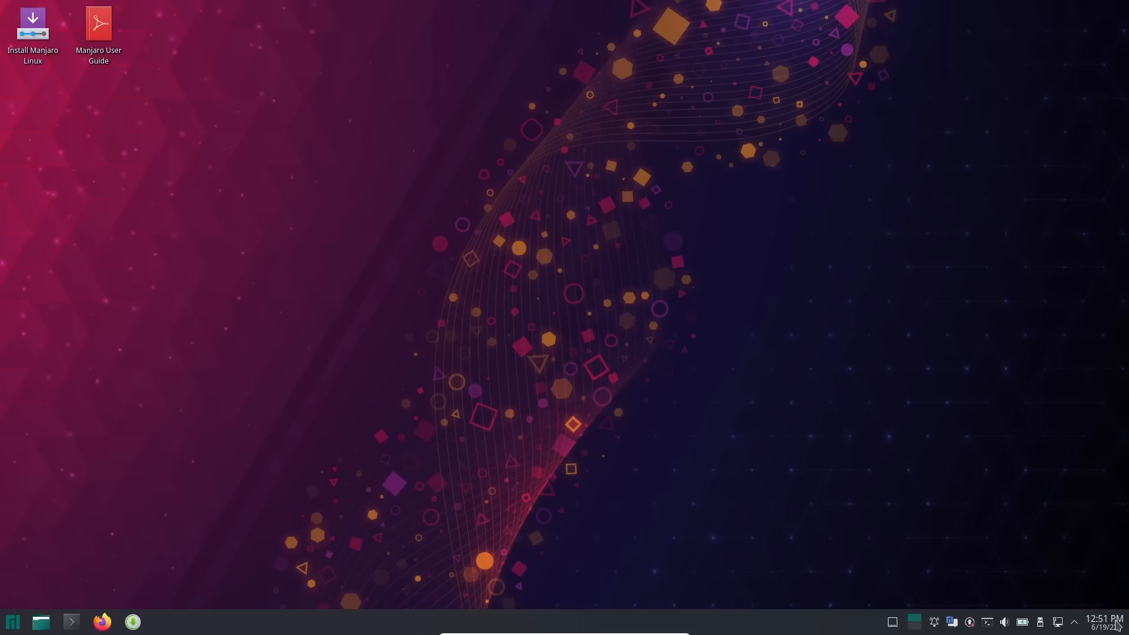
mouse_move(1040, 622)
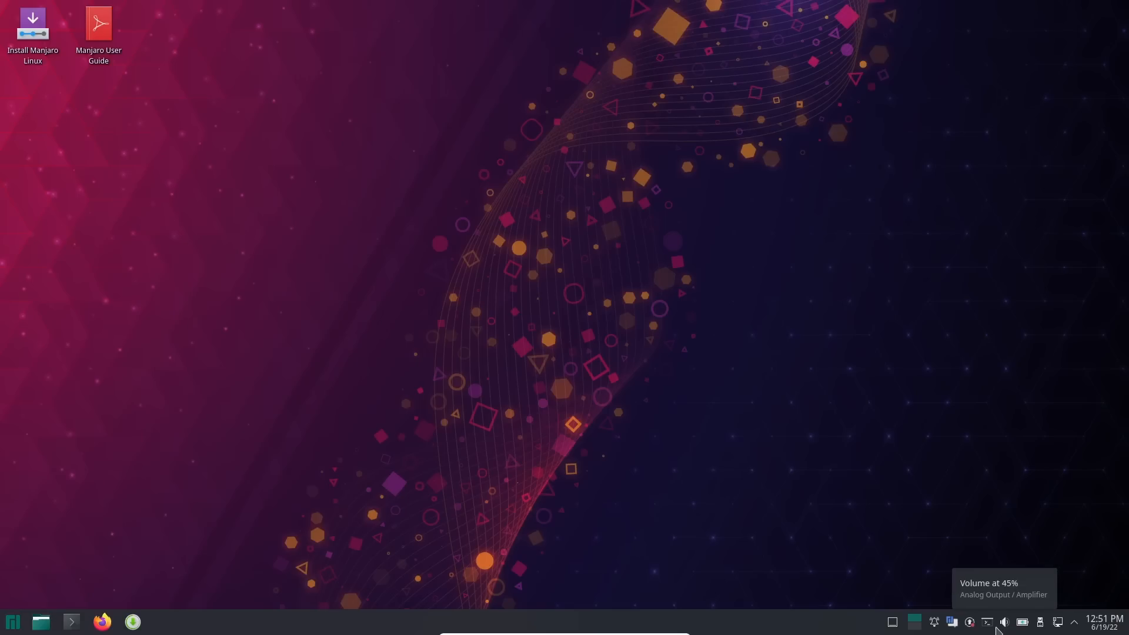
mouse_move(988, 623)
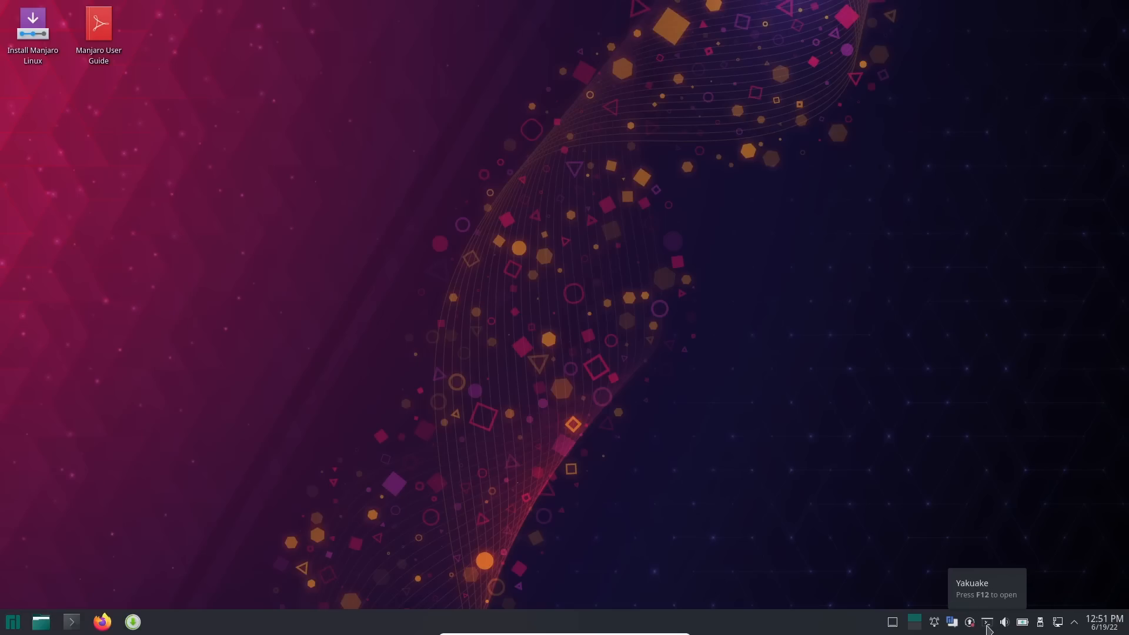
Drop down Yakuake with F12 and run neofetch.
key("F12")
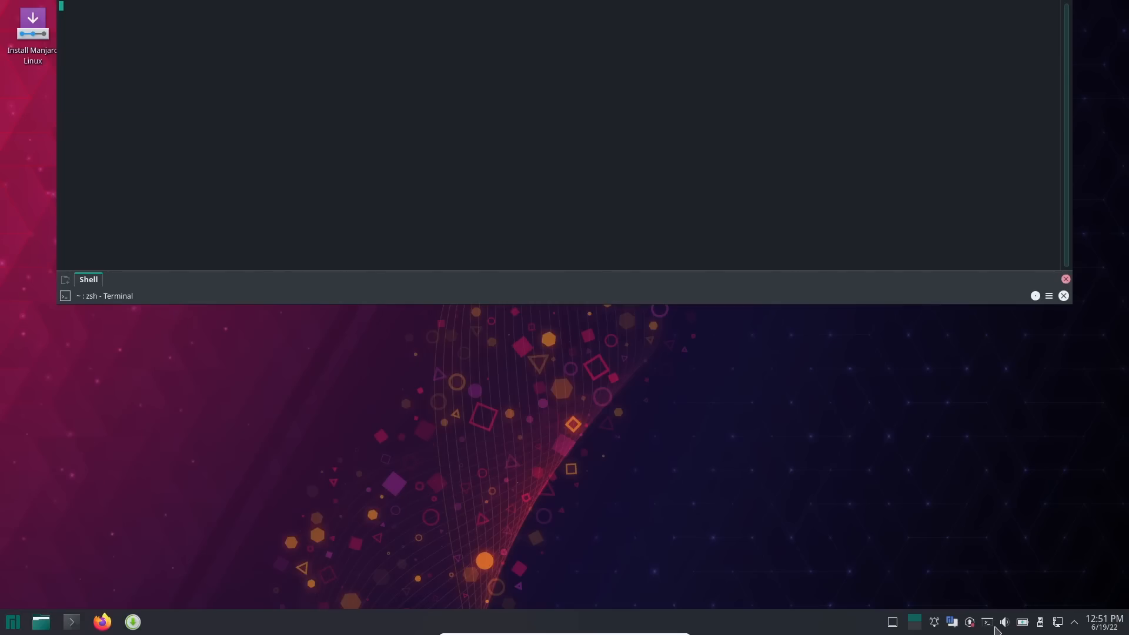
type("neofetch")
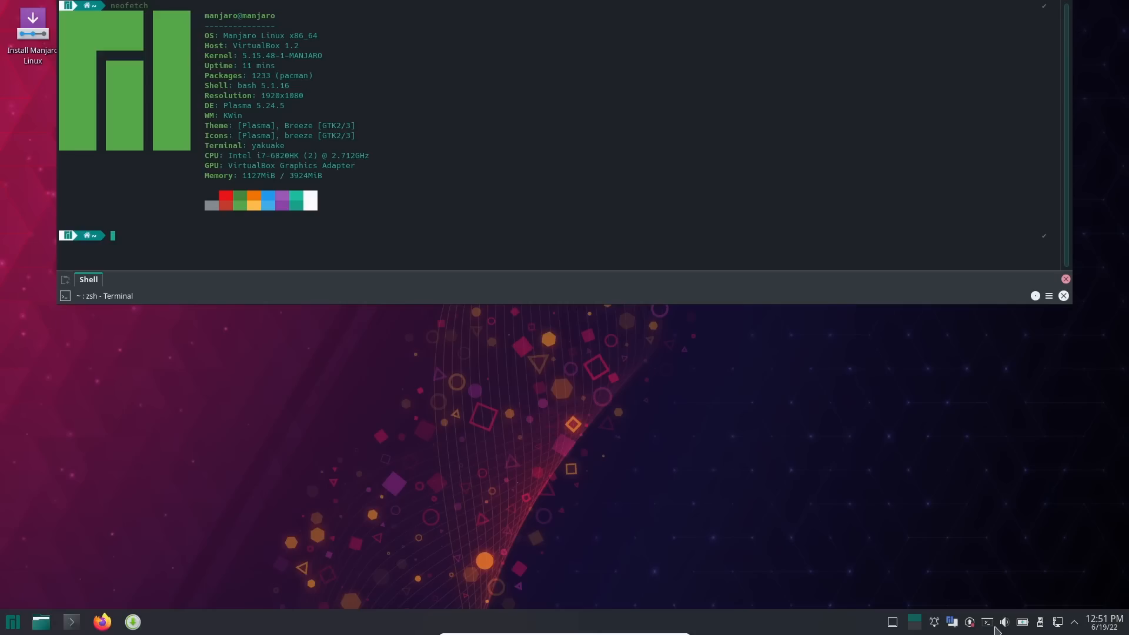
mouse_move(1100, 562)
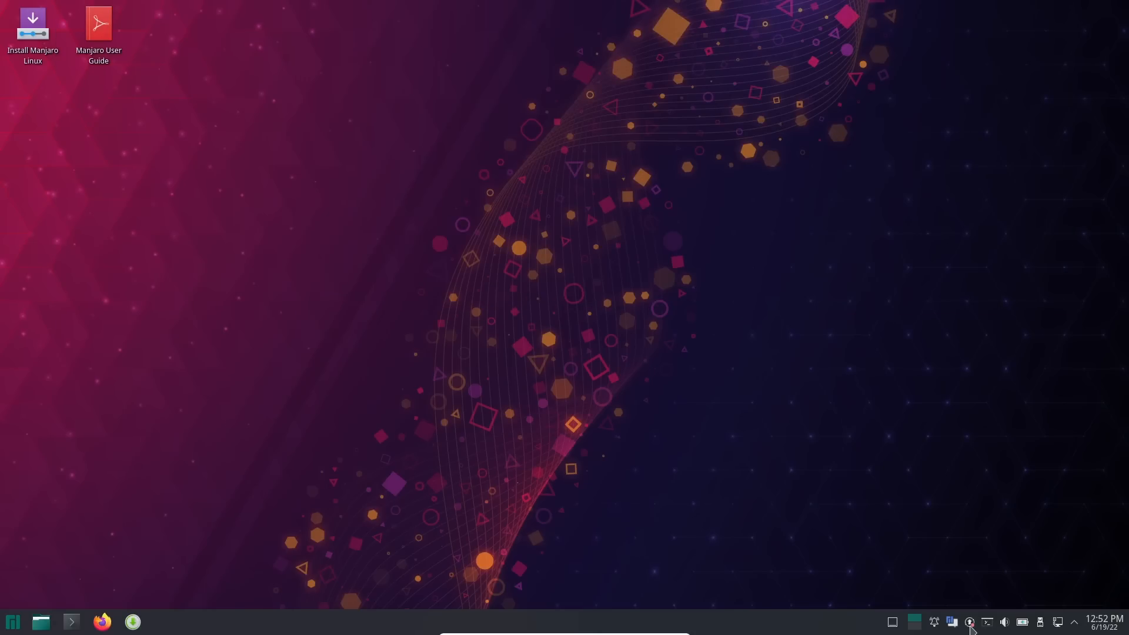
mouse_move(953, 622)
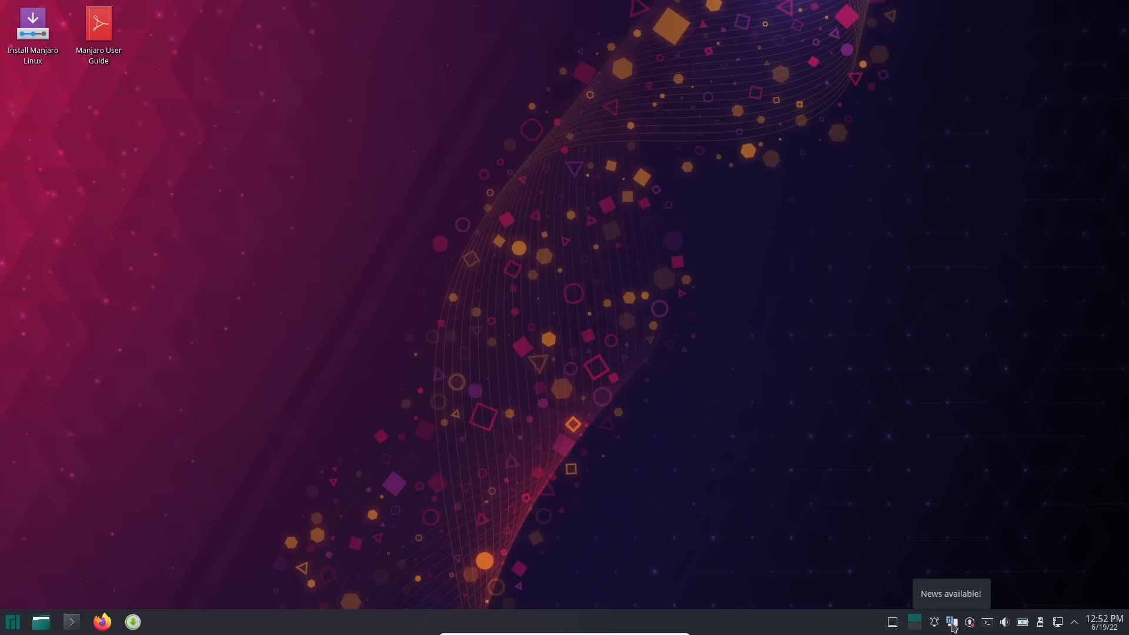
left_click(952, 622)
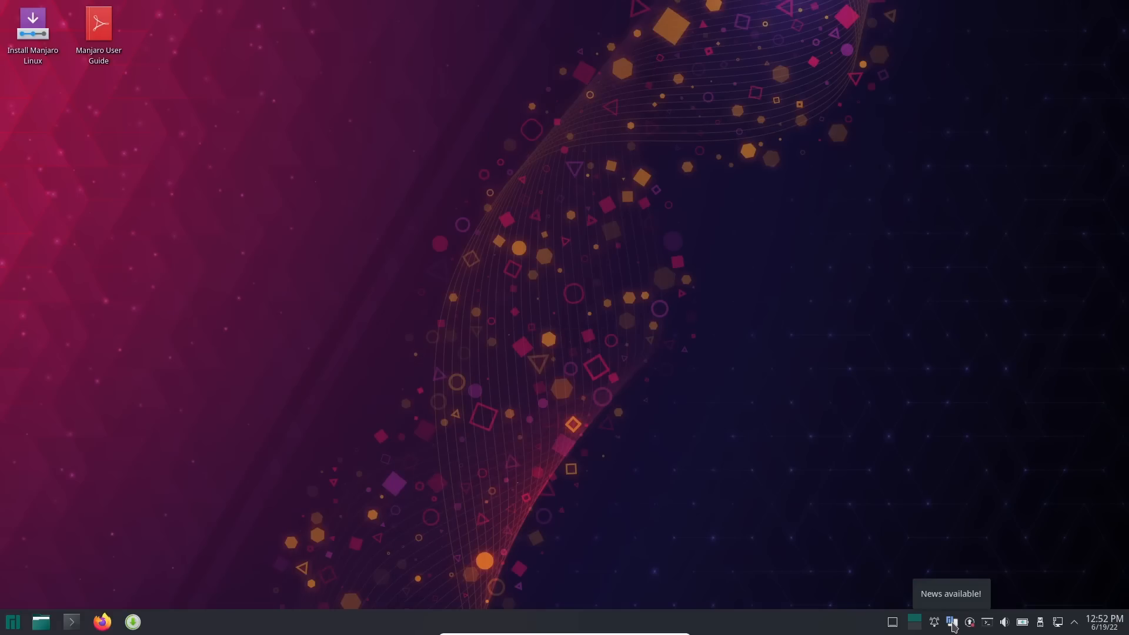
left_click(952, 622)
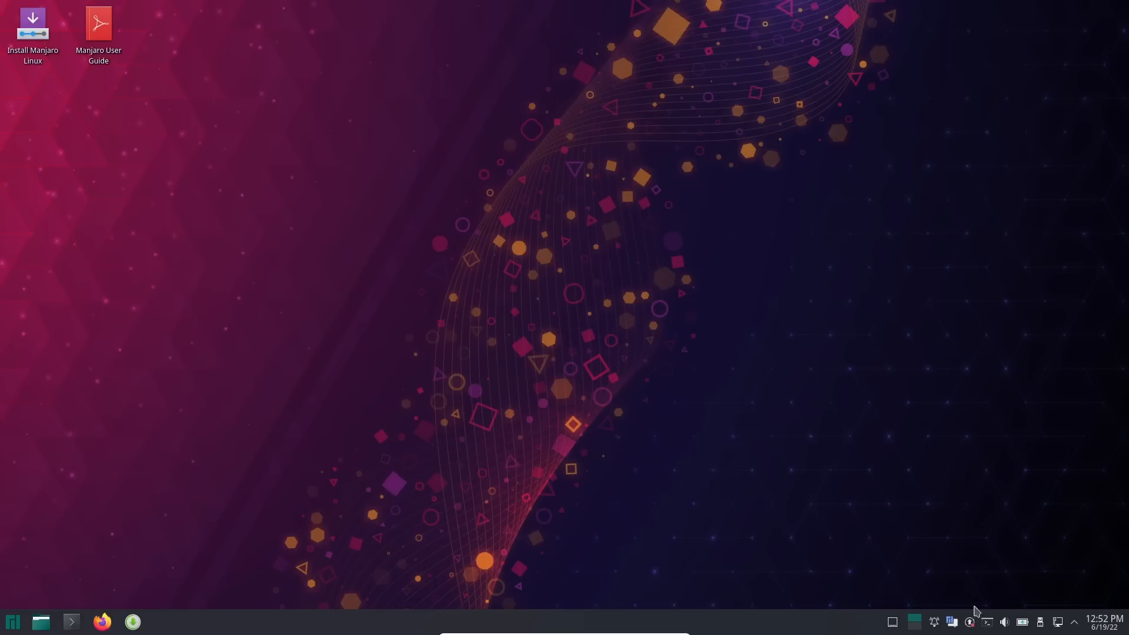
left_click(950, 621)
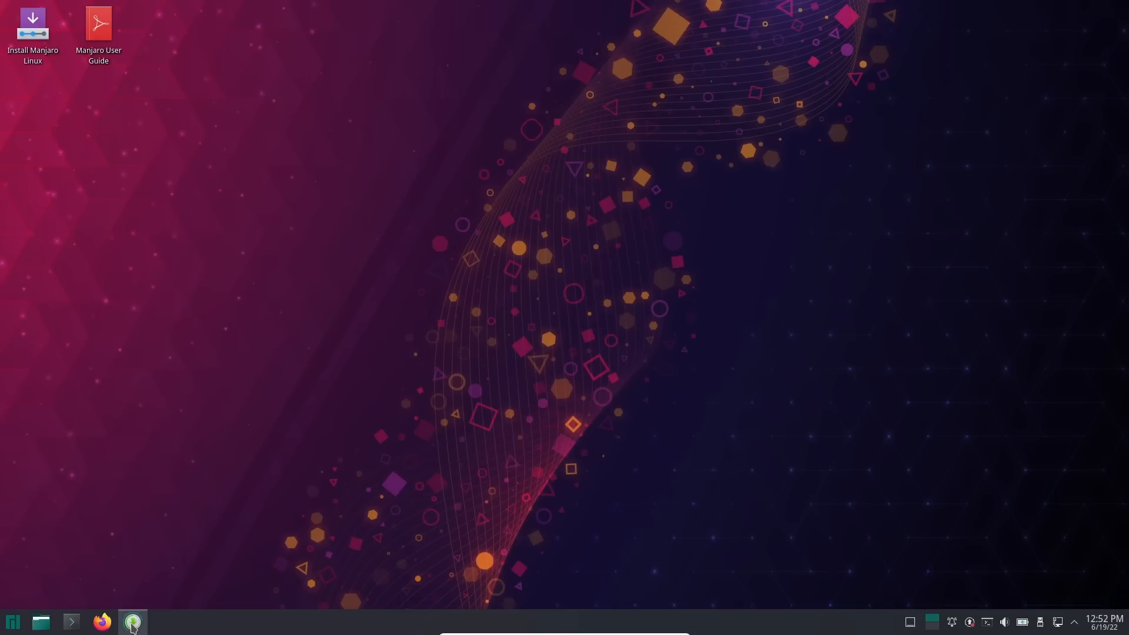
Search Pamac for matray, mark it for removal, and confirm the transaction.
left_click(132, 622)
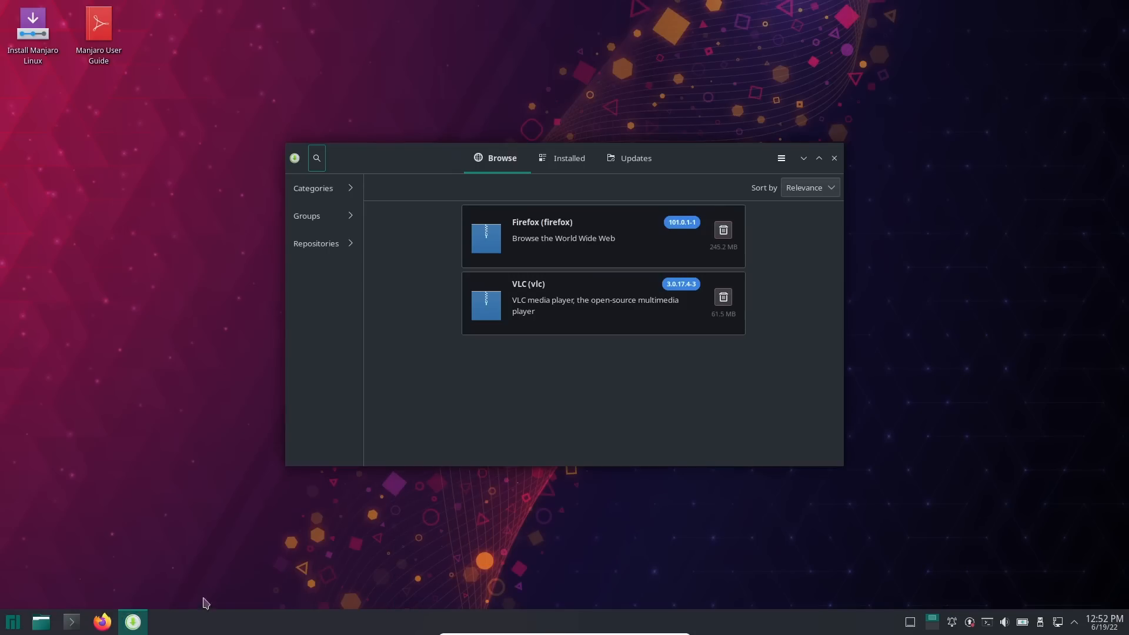
left_click(315, 158)
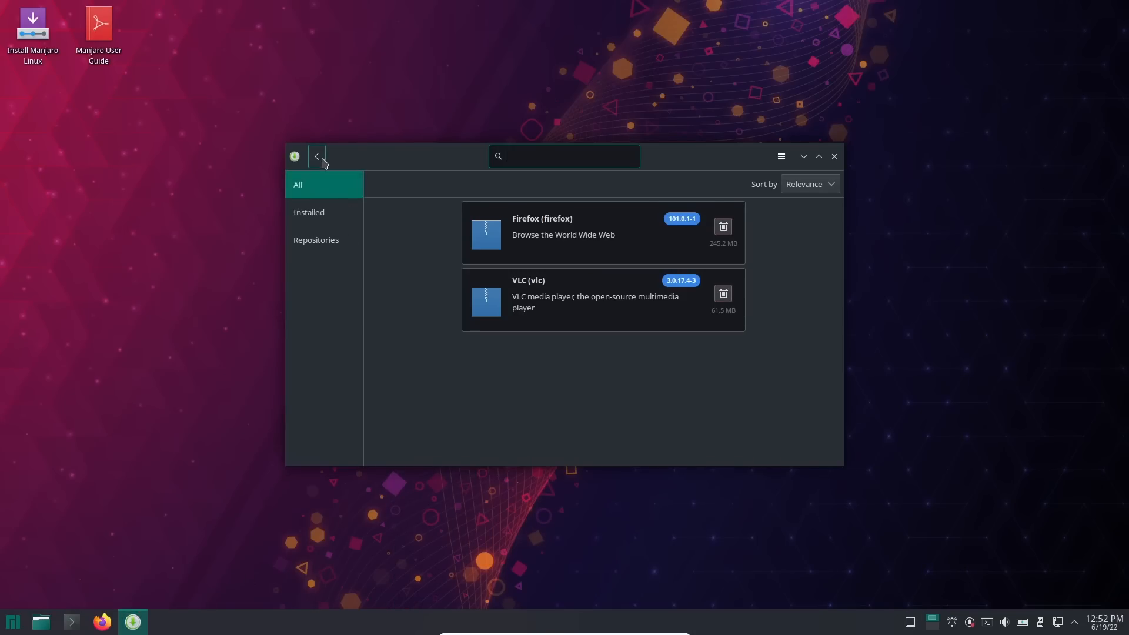
type("matray")
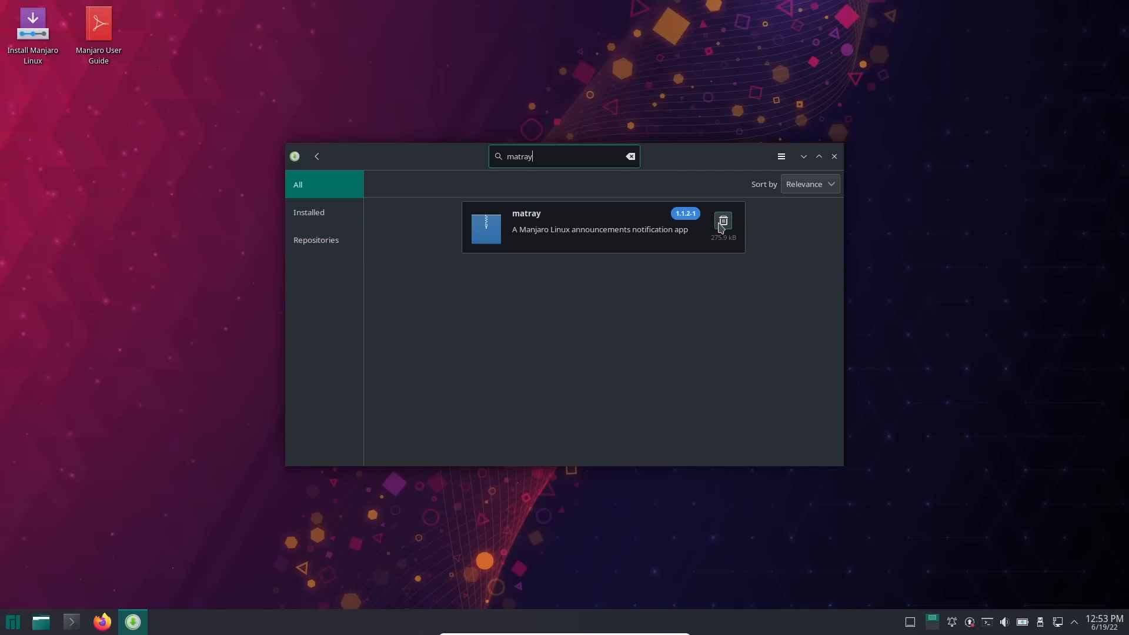
left_click(722, 222)
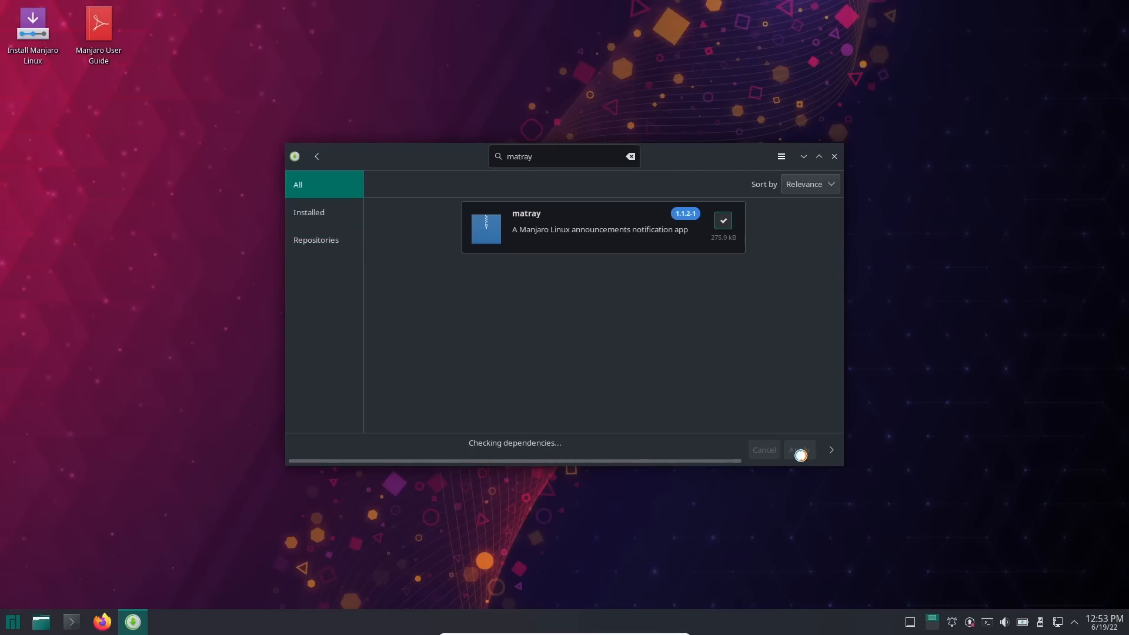
left_click(798, 449)
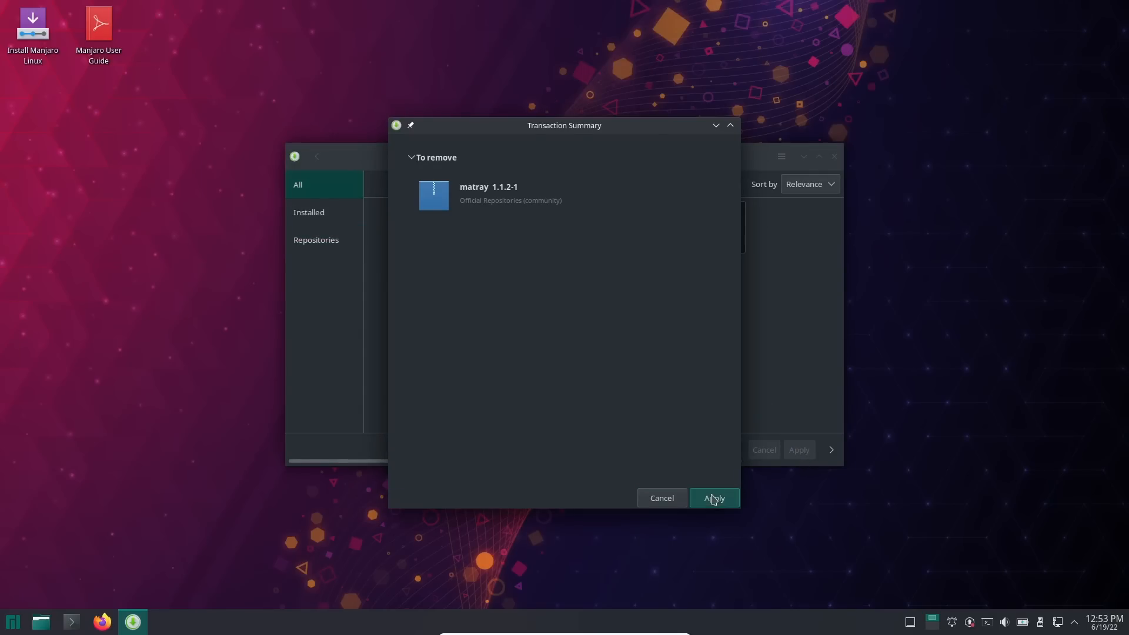
left_click(713, 497)
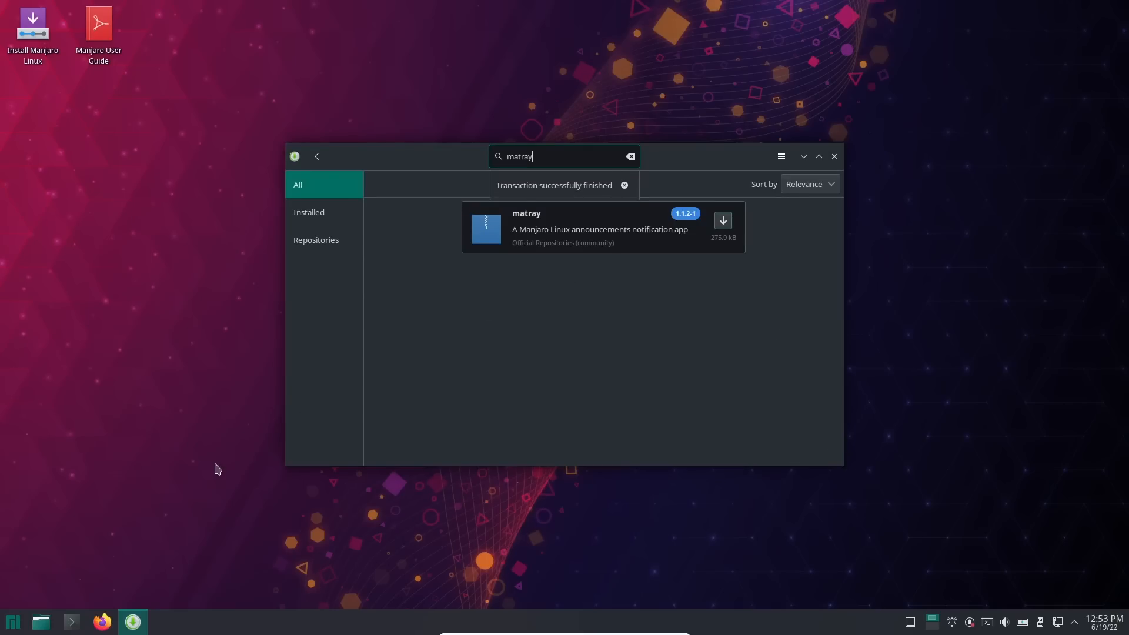
left_click(623, 185)
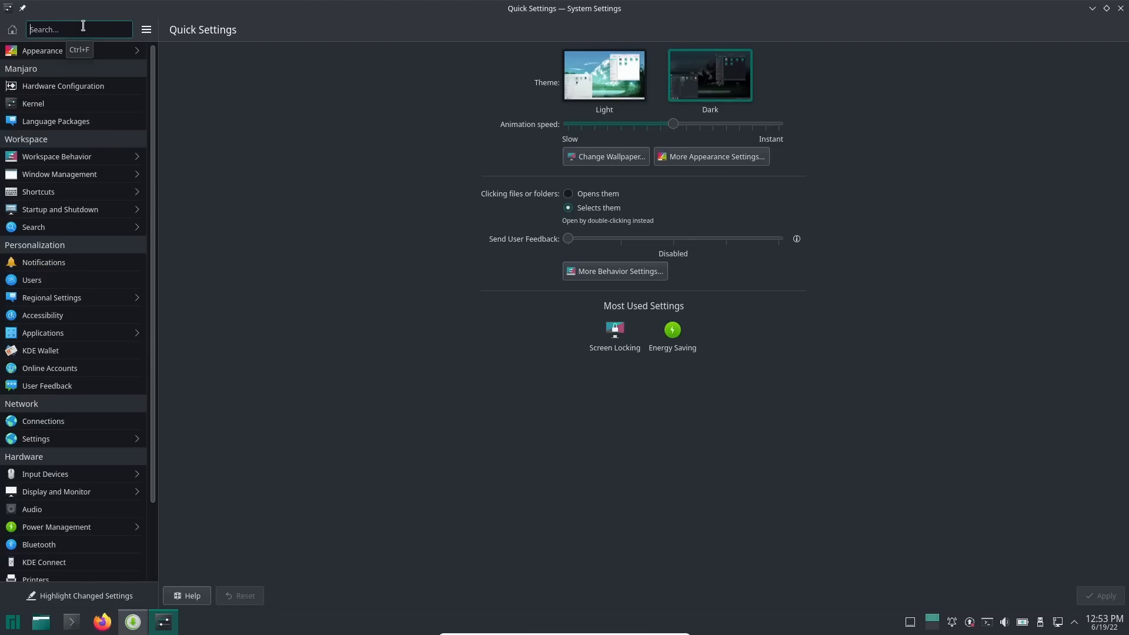
Remove matray and Yakuake from the Autostart list found by searching 'auto'.
type("auto")
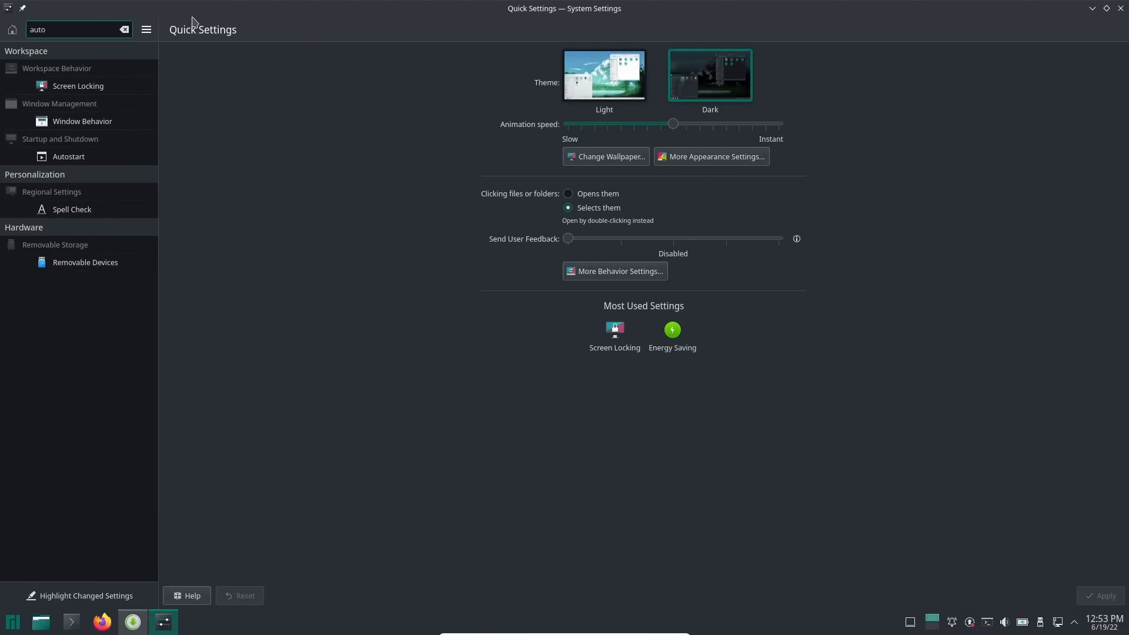
left_click(68, 157)
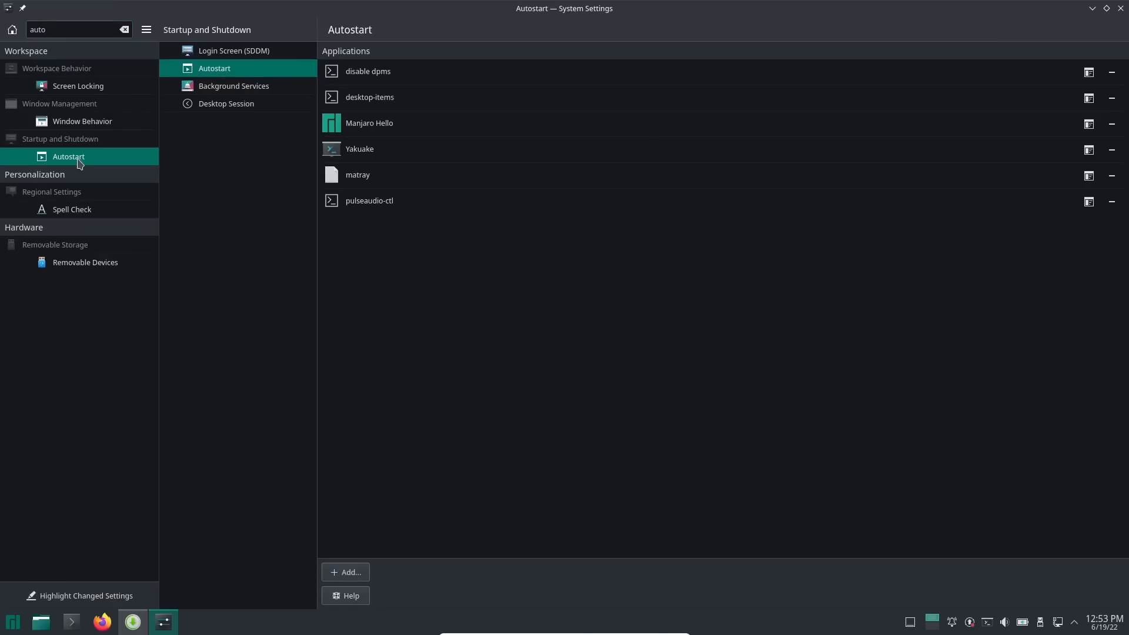
left_click(396, 122)
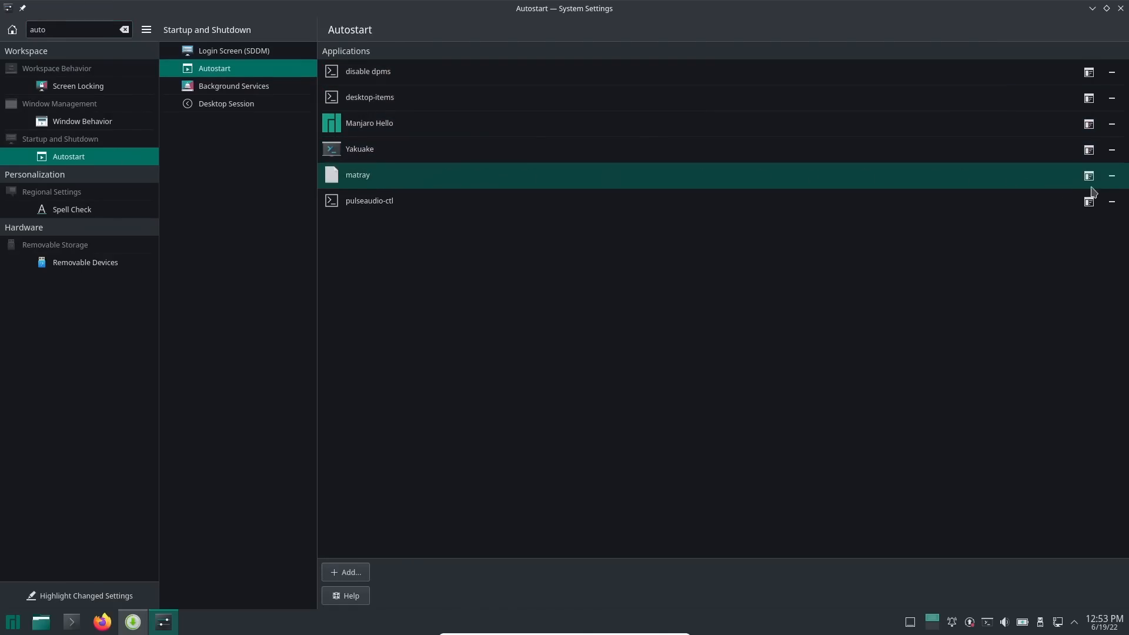
left_click(1111, 174)
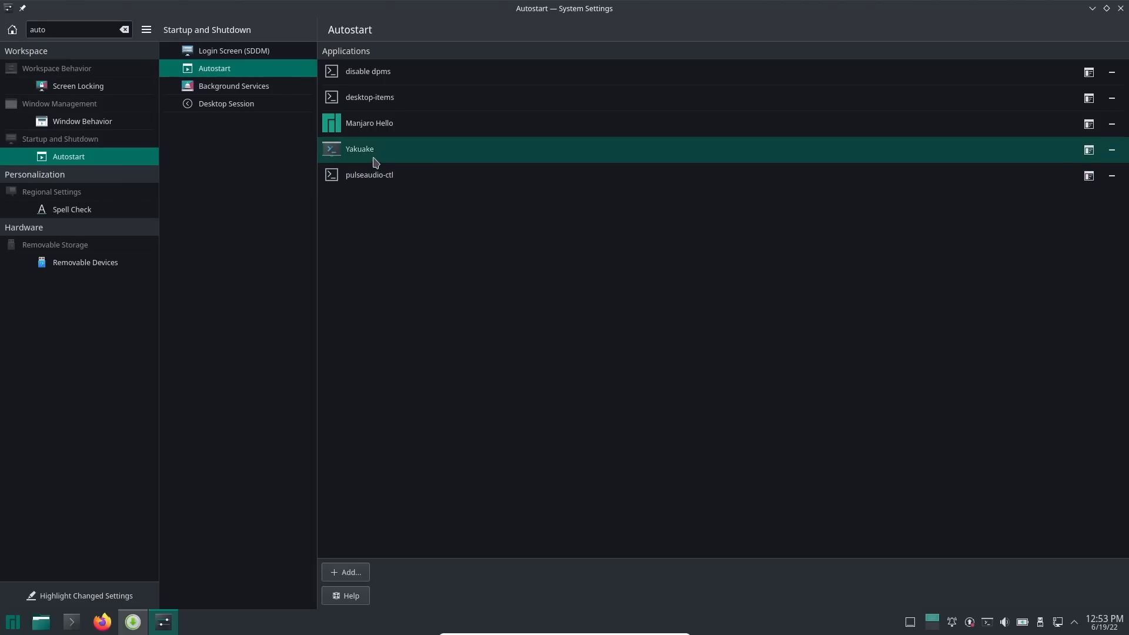
mouse_move(1111, 149)
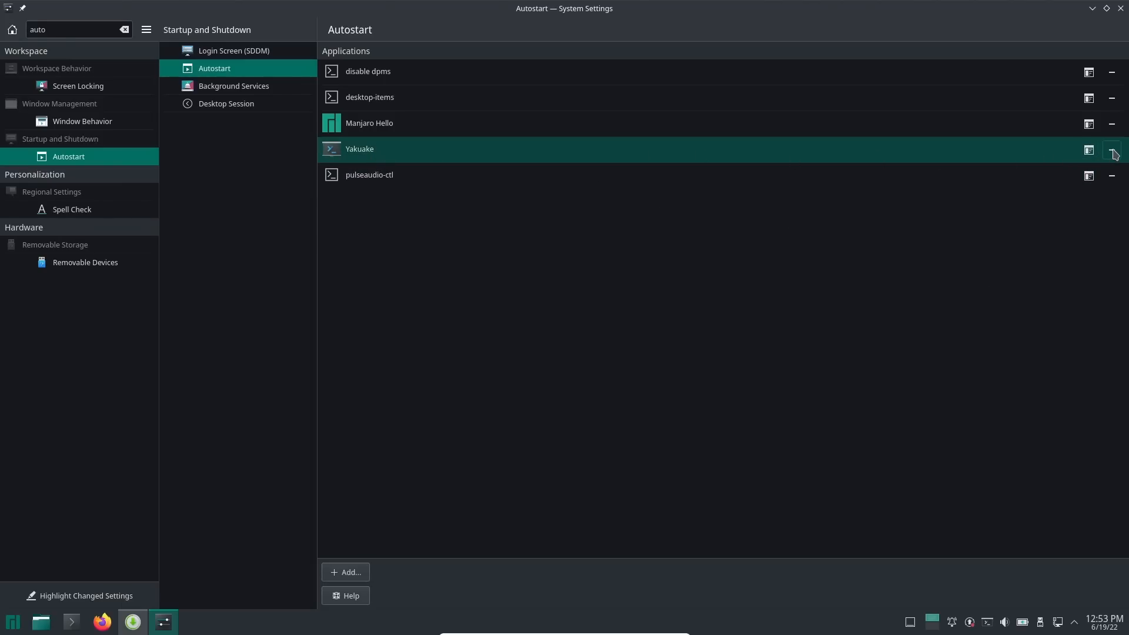
left_click(1111, 149)
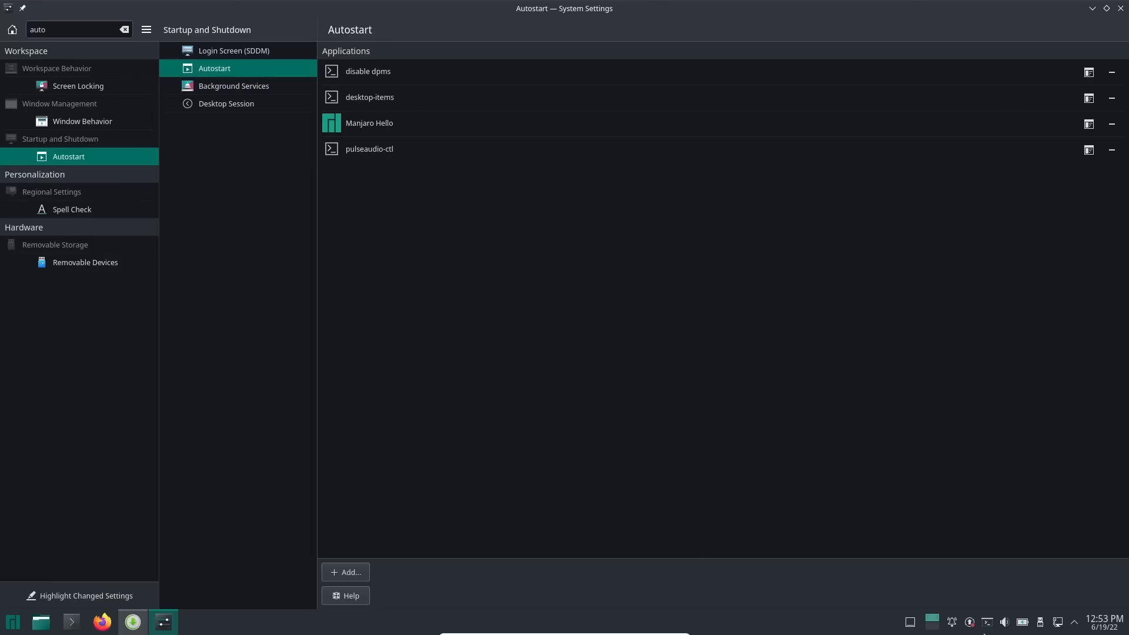
mouse_move(426, 175)
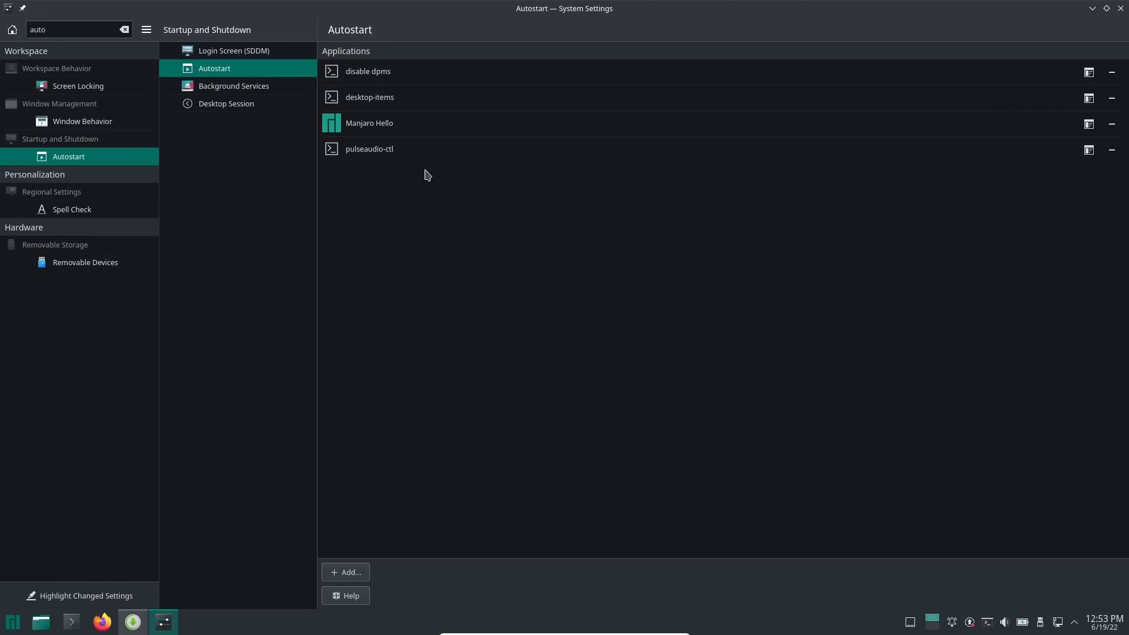
mouse_move(896, 282)
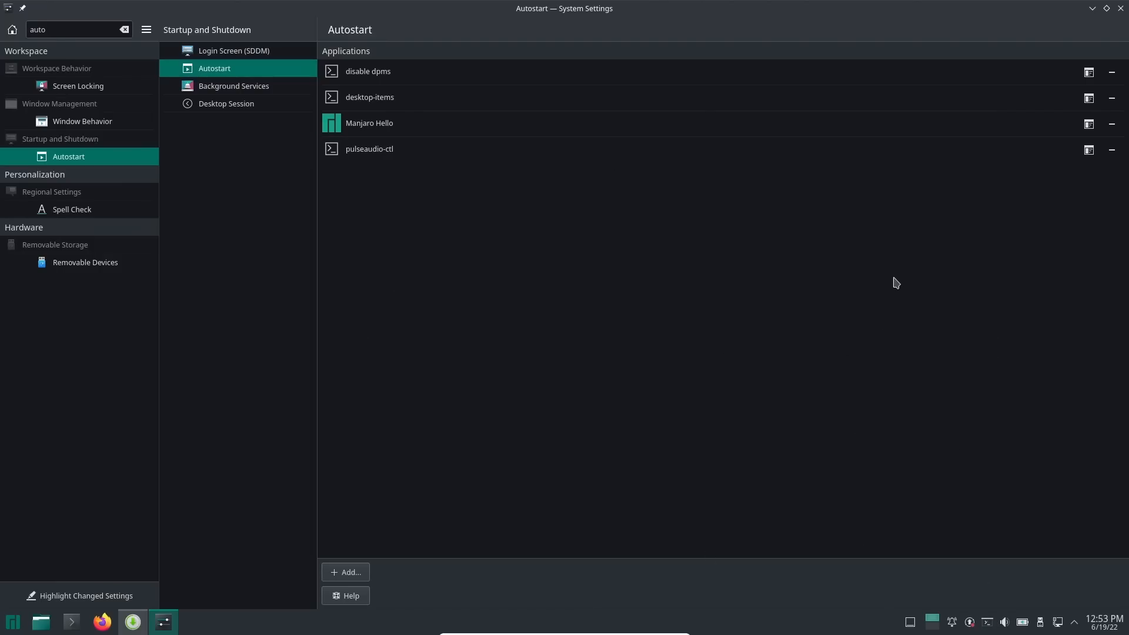
mouse_move(589, 228)
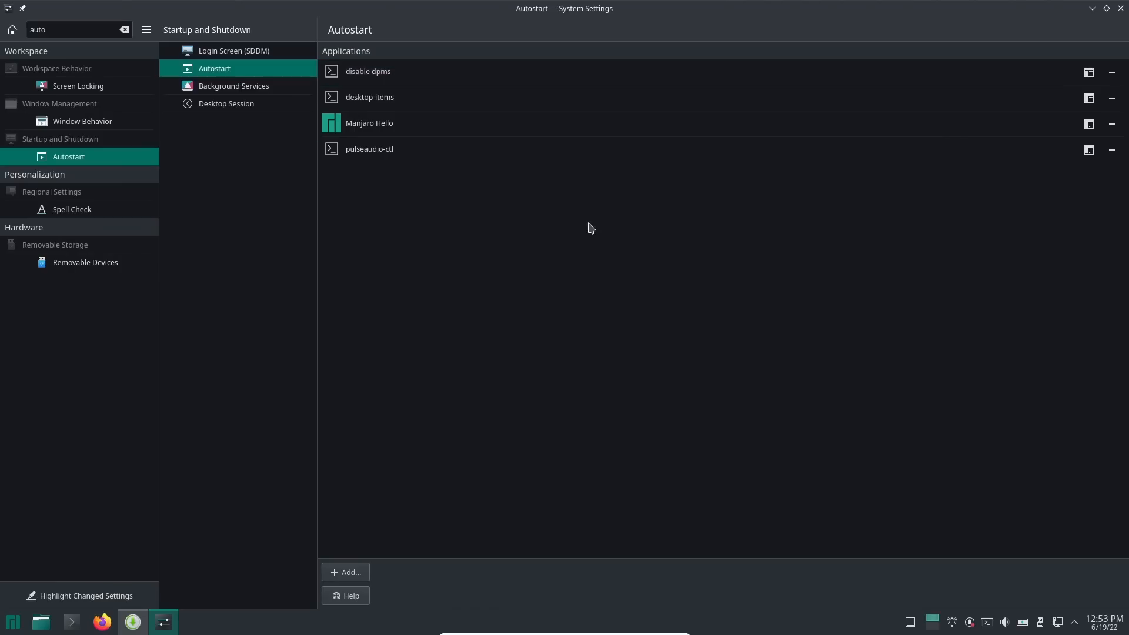
left_click(368, 149)
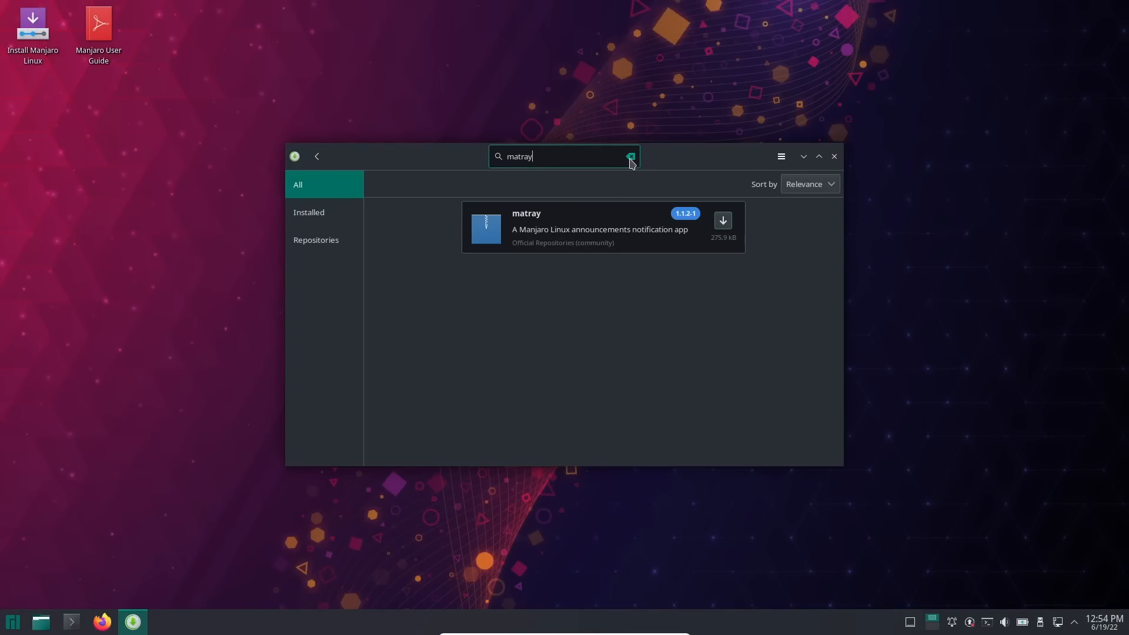
Clear the matray search in Pamac and show its main menu.
left_click(630, 156)
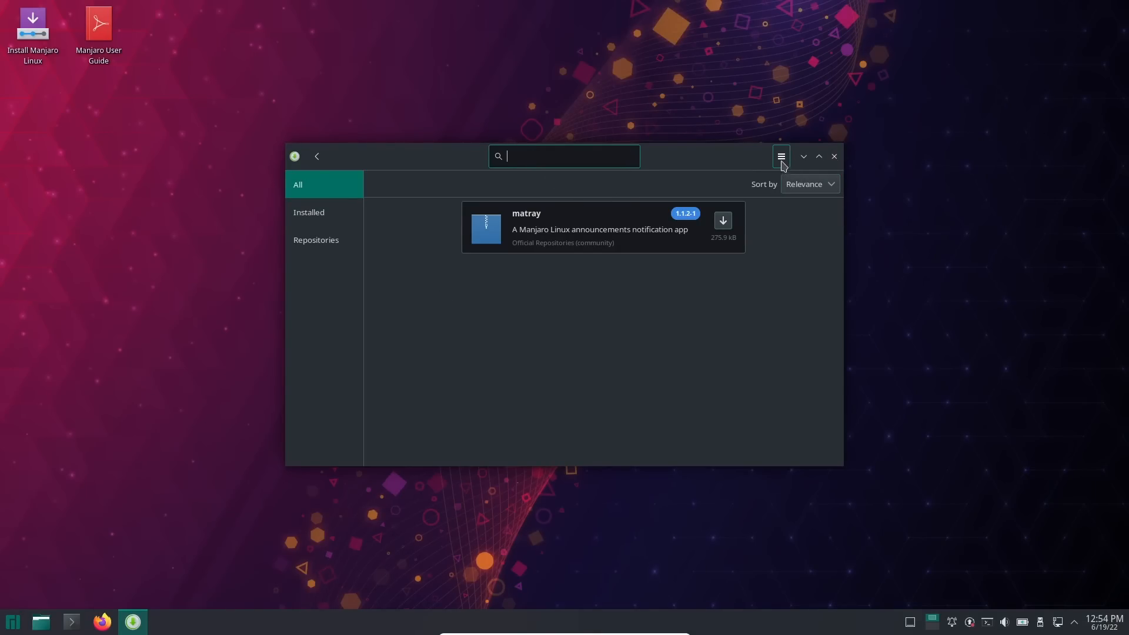
left_click(781, 156)
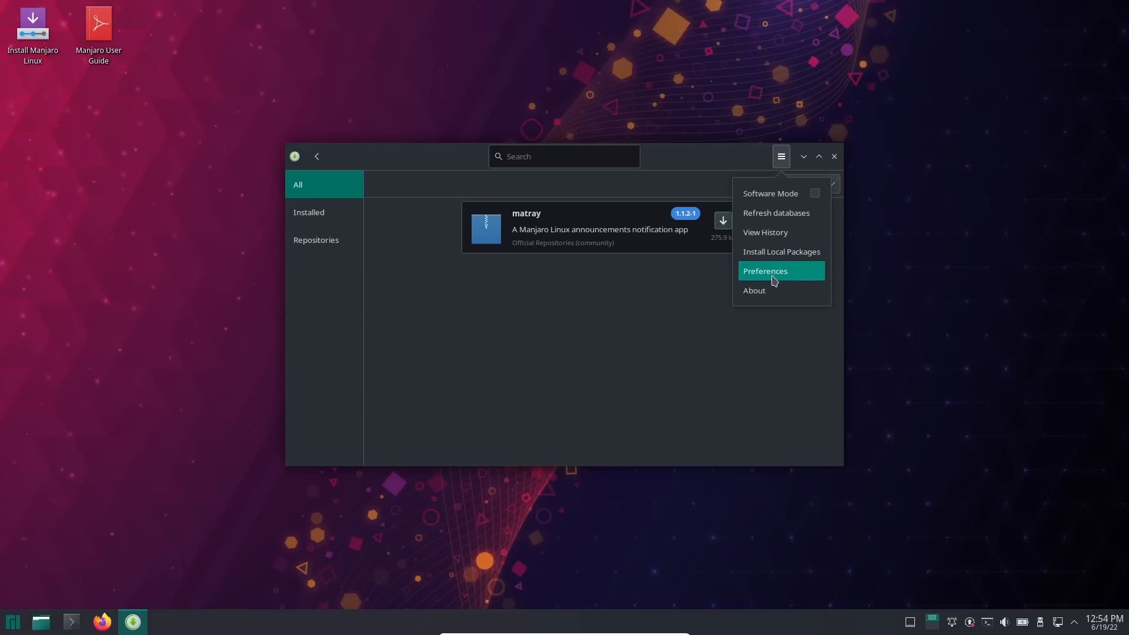
Enable AUR support, Flatpak support and Flatpak update checks in Pamac's Third Party preferences.
left_click(764, 270)
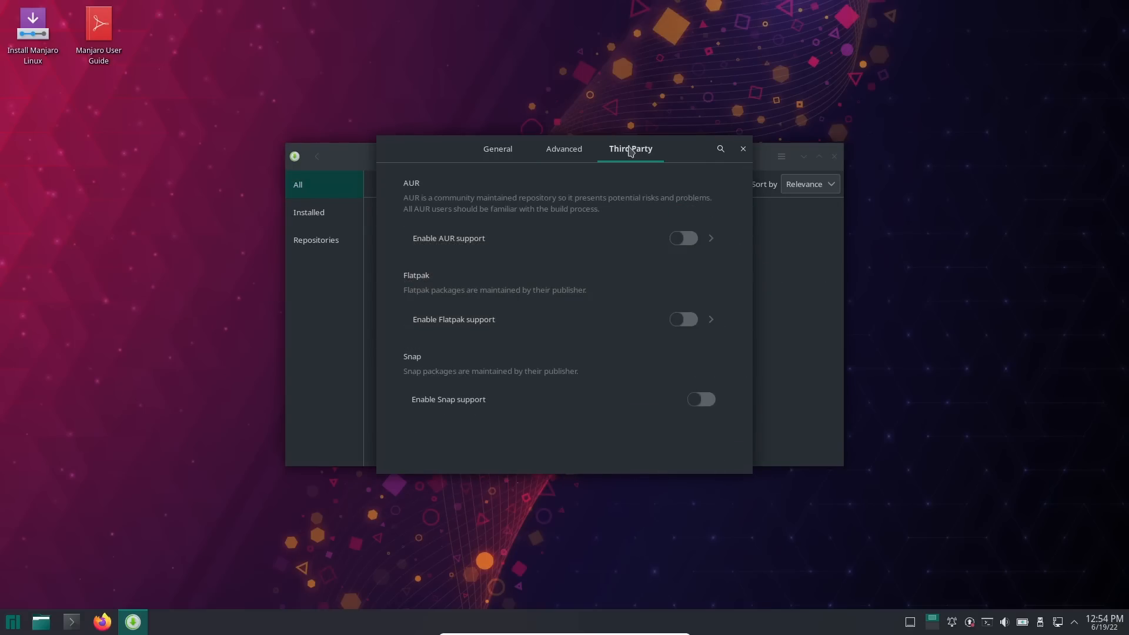
left_click(683, 238)
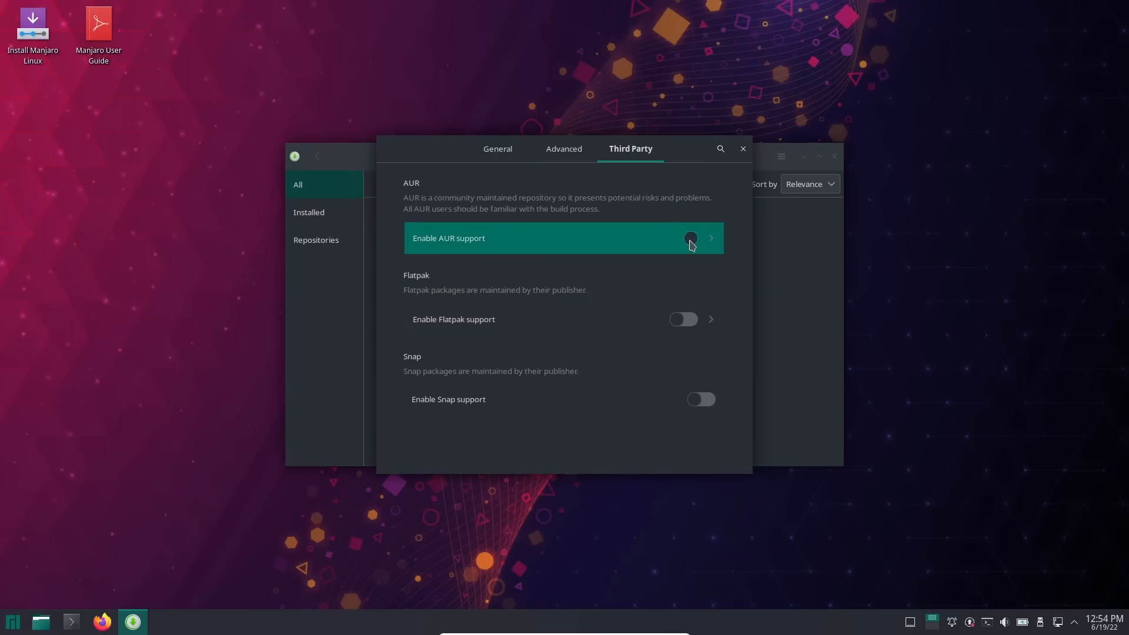
left_click(689, 238)
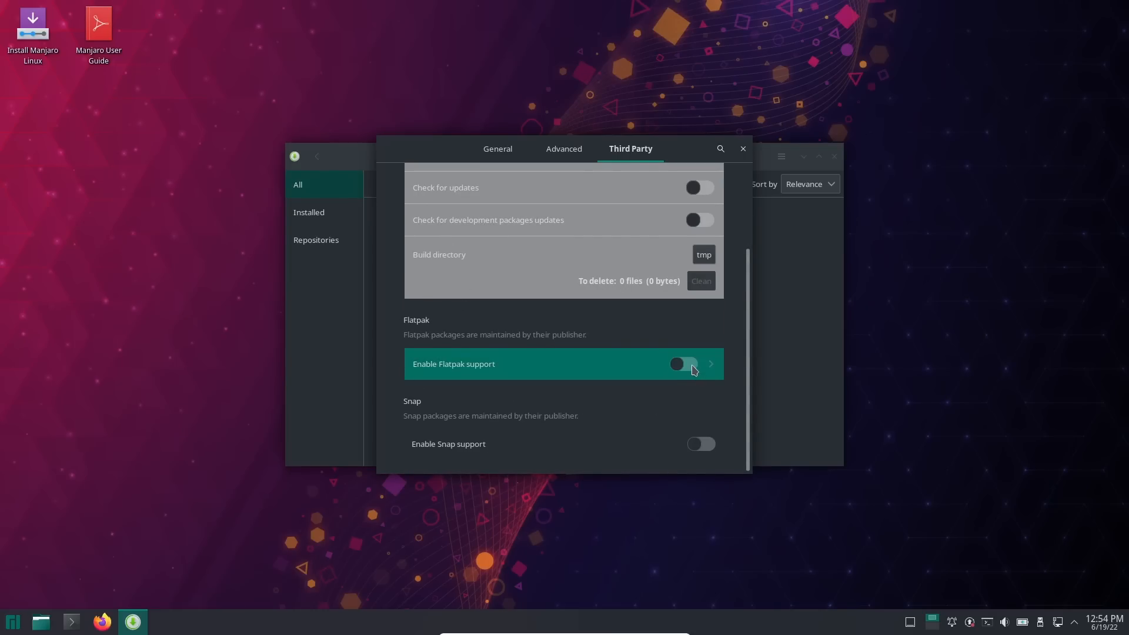
left_click(683, 364)
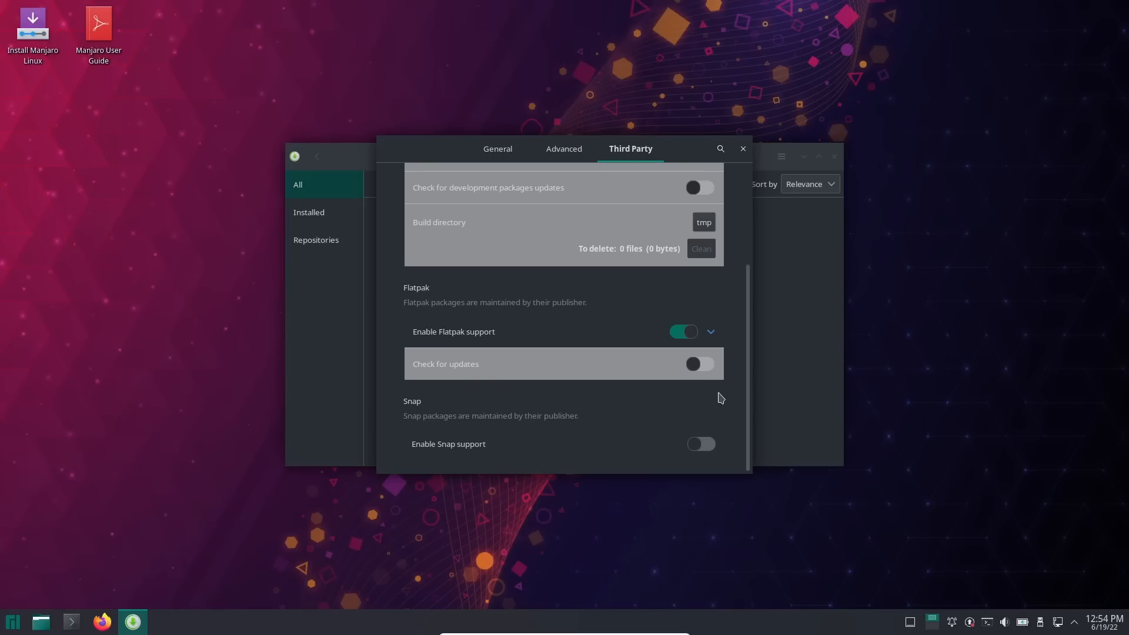
mouse_move(659, 384)
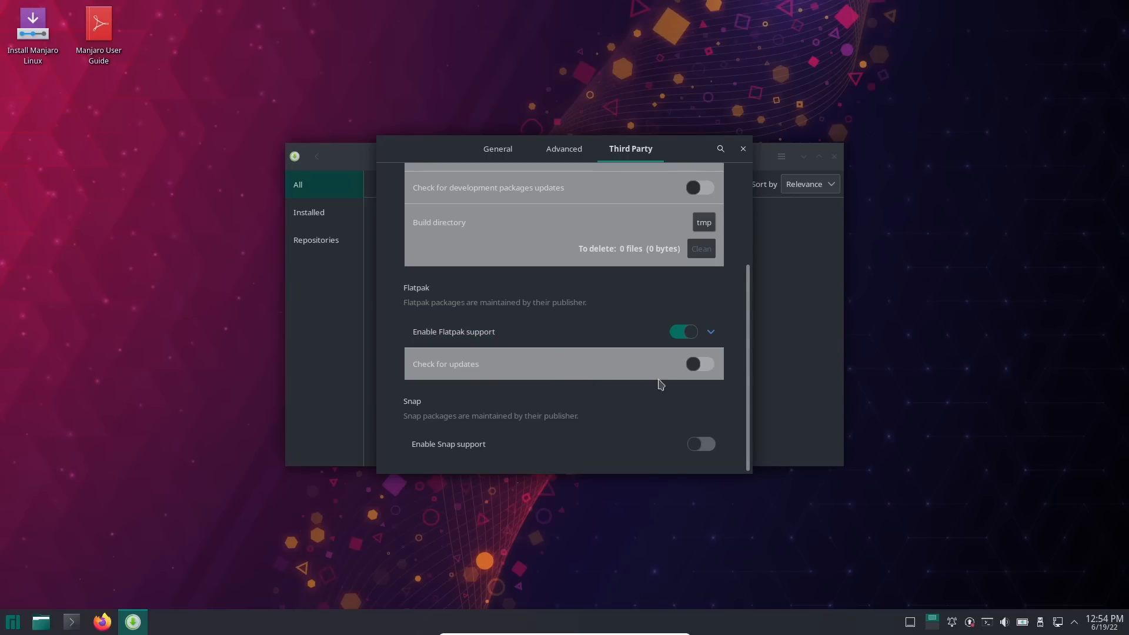
left_click(699, 364)
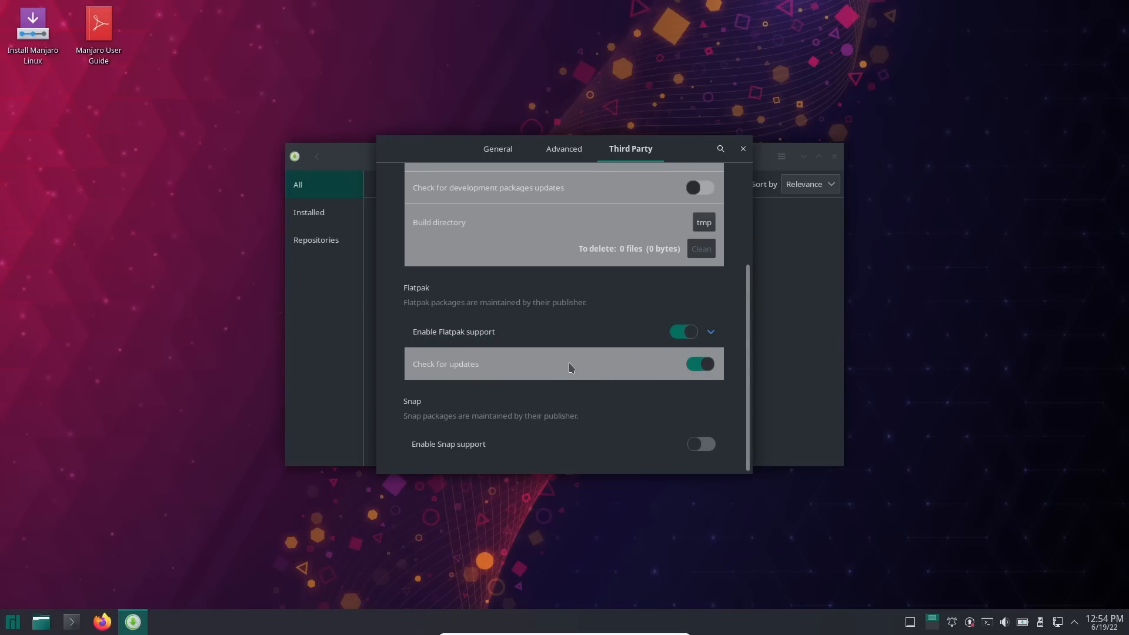
scroll("up", 3)
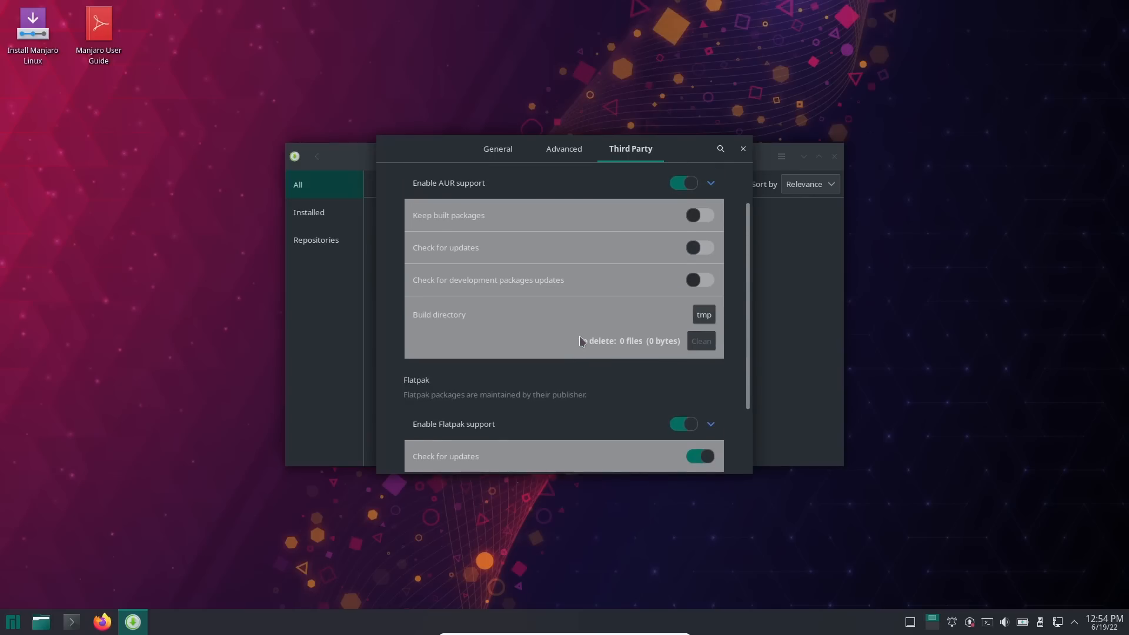
scroll("up", 3)
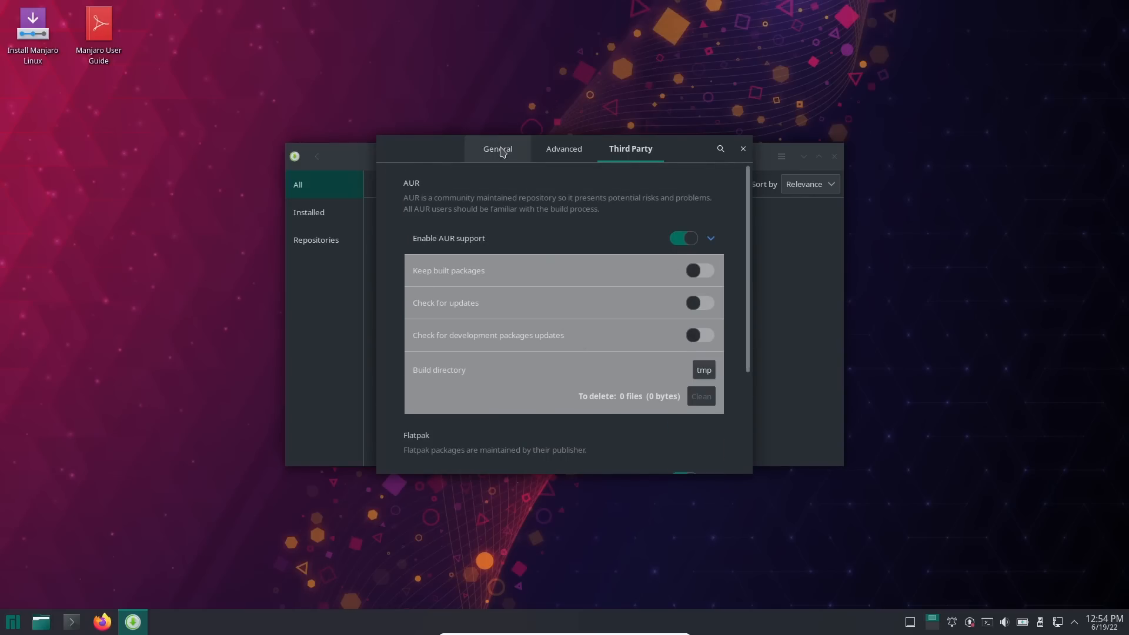
Browse Pamac's mirror country list under General preferences, leaving Worldwide selected.
left_click(497, 148)
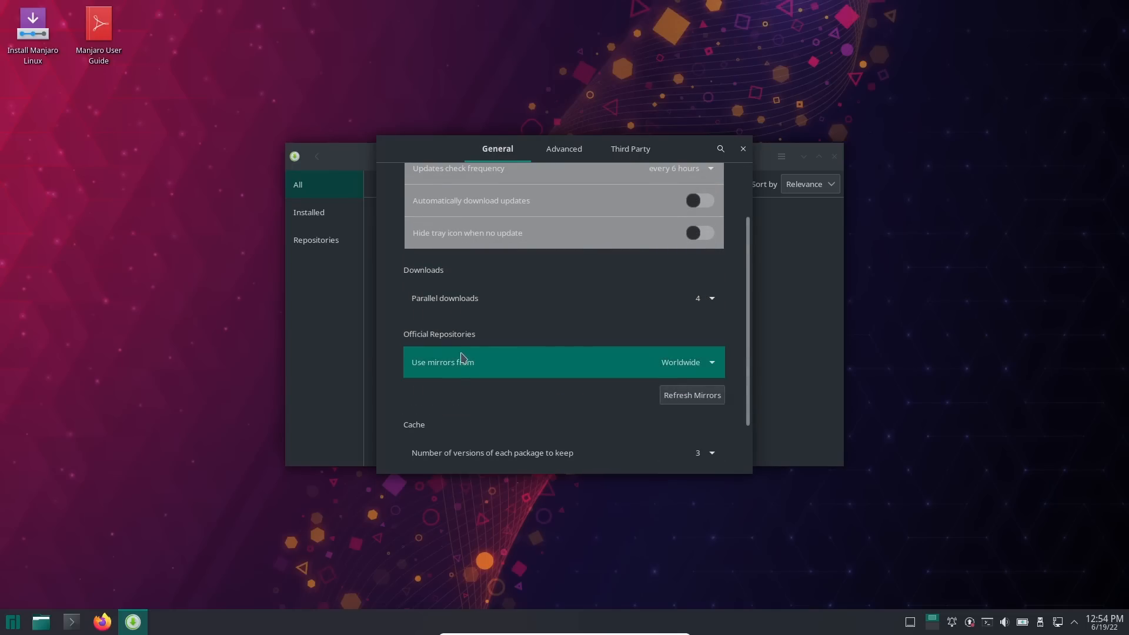
mouse_move(424, 373)
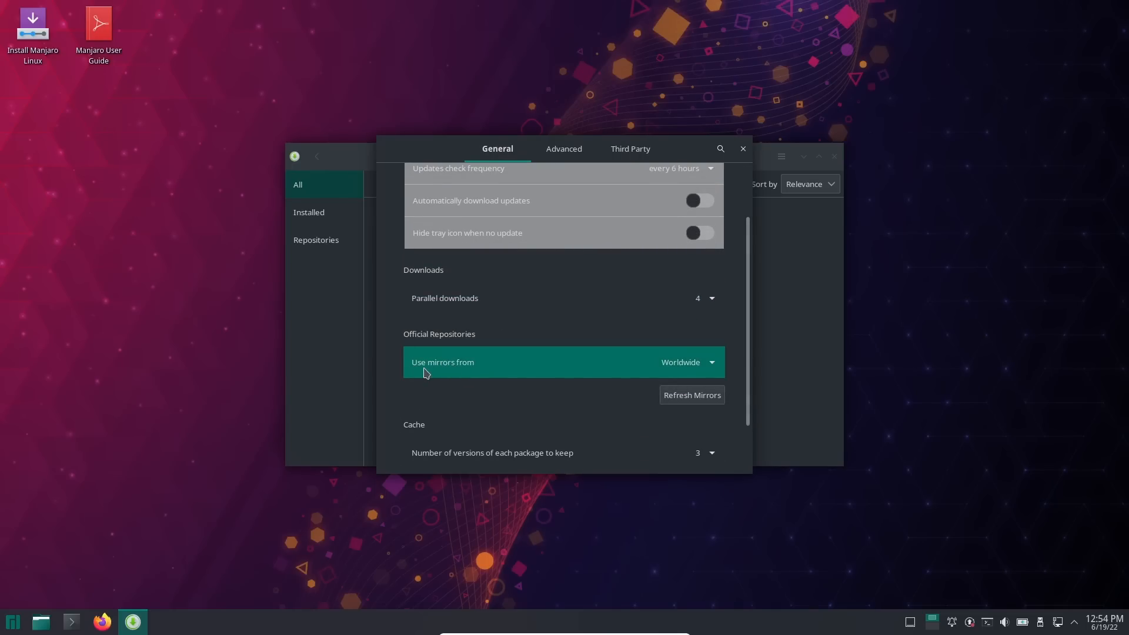
mouse_move(685, 378)
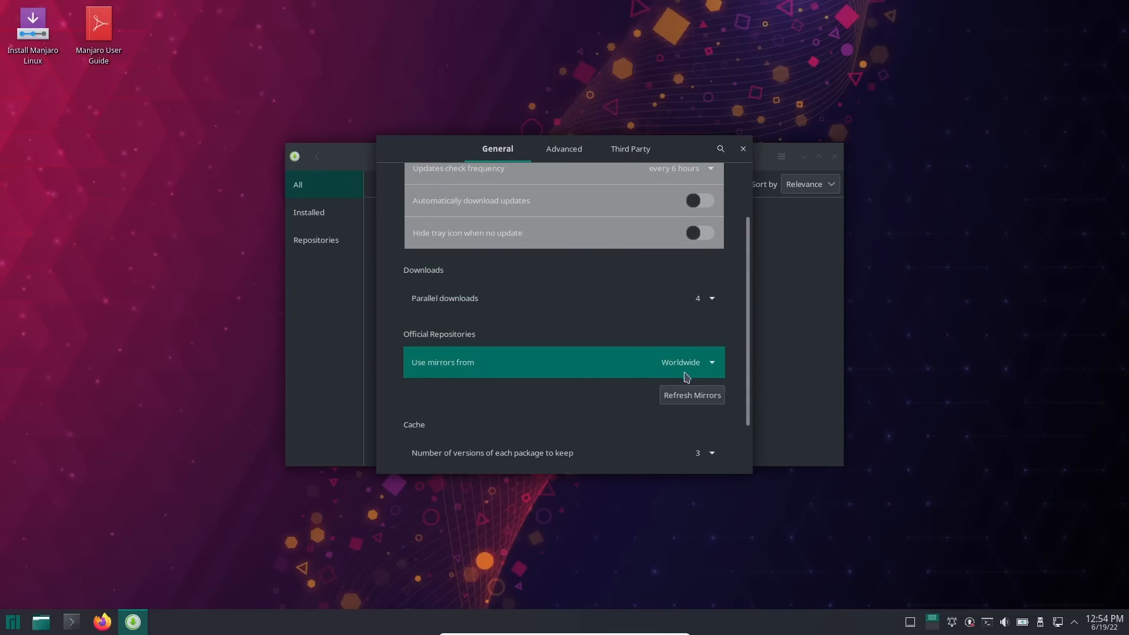
left_click(686, 362)
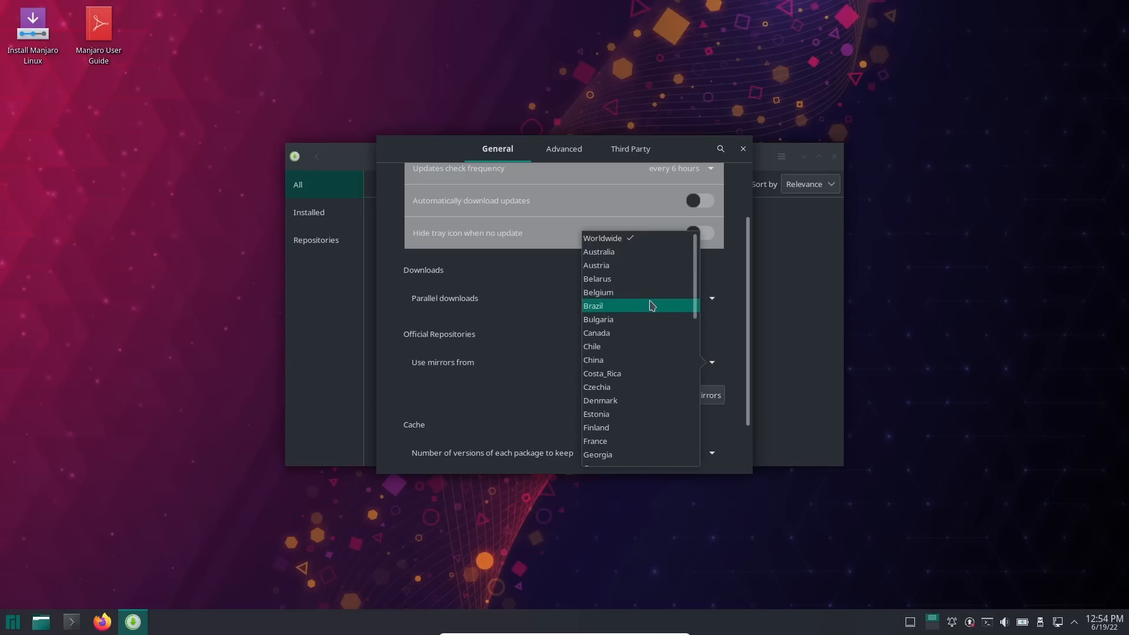
mouse_move(655, 330)
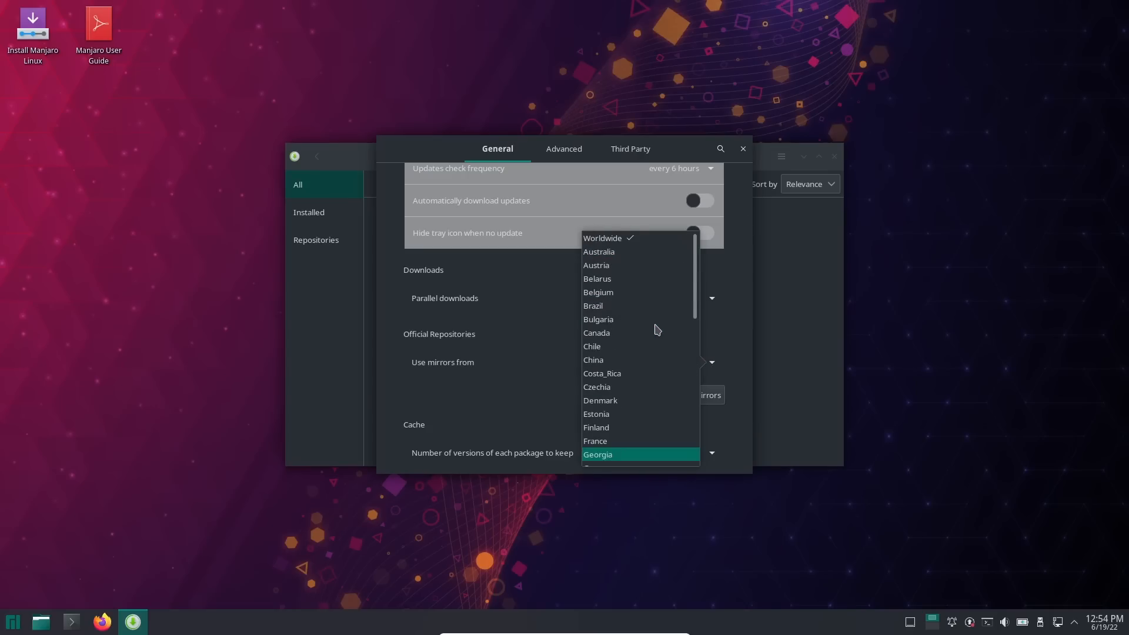
mouse_move(655, 321)
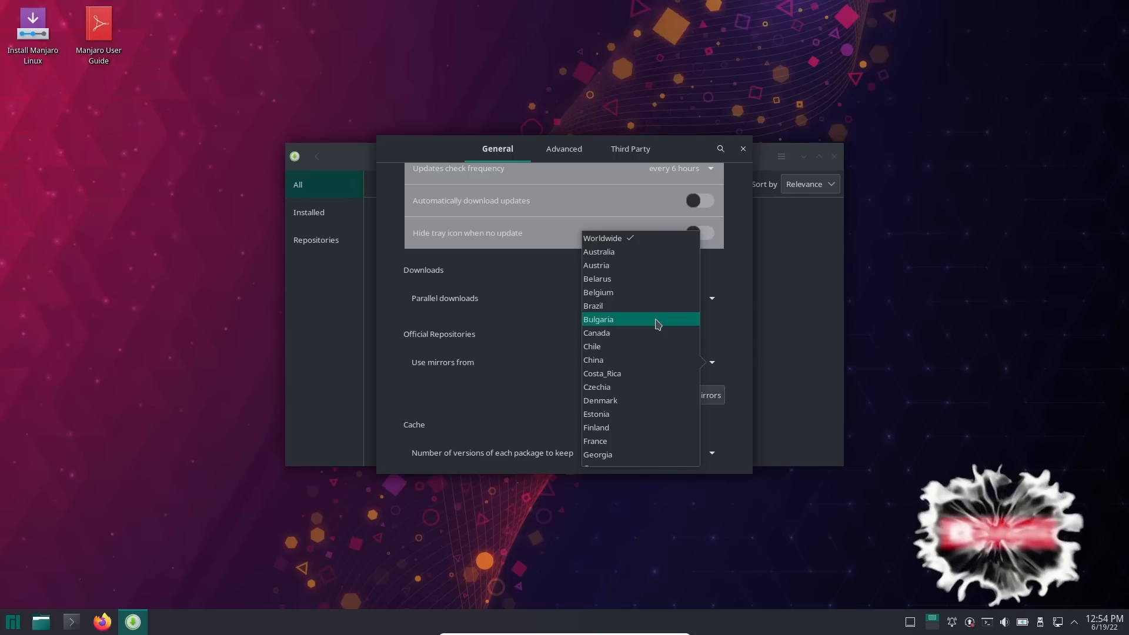
scroll("down", 3)
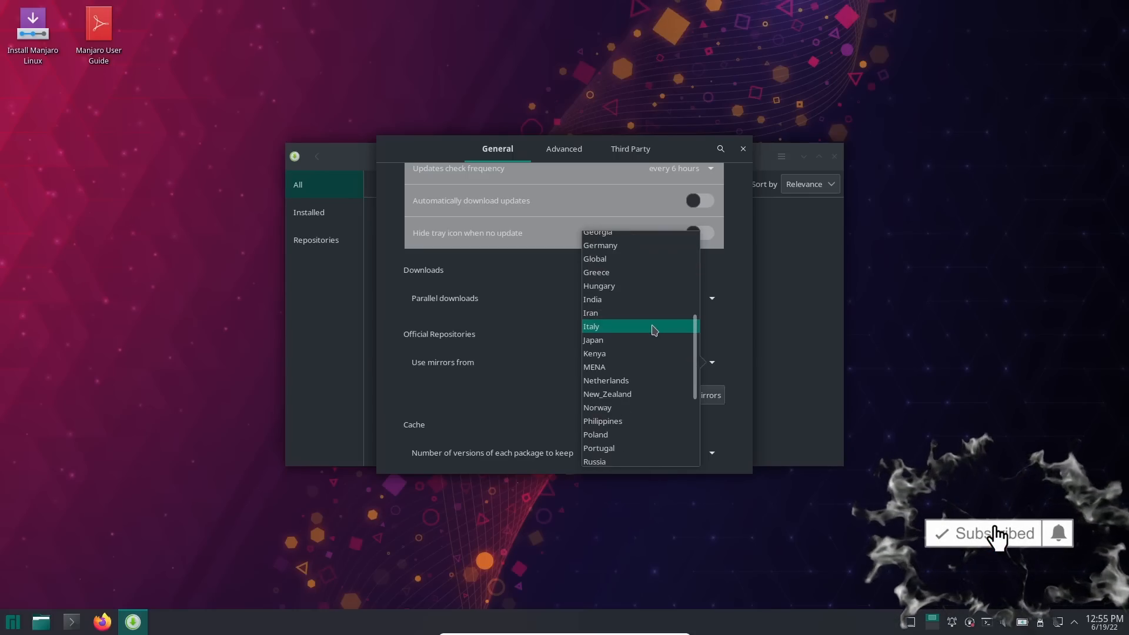
scroll("down", 3)
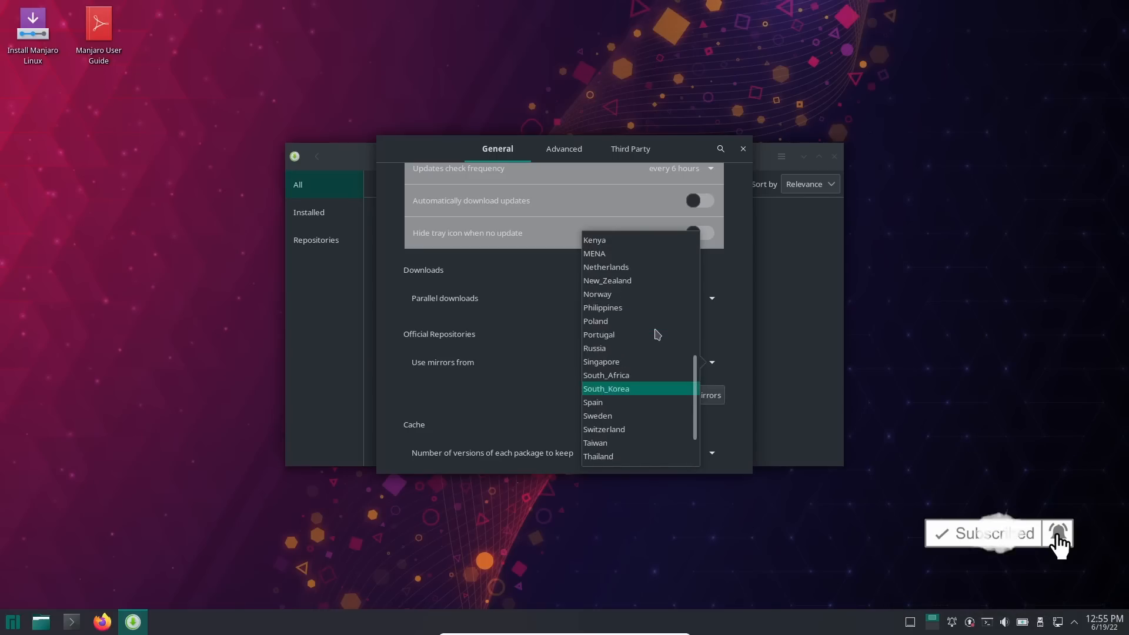
scroll("up", 3)
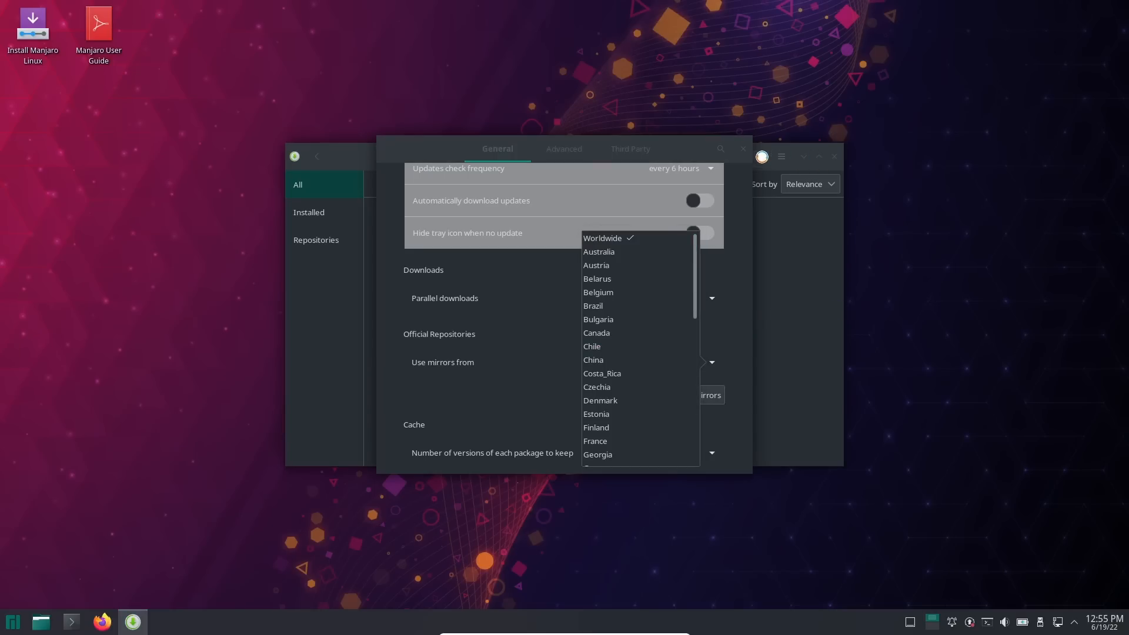
mouse_move(612, 238)
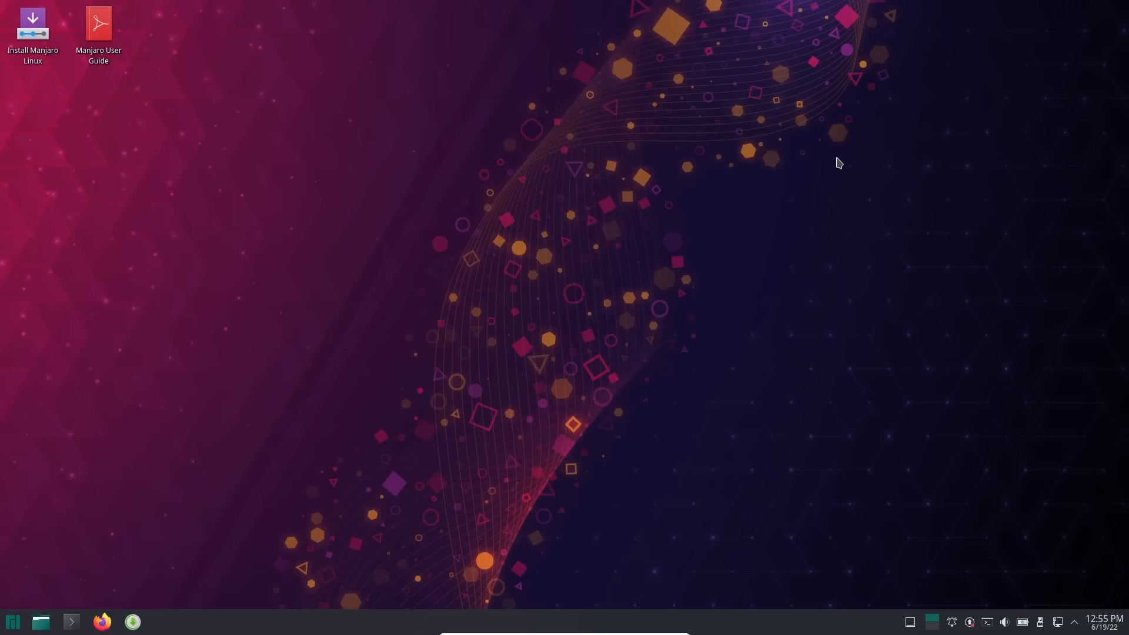
mouse_move(970, 622)
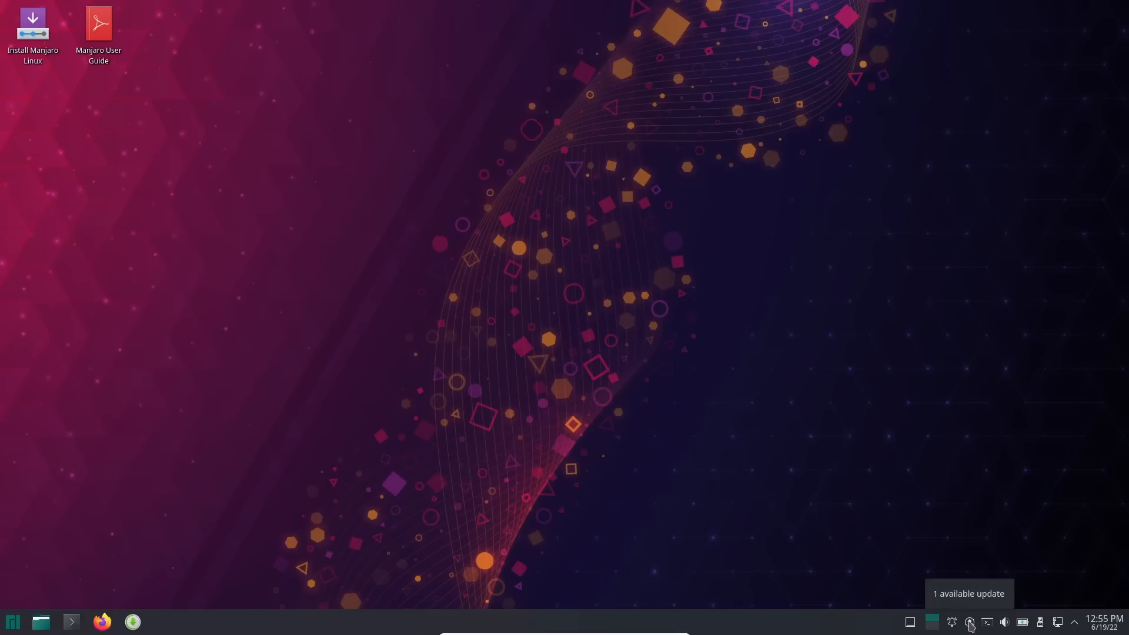
mouse_move(931, 622)
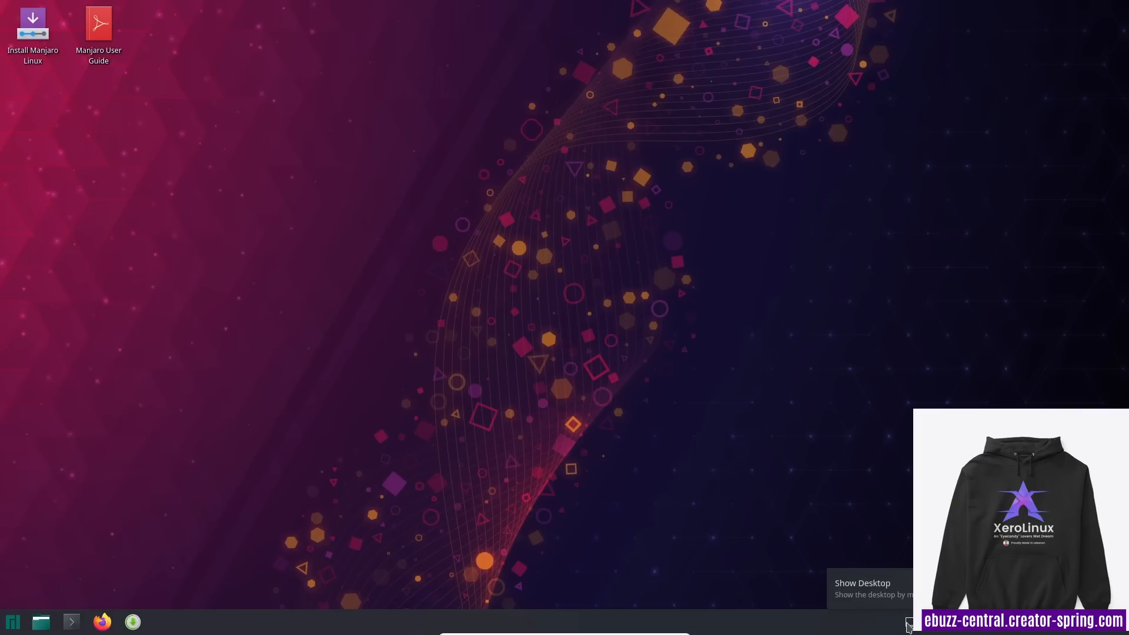
mouse_move(810, 631)
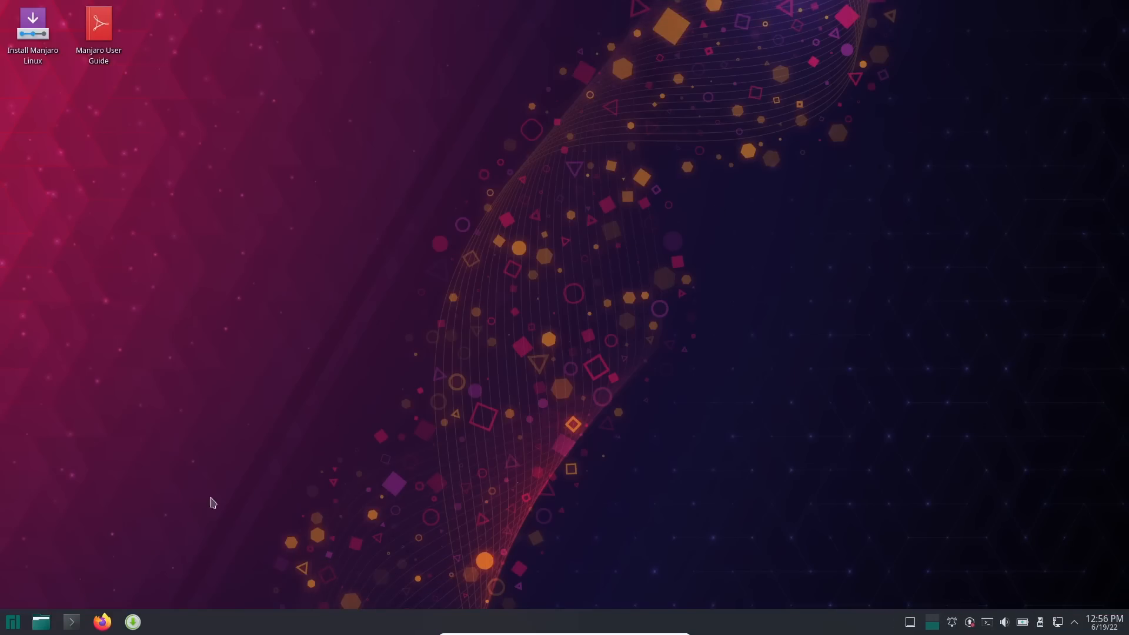
Browse the launcher's Internet and Development categories, then launch System Settings.
left_click(12, 622)
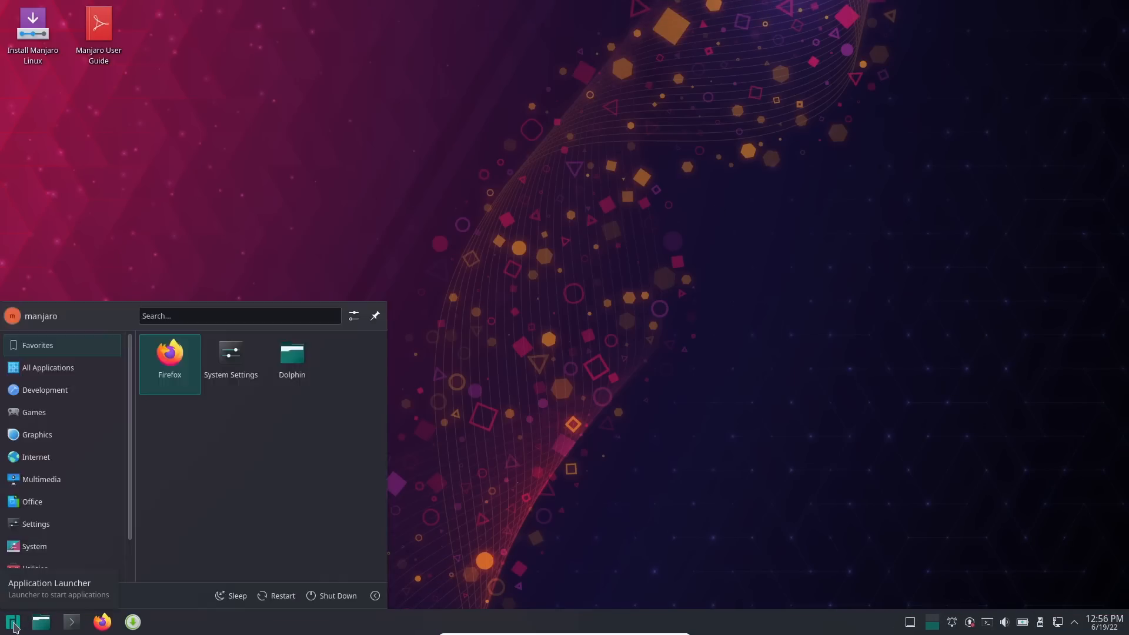
left_click(45, 390)
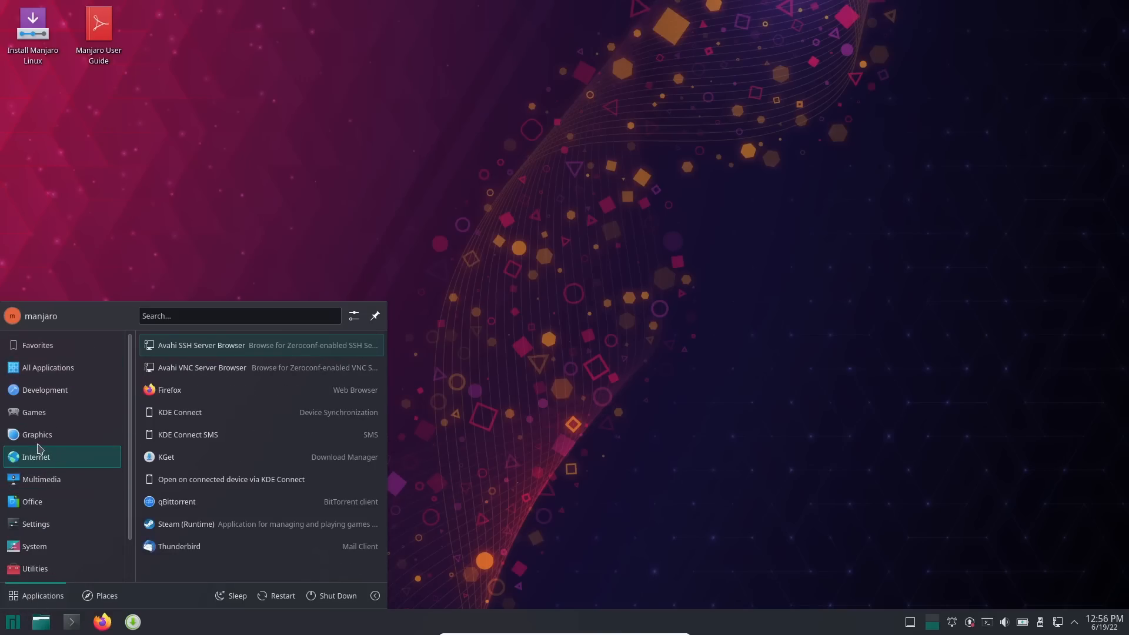
left_click(44, 389)
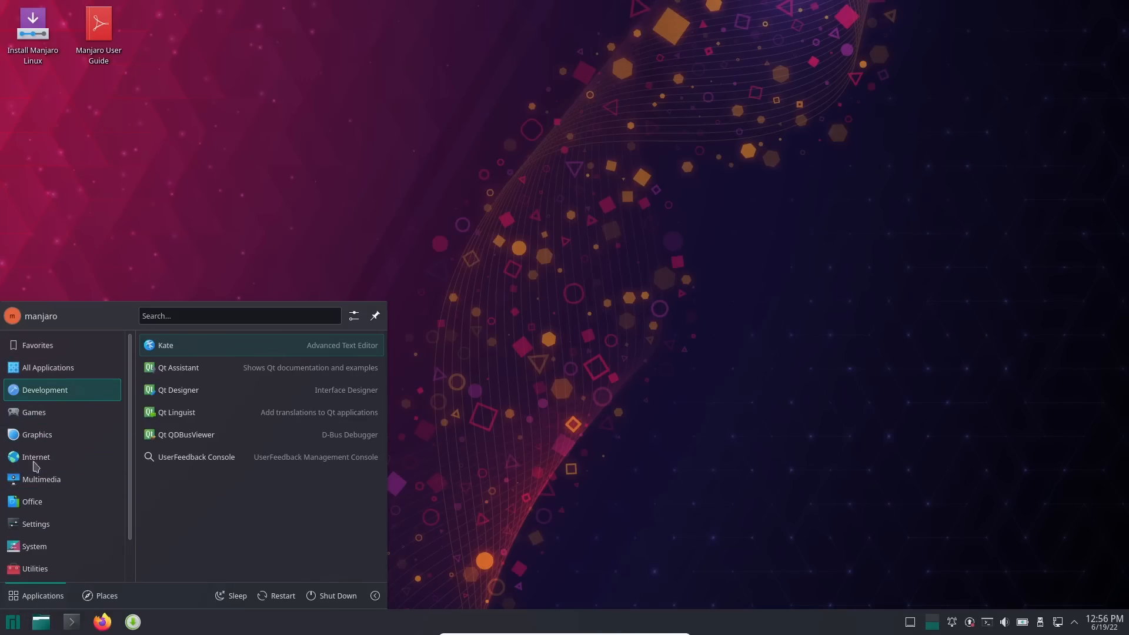
left_click(32, 501)
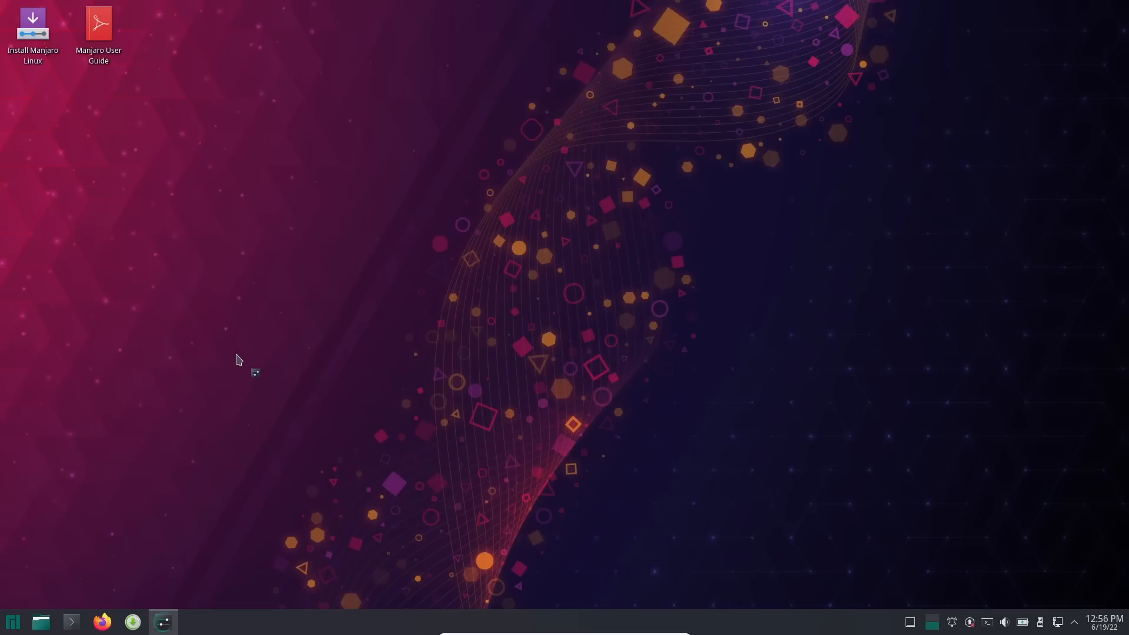
left_click(162, 622)
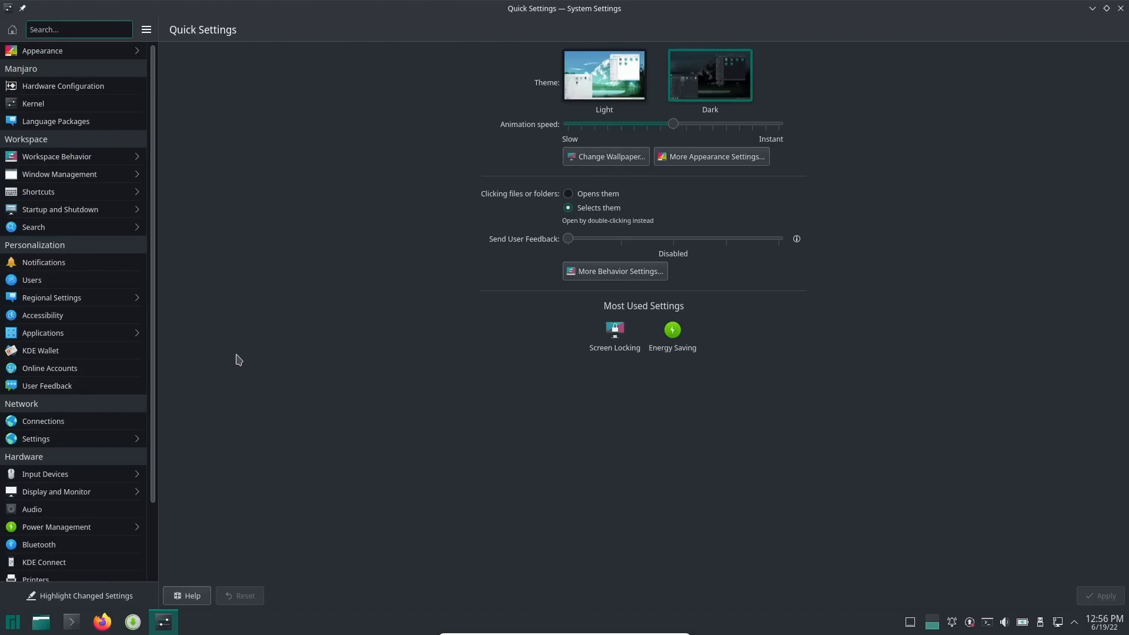
mouse_move(48, 77)
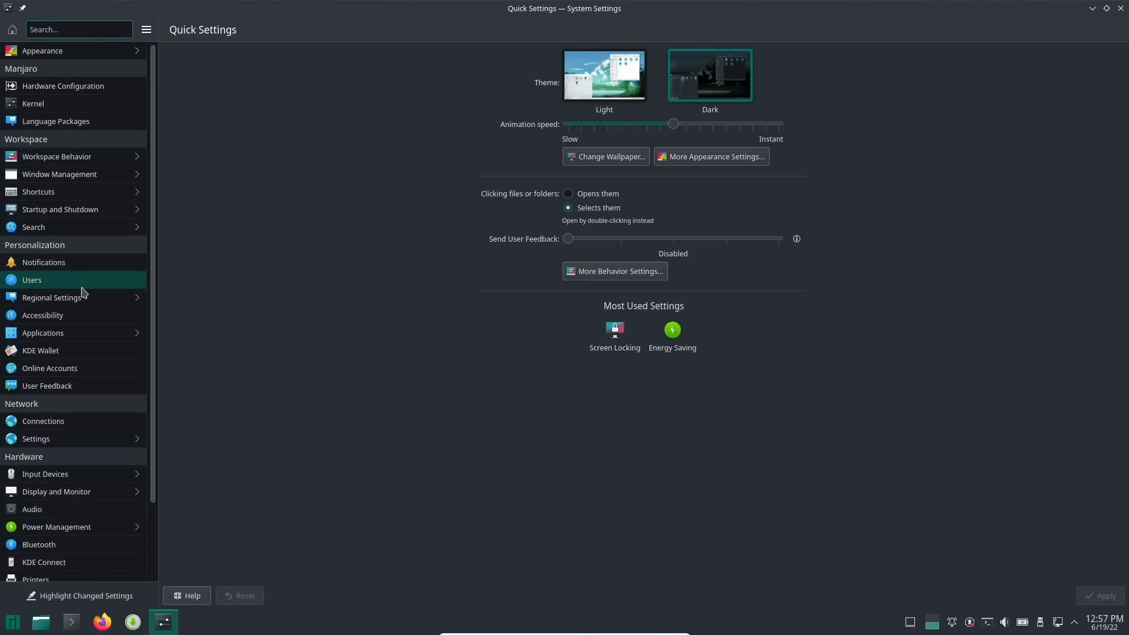
scroll("down", 3)
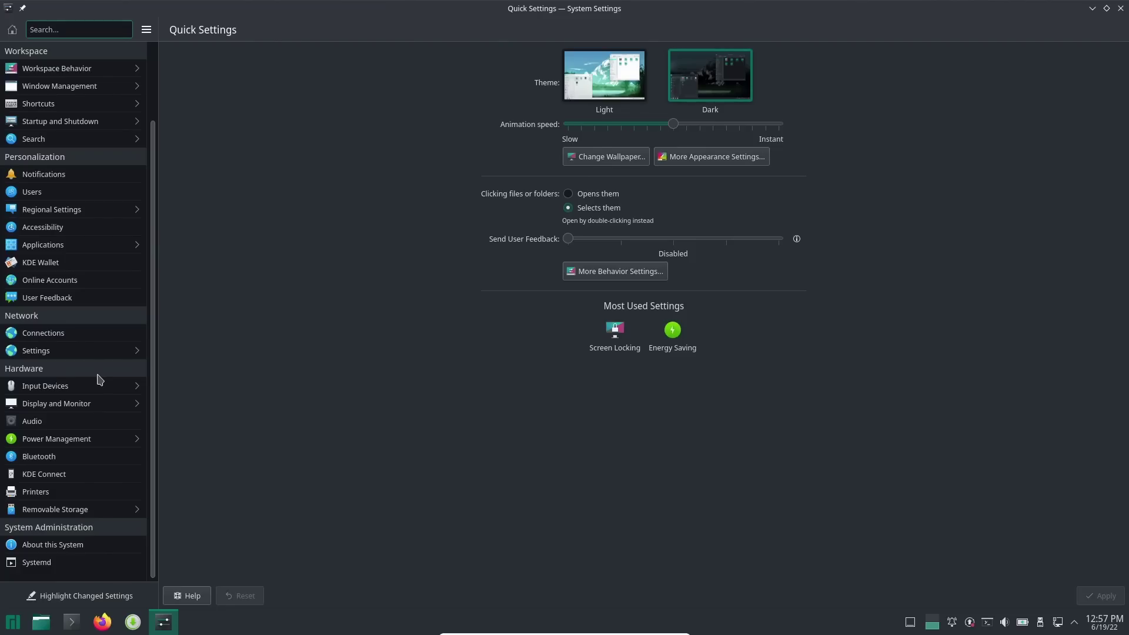
mouse_move(1110, 35)
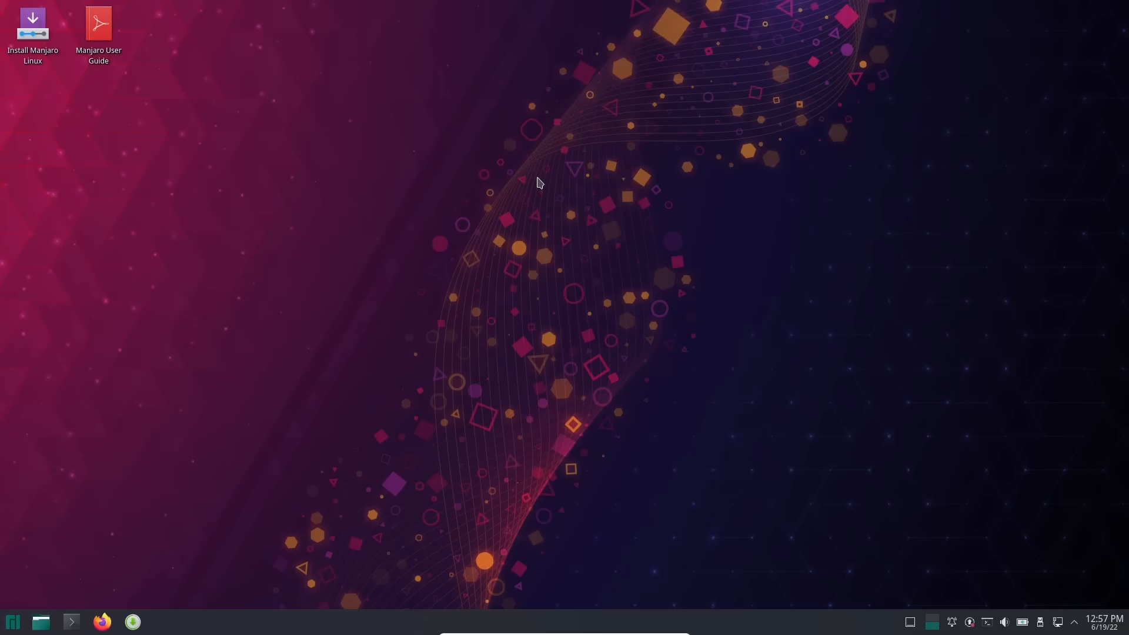
mouse_move(56, 633)
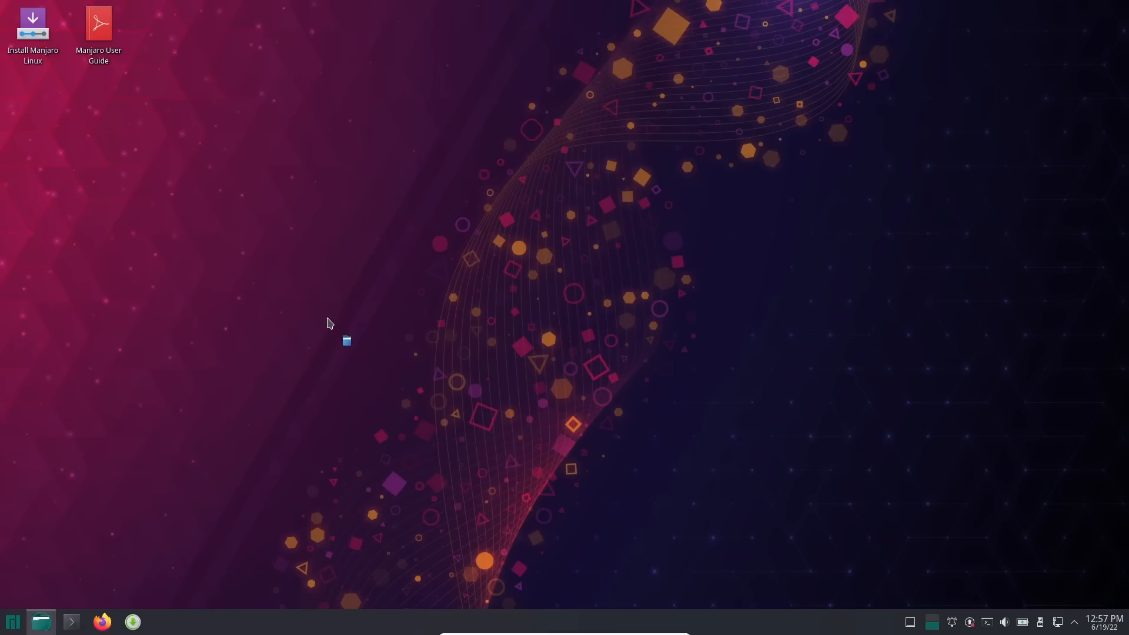
Launch Dolphin from the taskbar on the Home folder.
left_click(41, 621)
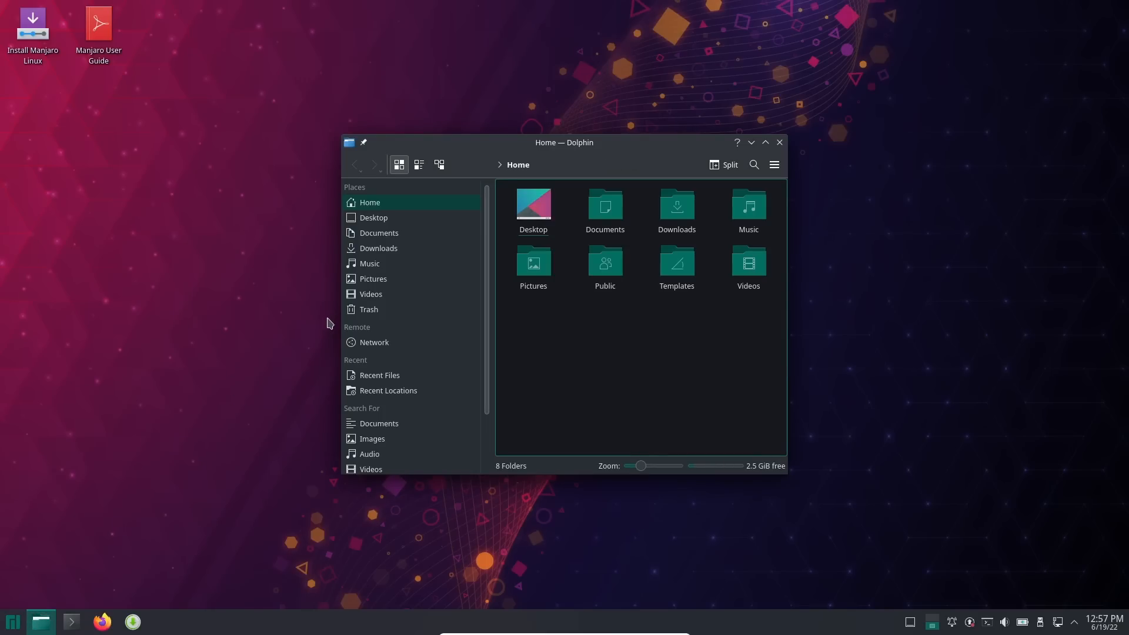
mouse_move(654, 147)
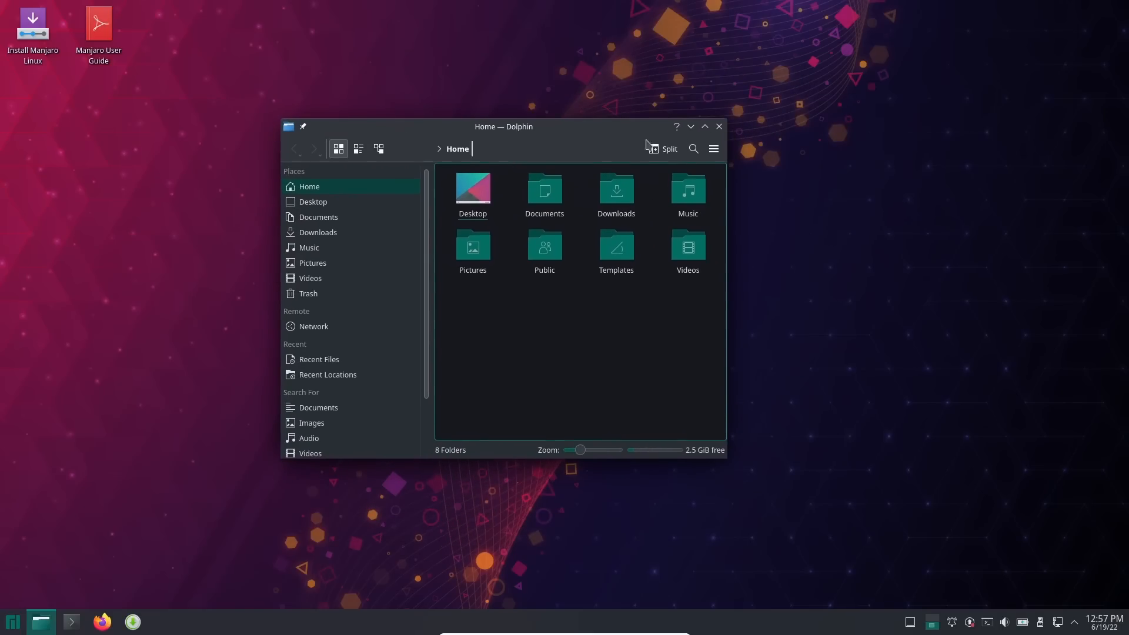
mouse_move(718, 127)
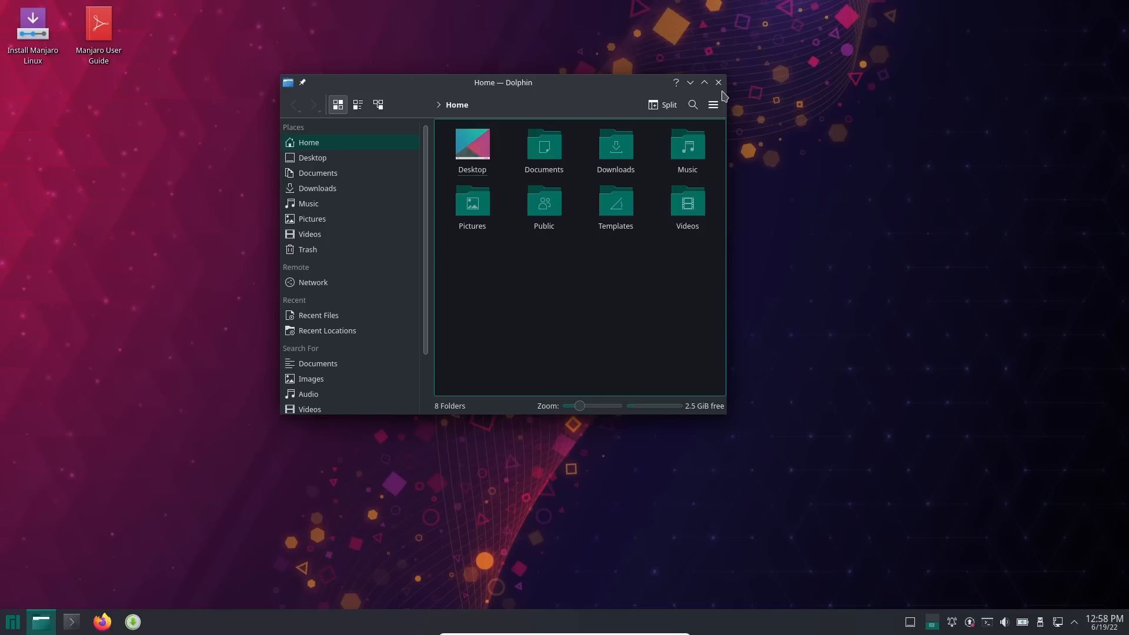
mouse_move(41, 622)
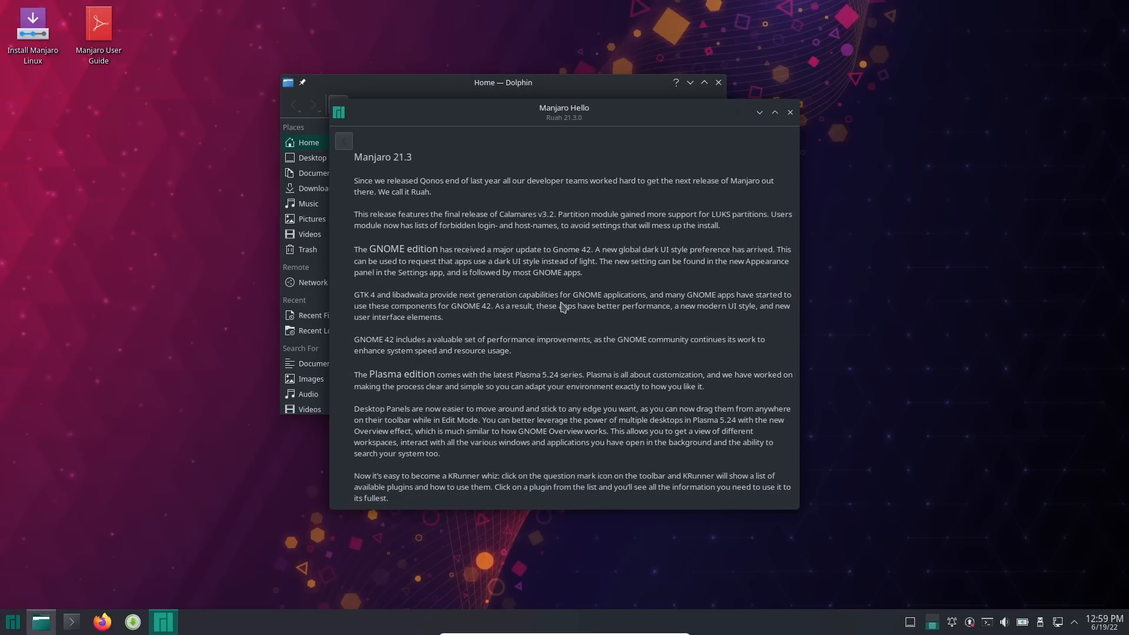
mouse_move(789, 248)
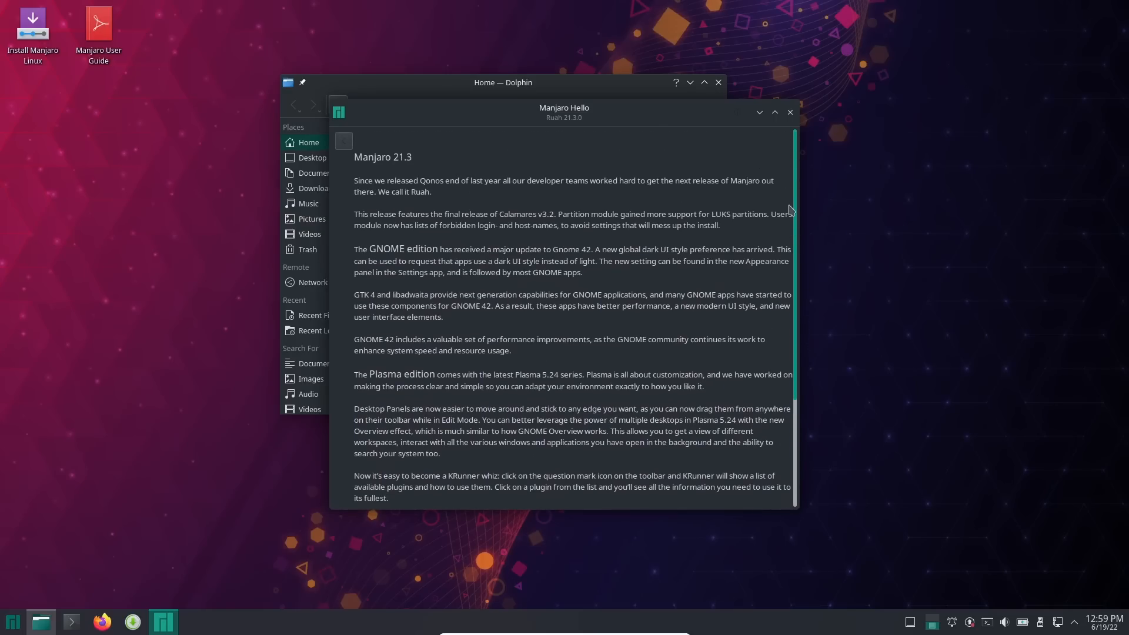
mouse_move(799, 198)
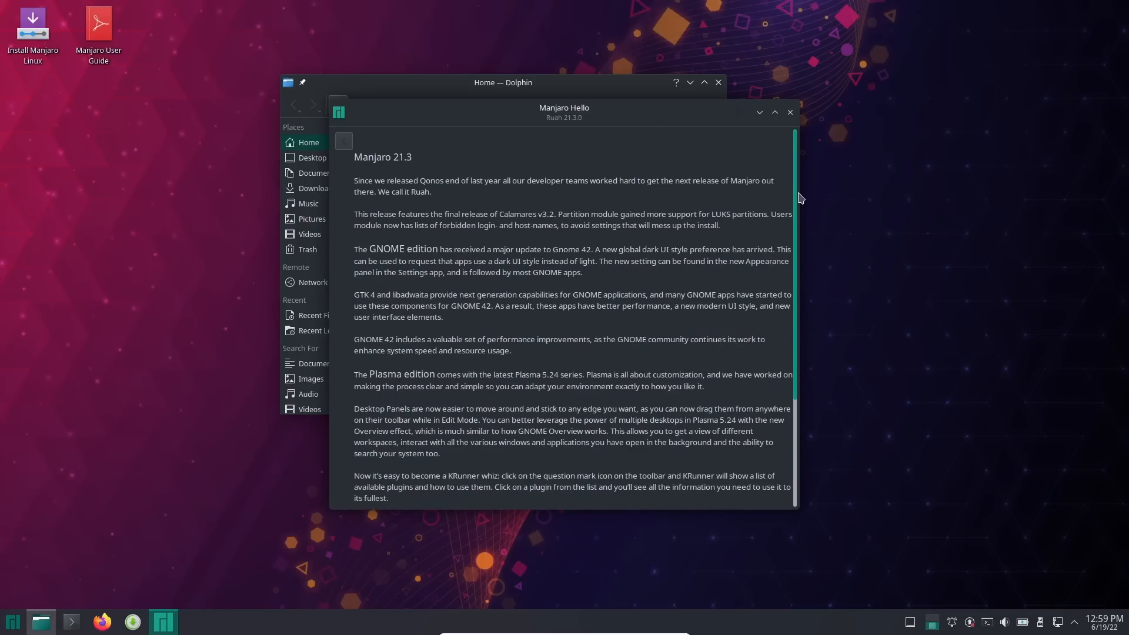
mouse_move(795, 235)
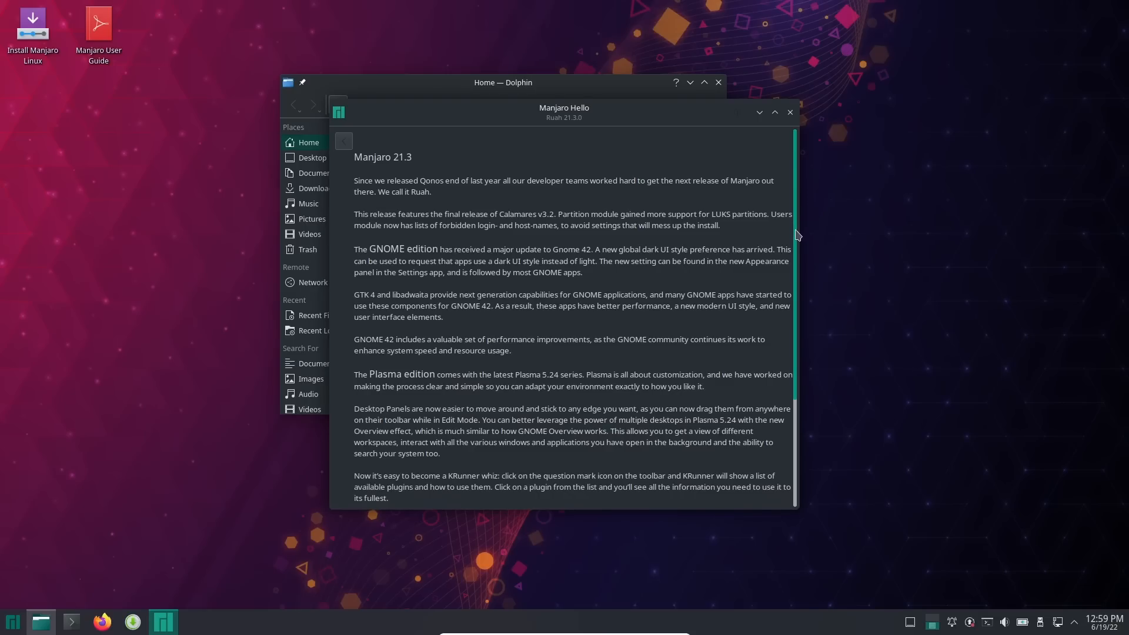
scroll("down", 3)
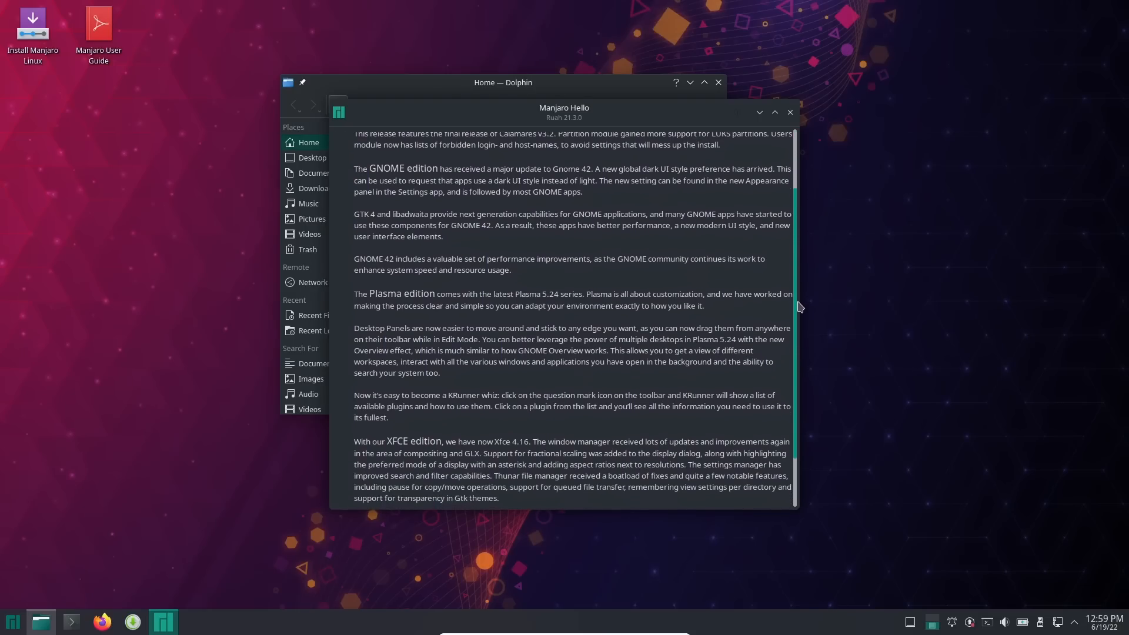
scroll("down", 3)
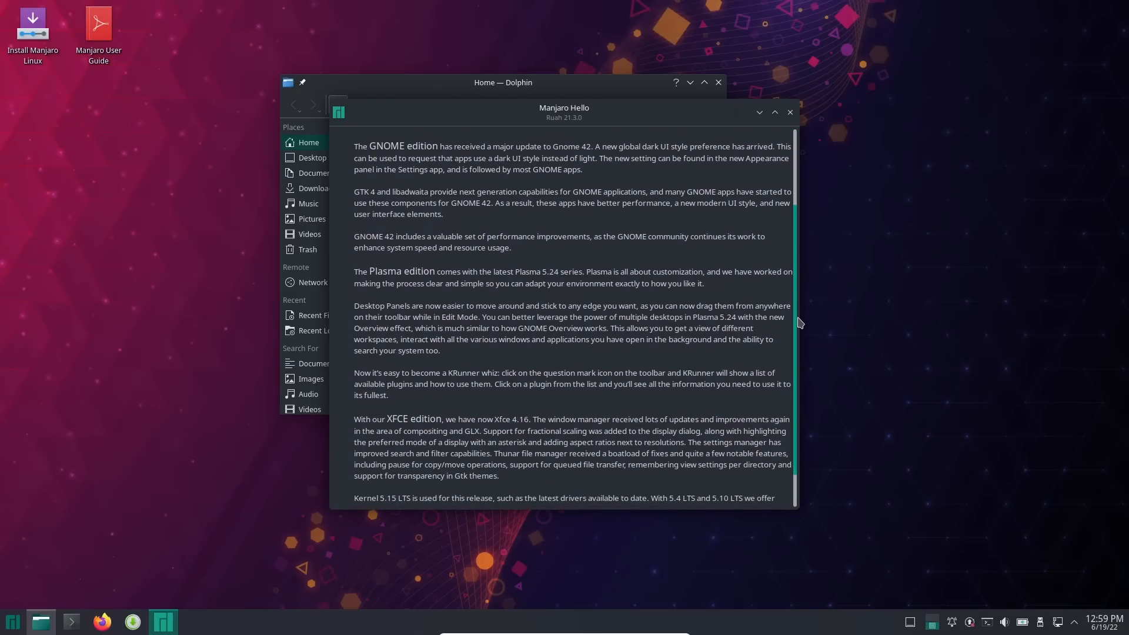
scroll("down", 3)
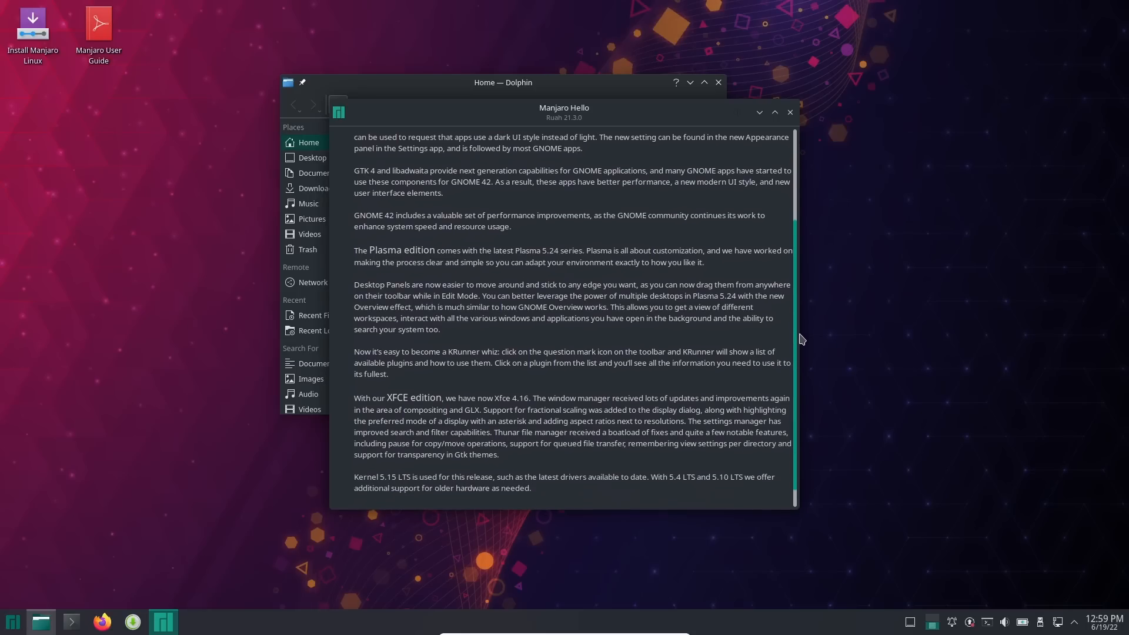
scroll("up", 3)
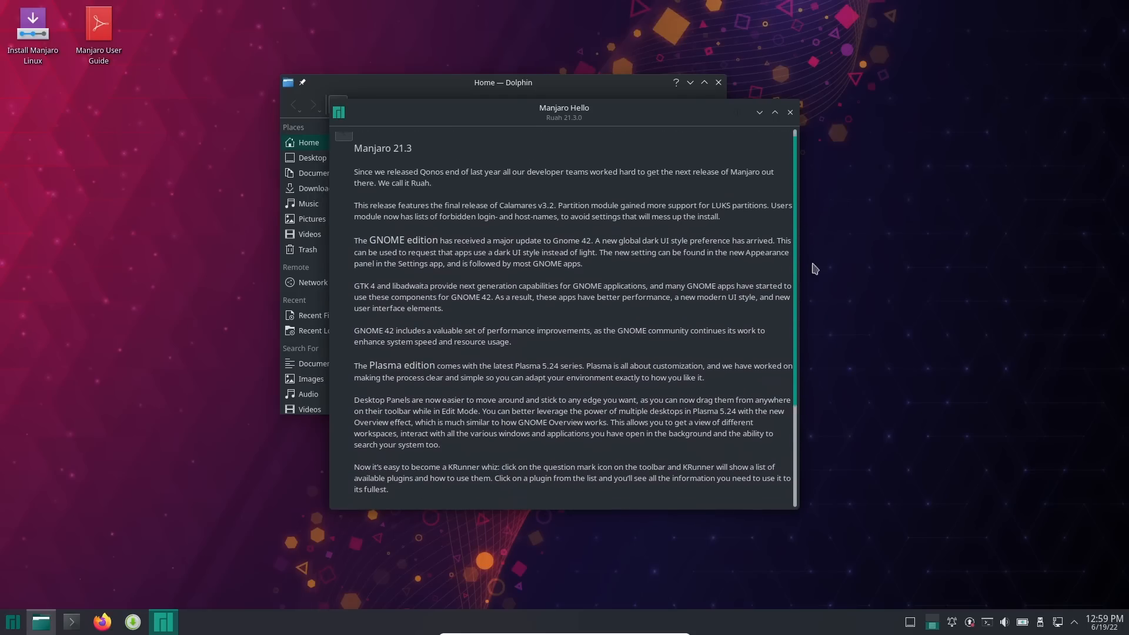
scroll("down", 3)
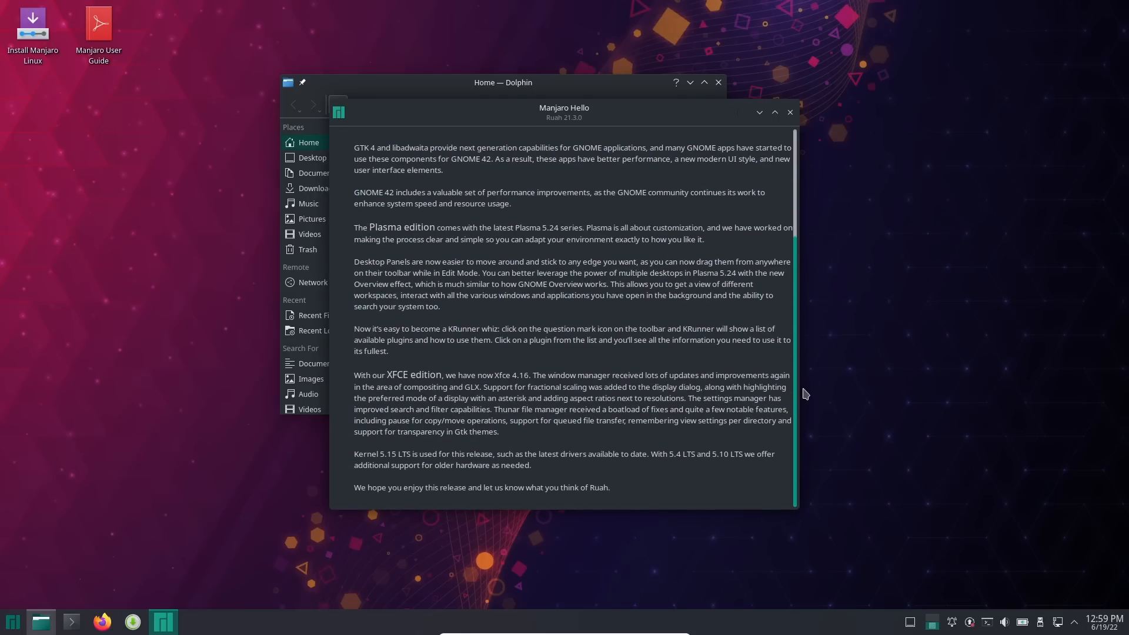
scroll("up", 3)
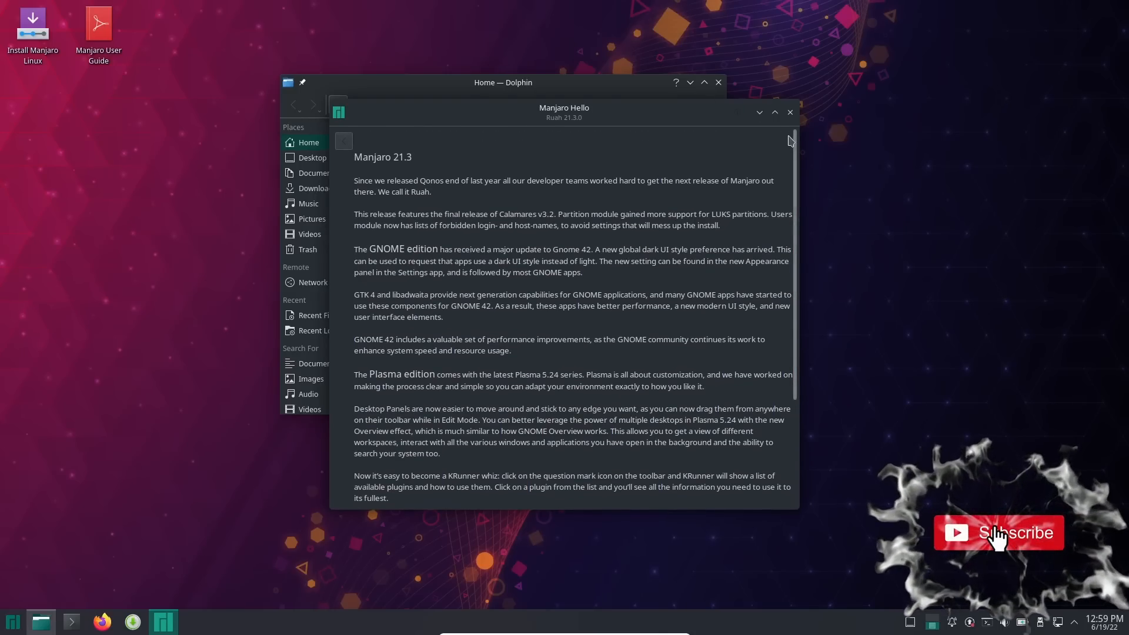
left_click(790, 113)
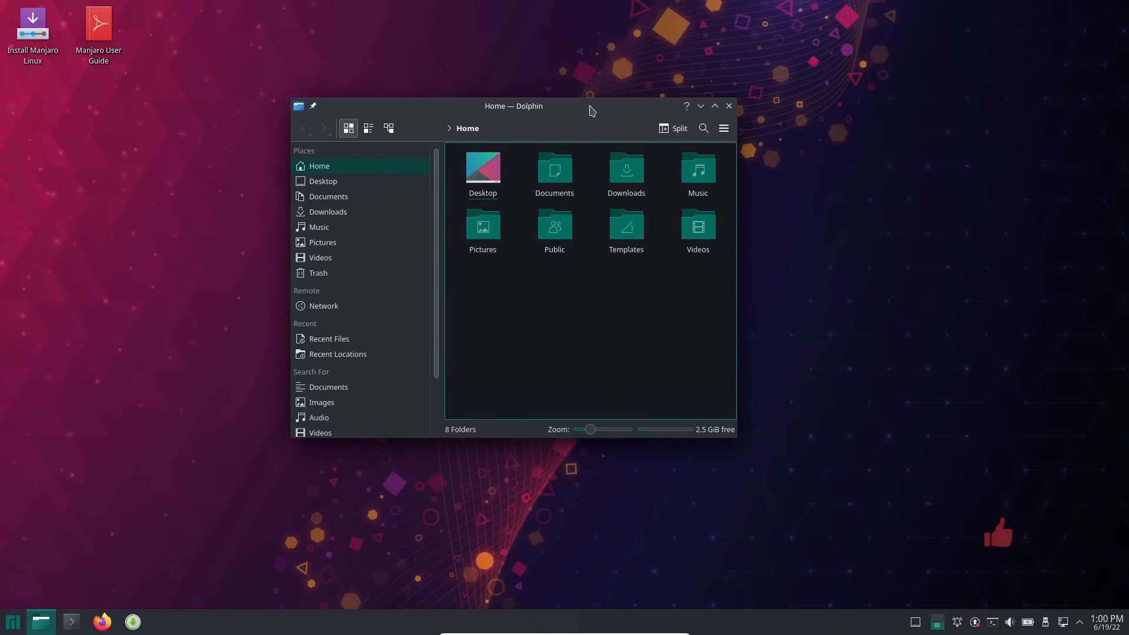
Close the Dolphin window, leaving the empty Plasma desktop.
left_click(729, 106)
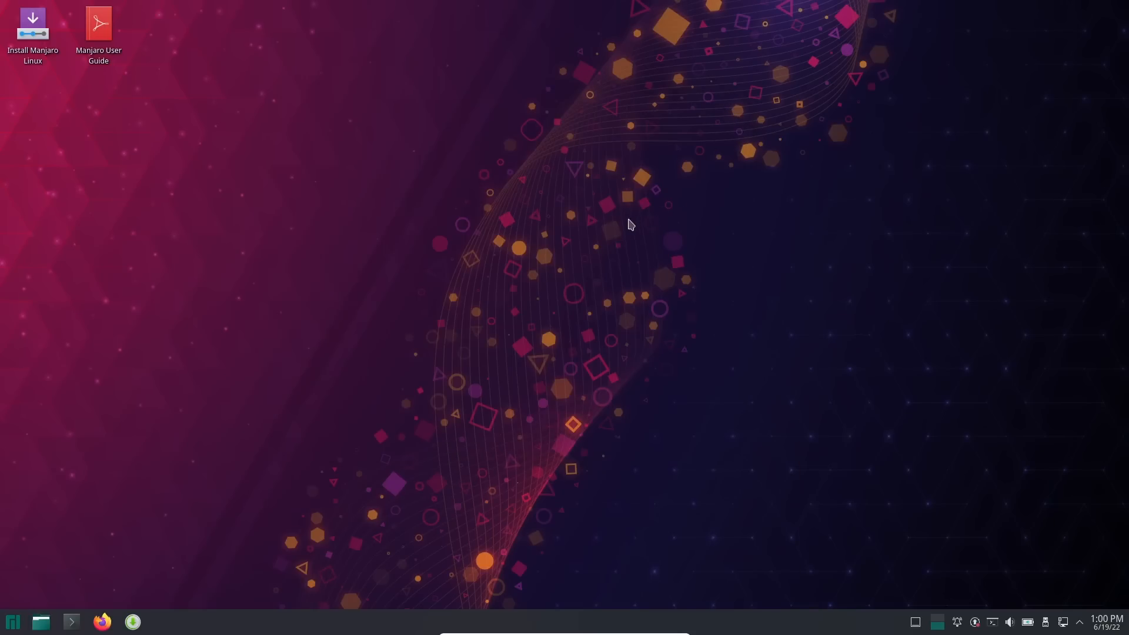
mouse_move(649, 218)
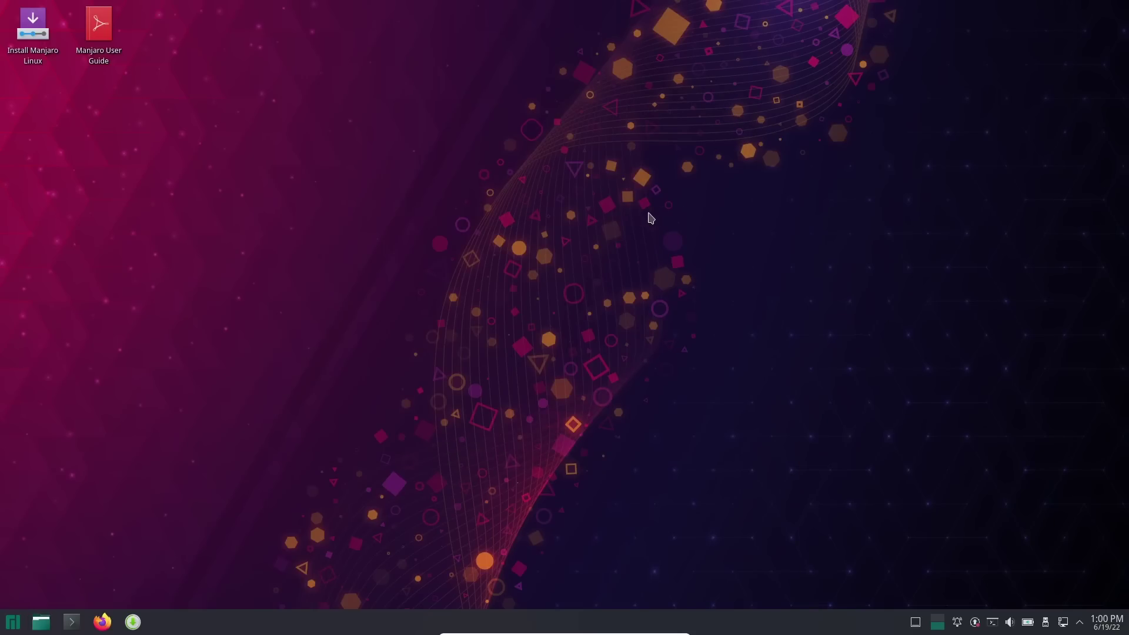